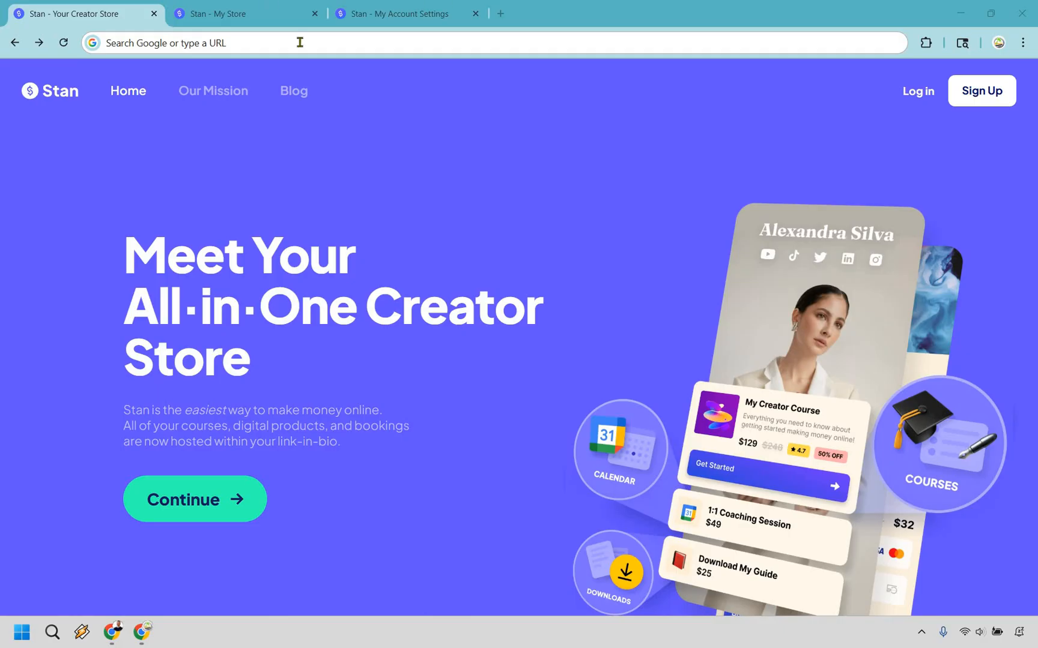
# Switch to the 'Stan - My Store' tab to show the Marketing Island dashboard.
pyautogui.click(245, 13)
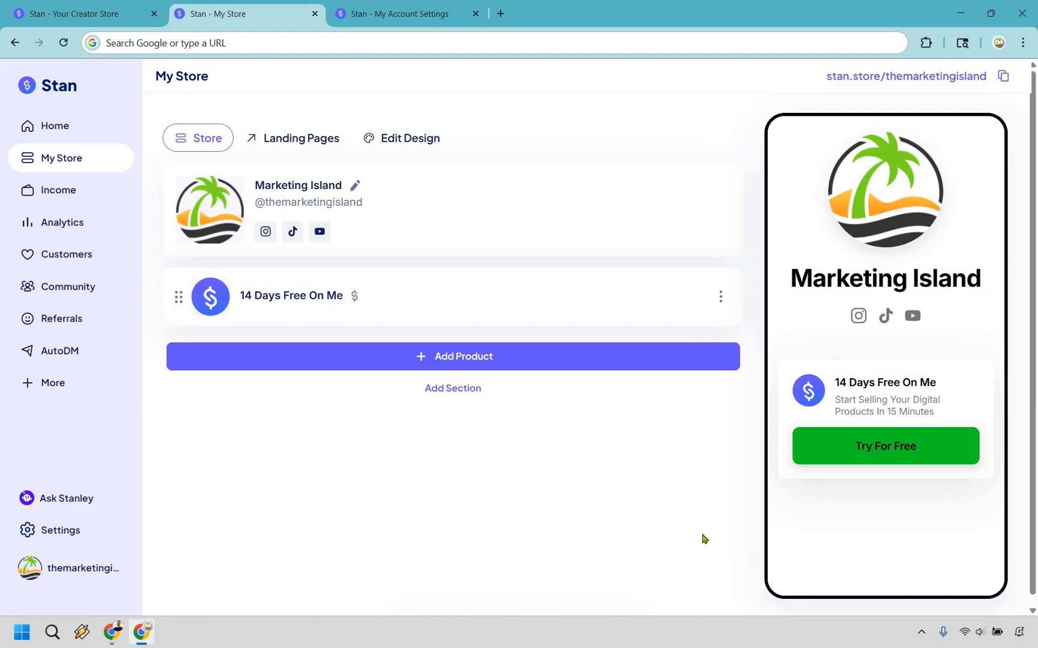
pyautogui.moveTo(408, 123)
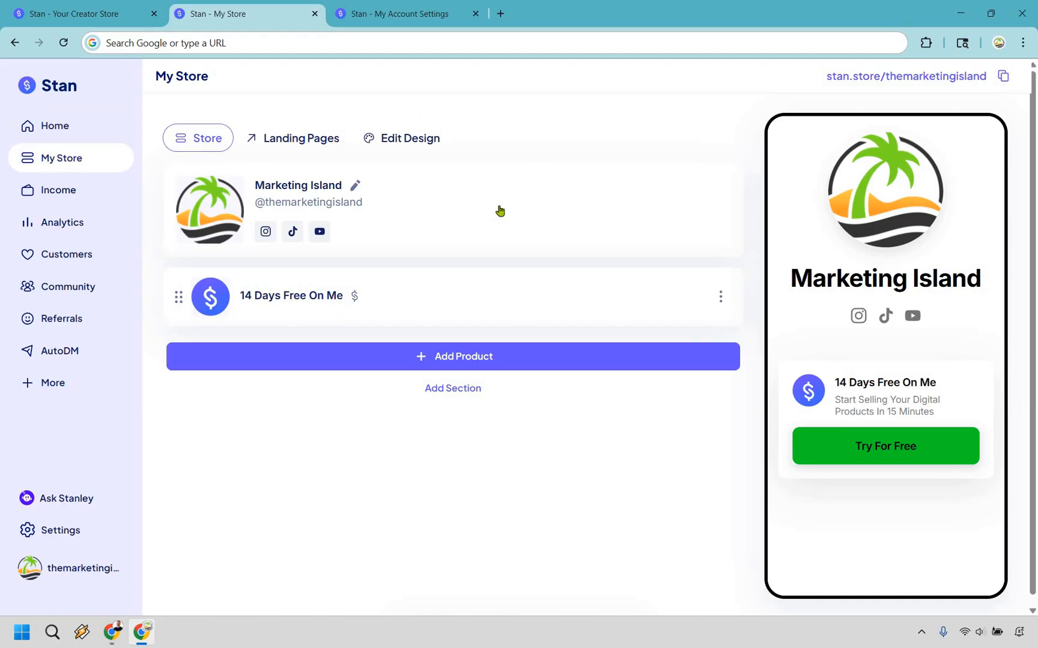
pyautogui.moveTo(540, 357)
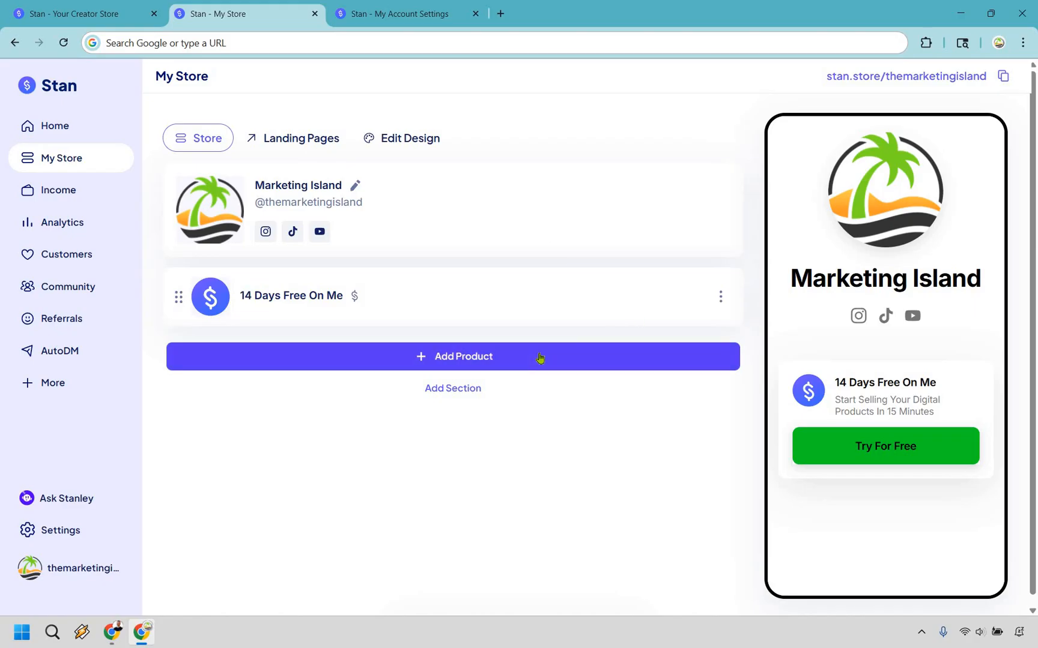
pyautogui.moveTo(572, 361)
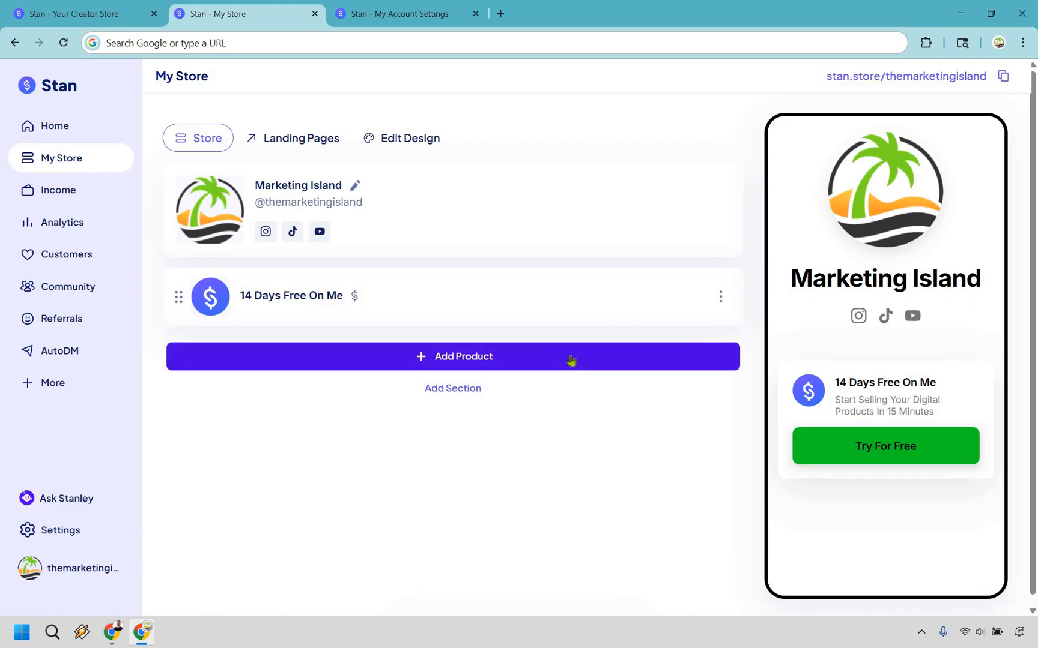
# Start adding a new product below '14 Days Free On Me'.
pyautogui.click(452, 356)
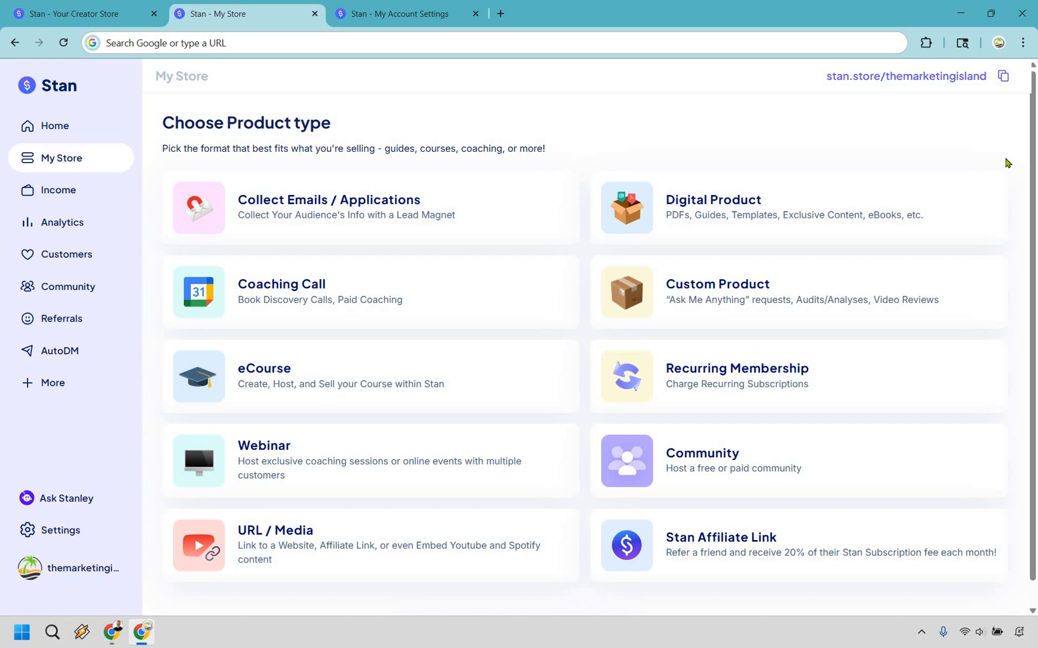
pyautogui.moveTo(810, 476)
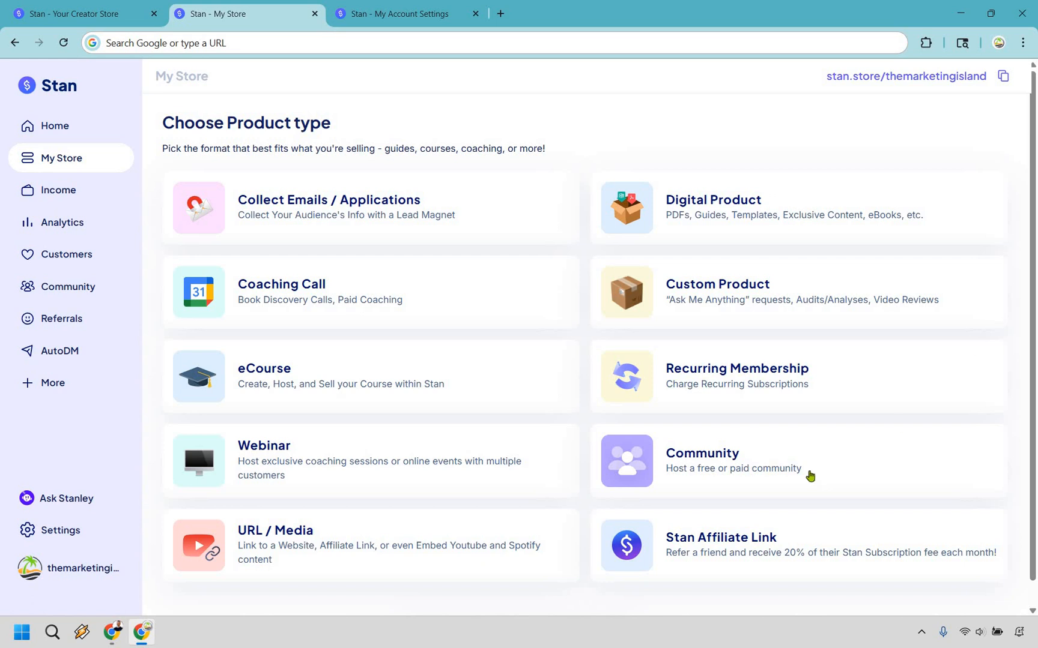
pyautogui.moveTo(695, 241)
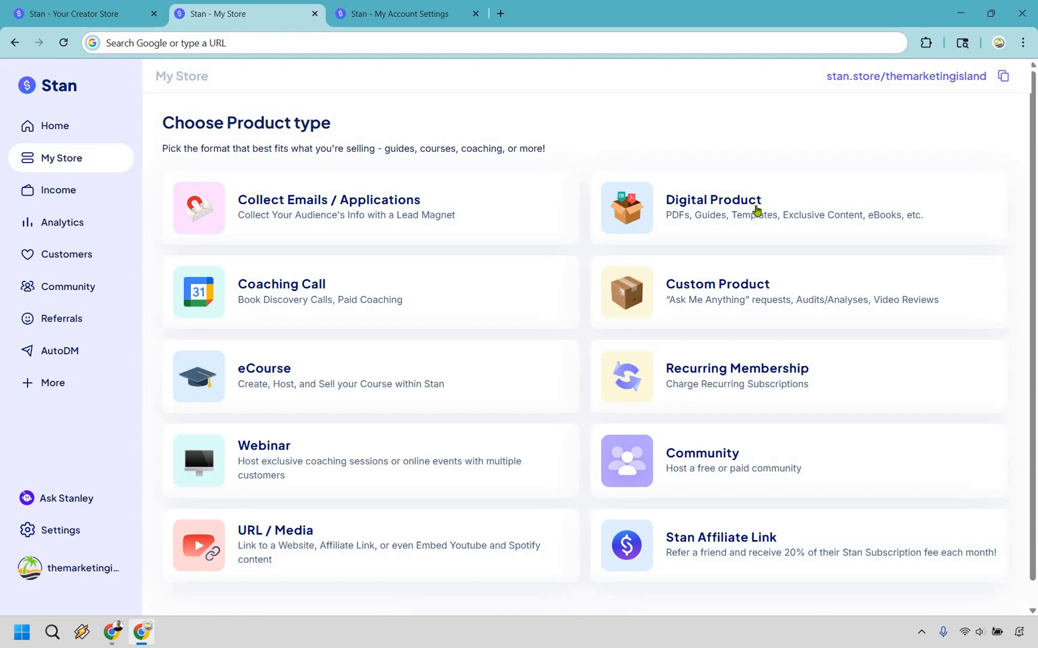
# Create a Digital Product draft and set its thumbnail back to the Callout style.
pyautogui.click(713, 200)
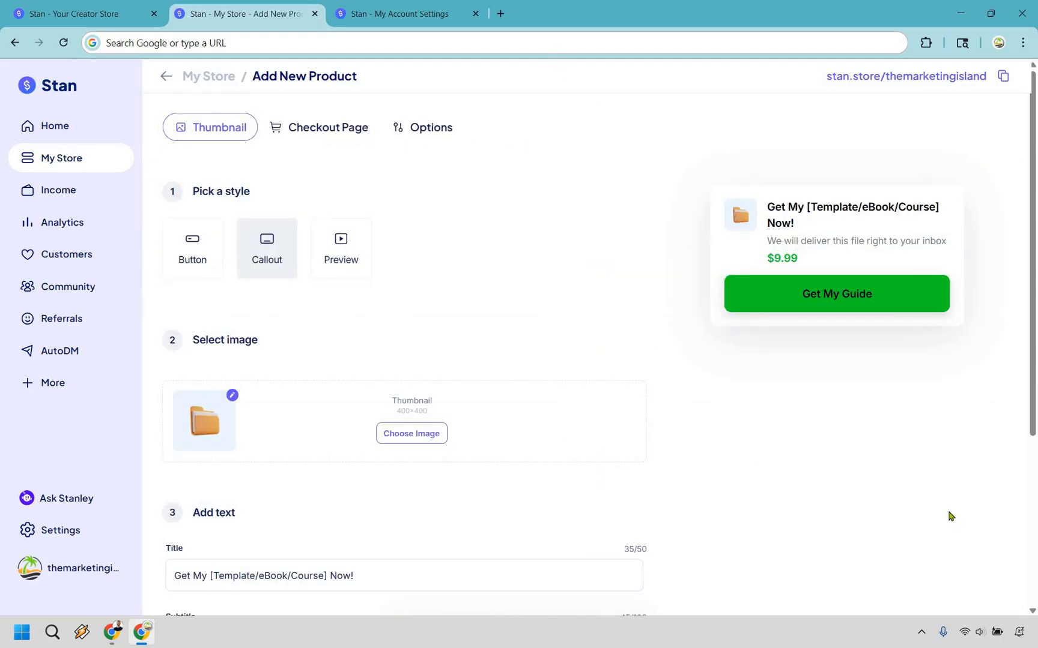
pyautogui.moveTo(522, 200)
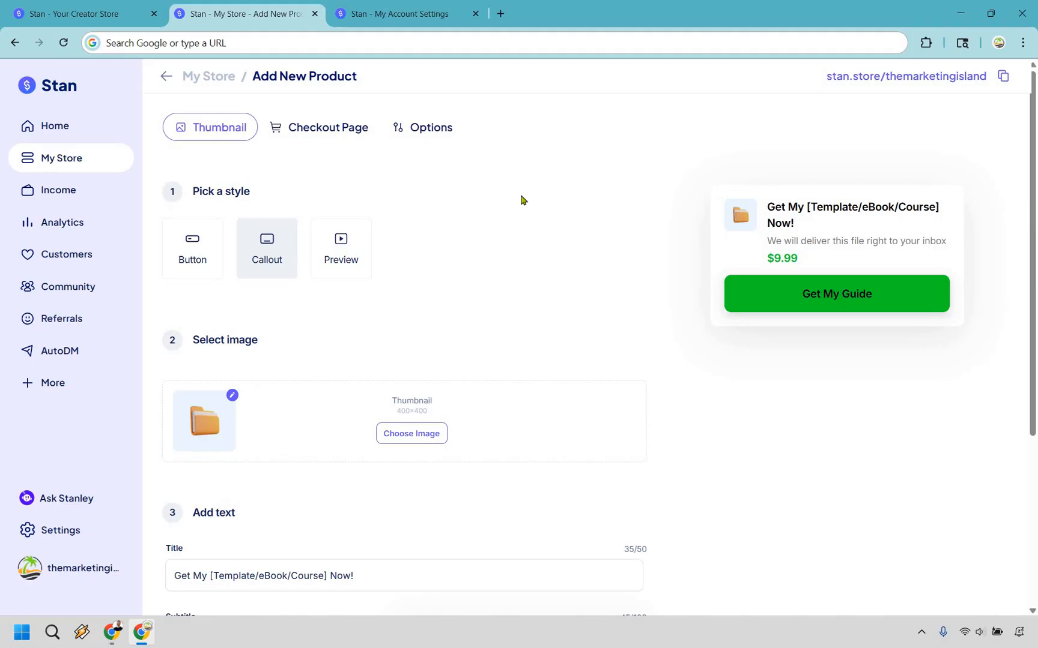
pyautogui.moveTo(279, 179)
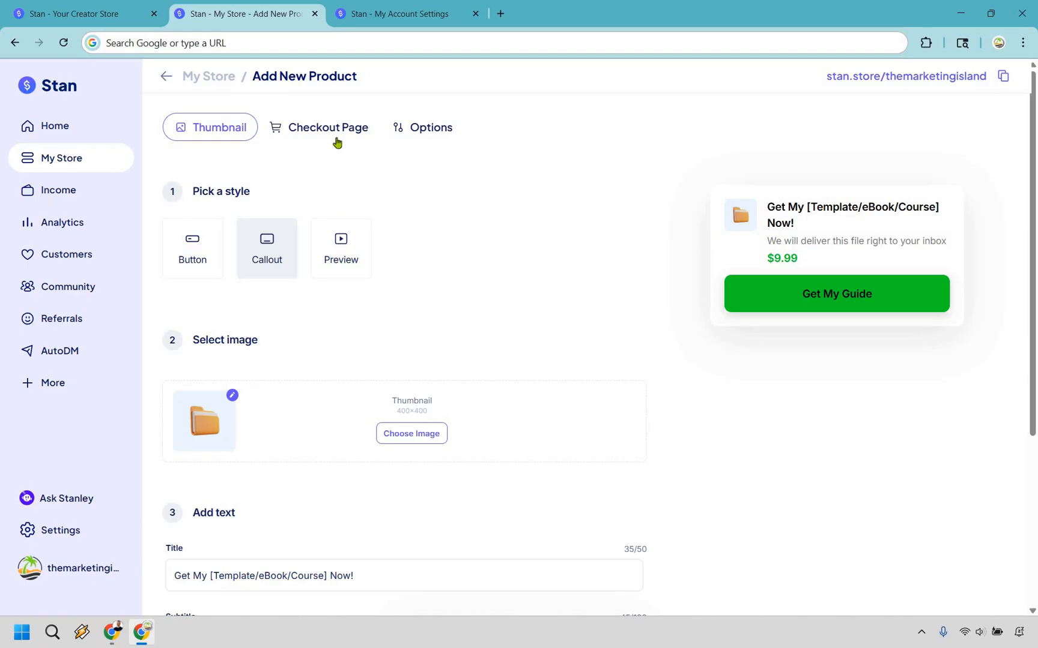
pyautogui.moveTo(445, 160)
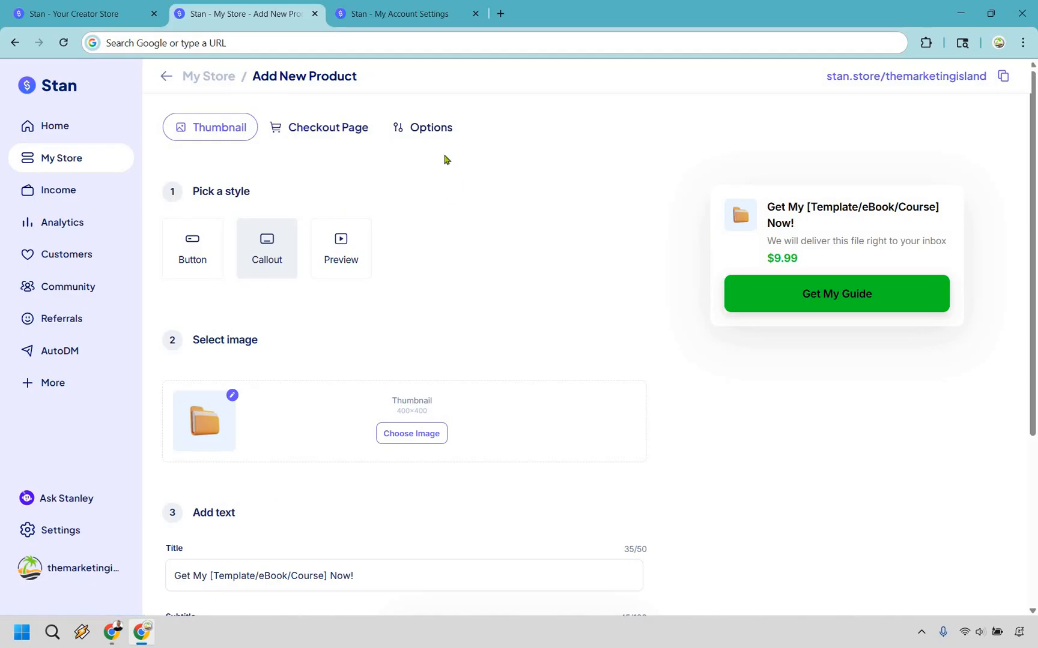
pyautogui.moveTo(199, 250)
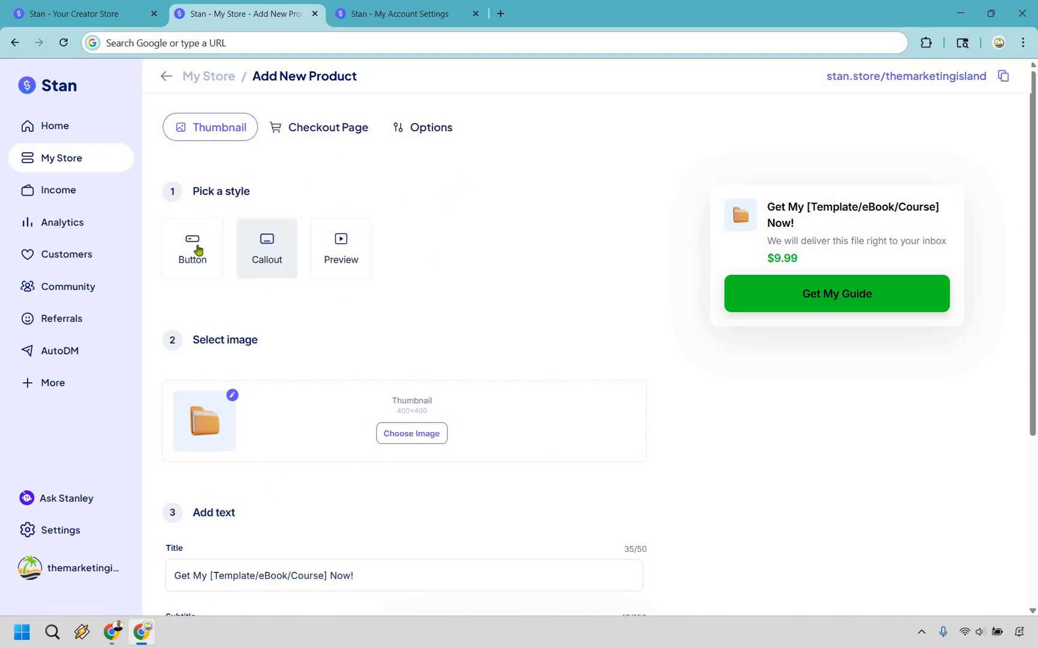
pyautogui.moveTo(258, 227)
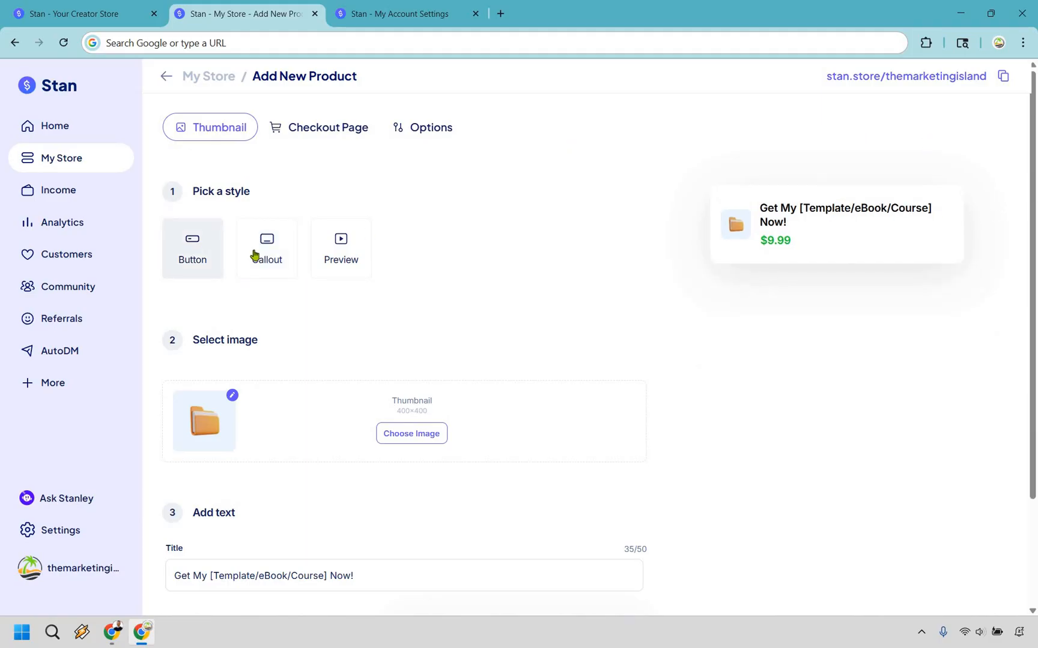
pyautogui.click(266, 248)
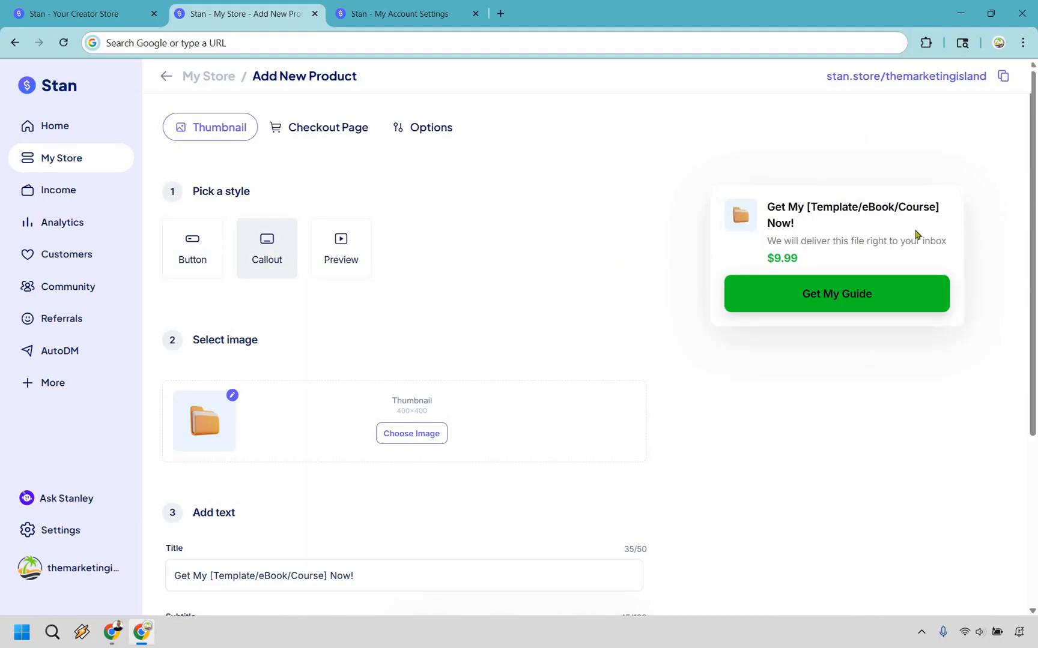
pyautogui.moveTo(727, 290)
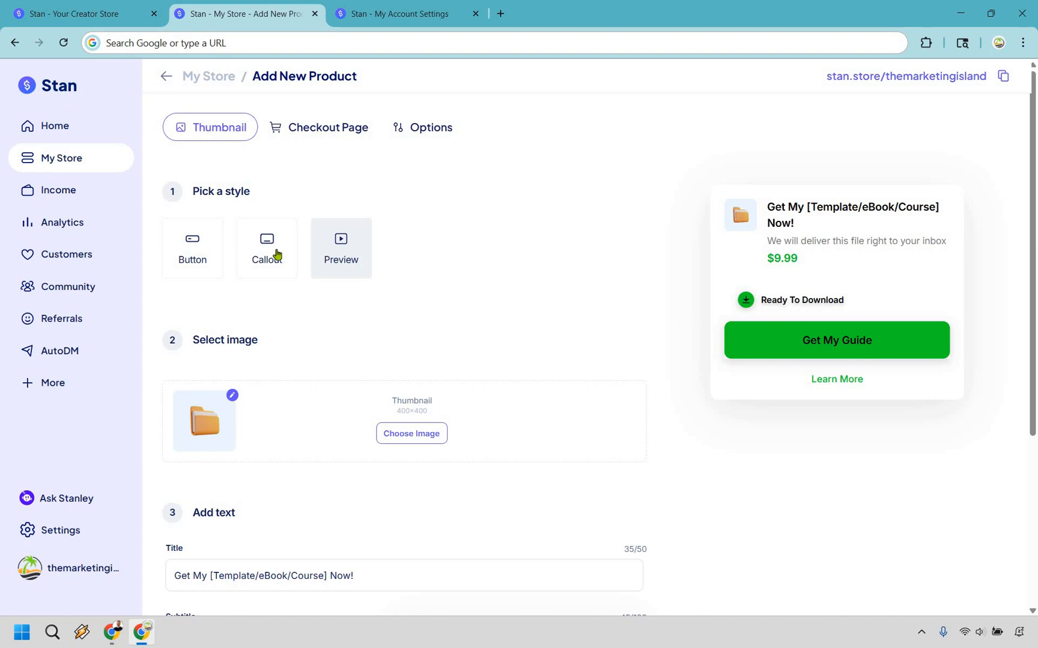
pyautogui.click(266, 248)
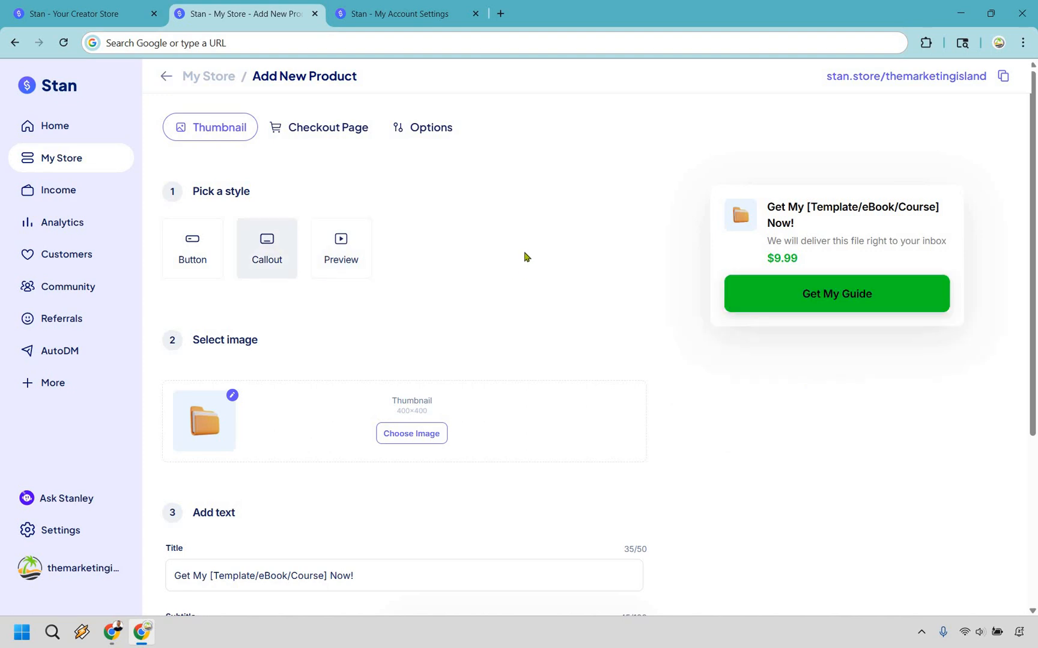
pyautogui.moveTo(562, 218)
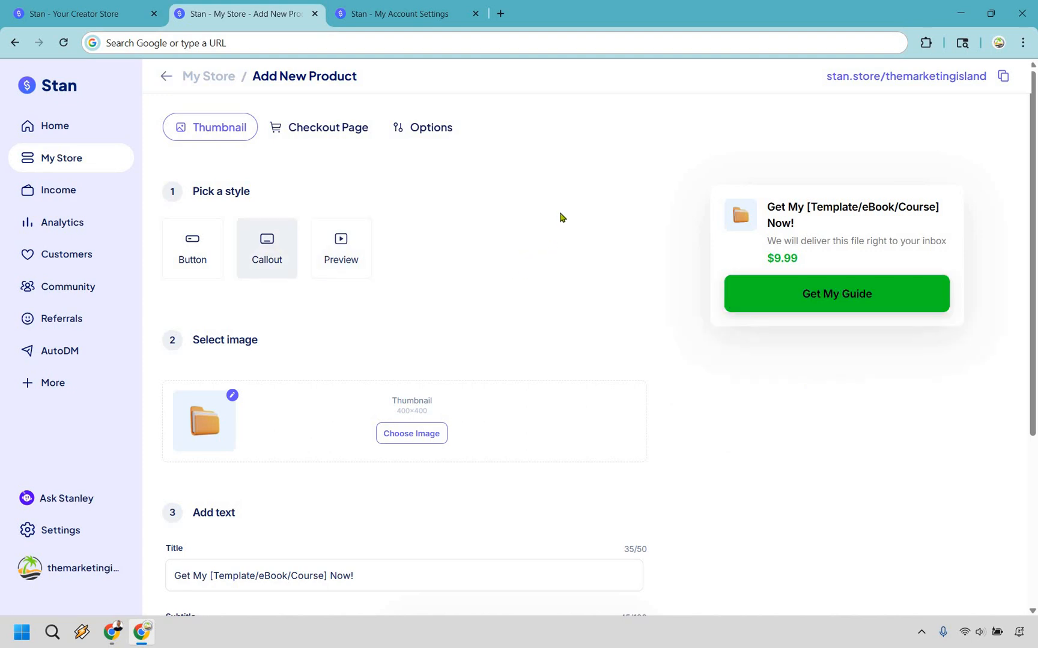
pyautogui.scroll(-3)
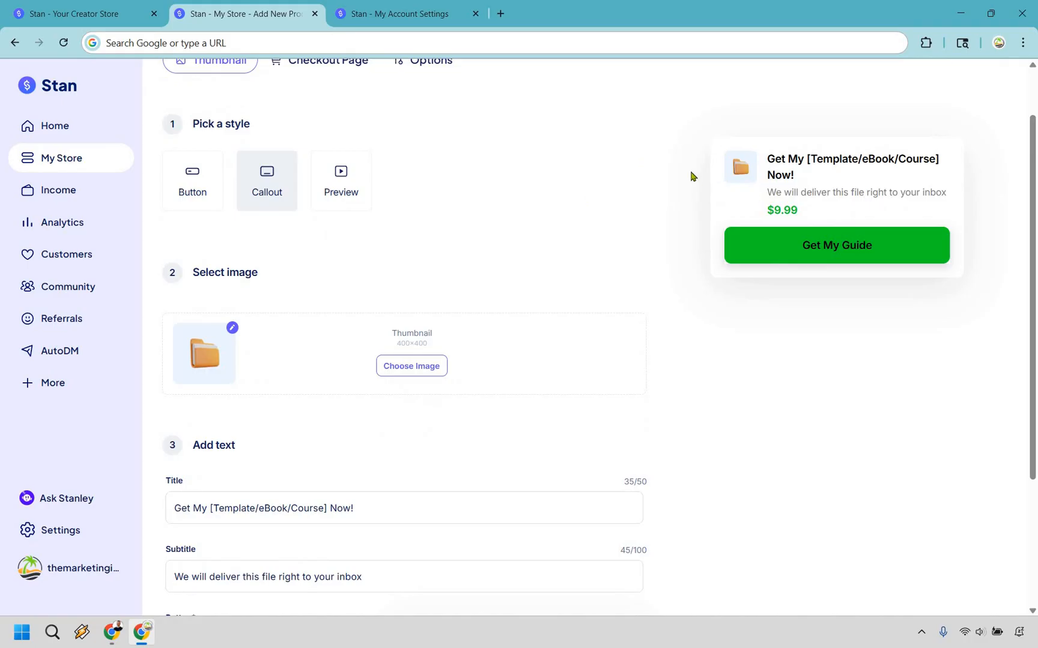
pyautogui.moveTo(607, 173)
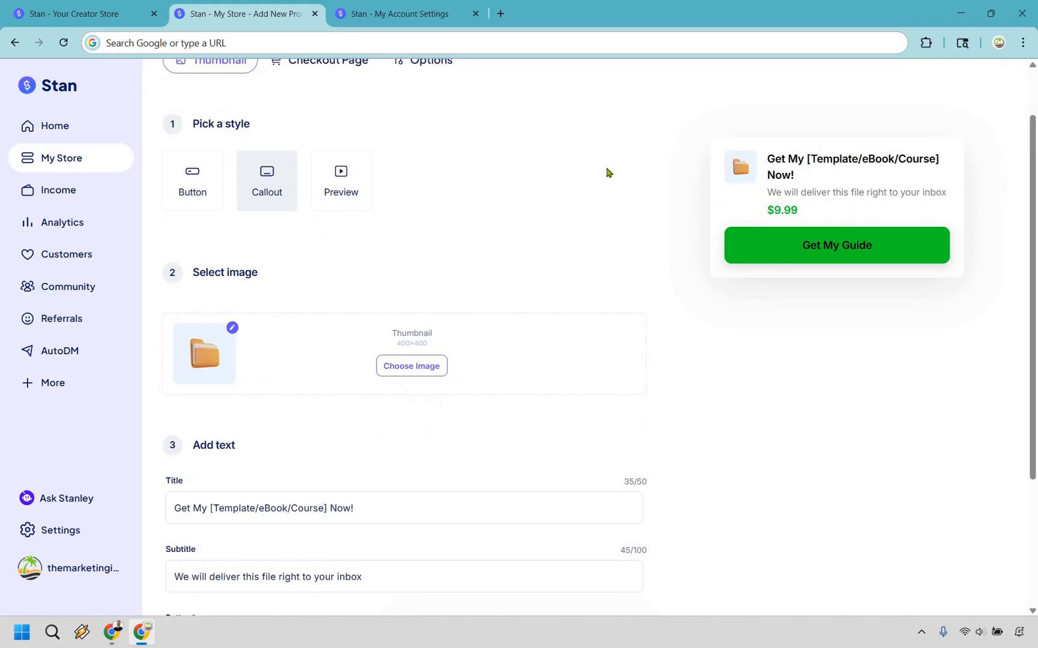
pyautogui.moveTo(595, 193)
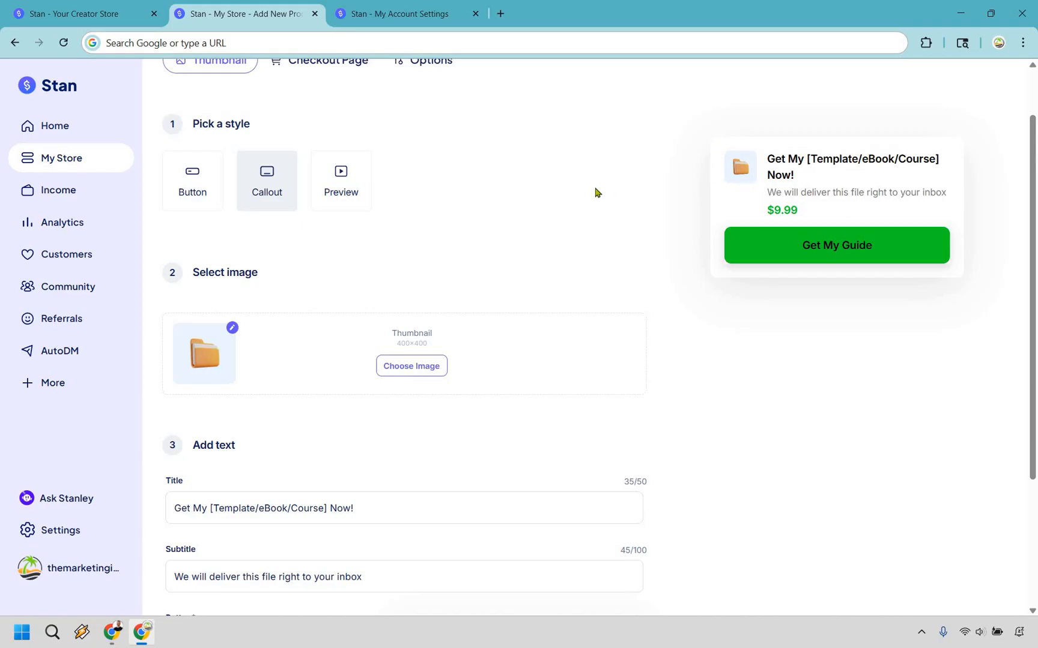
pyautogui.moveTo(591, 192)
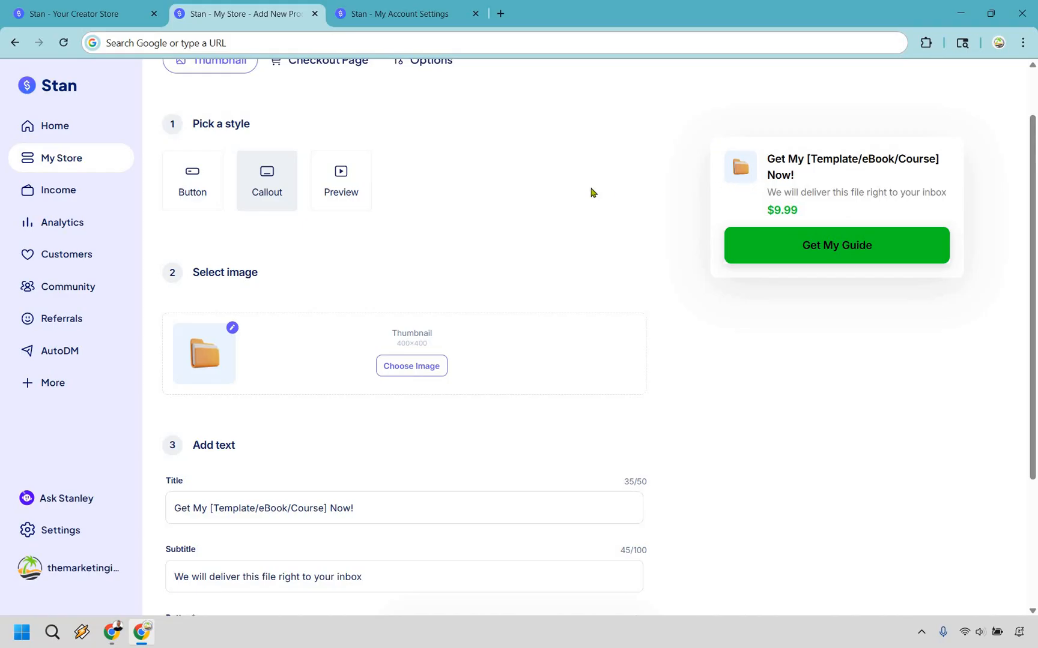
pyautogui.moveTo(742, 159)
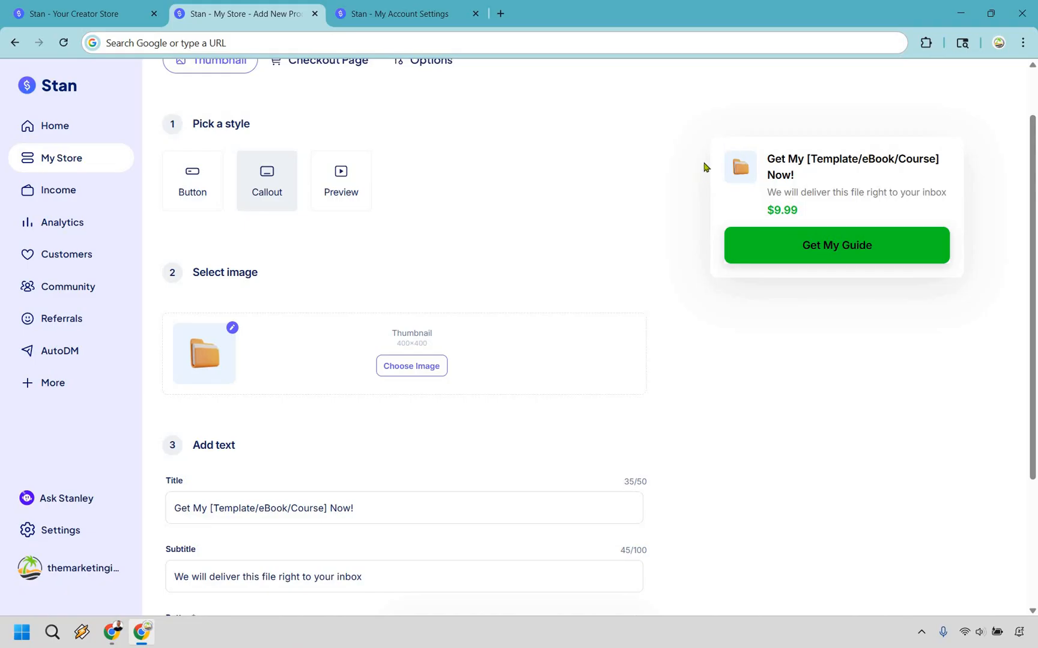
pyautogui.moveTo(556, 322)
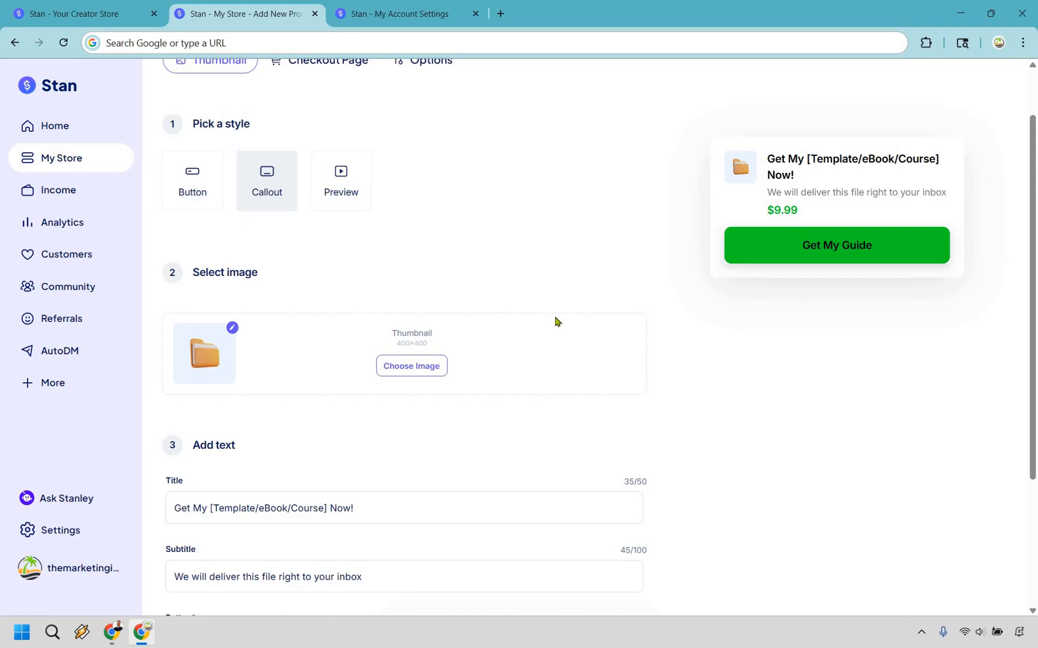
pyautogui.moveTo(351, 410)
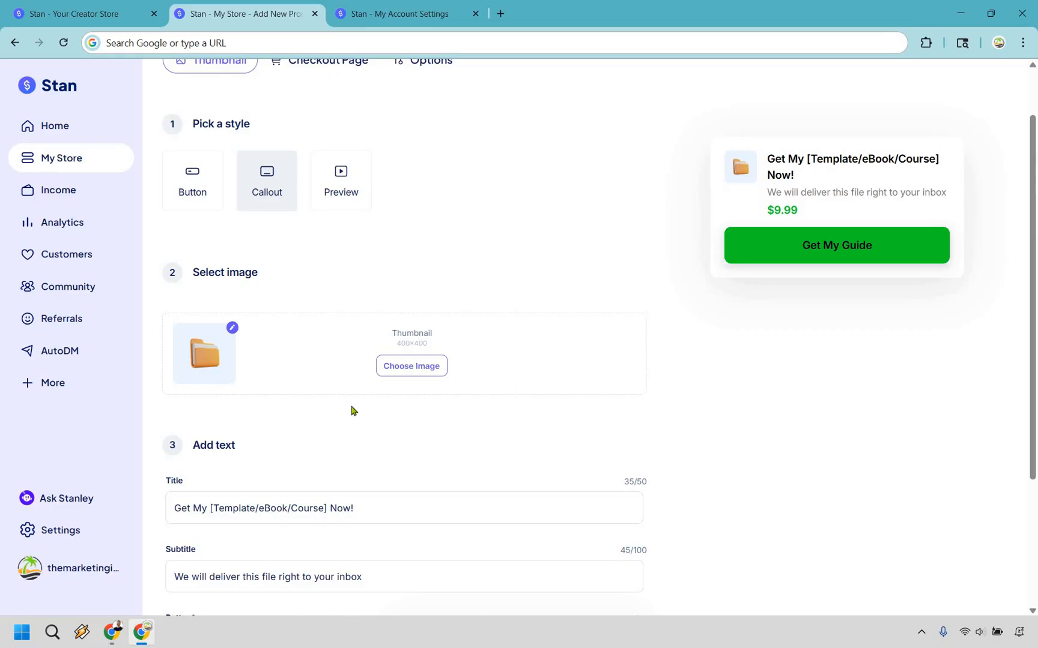
pyautogui.moveTo(844, 390)
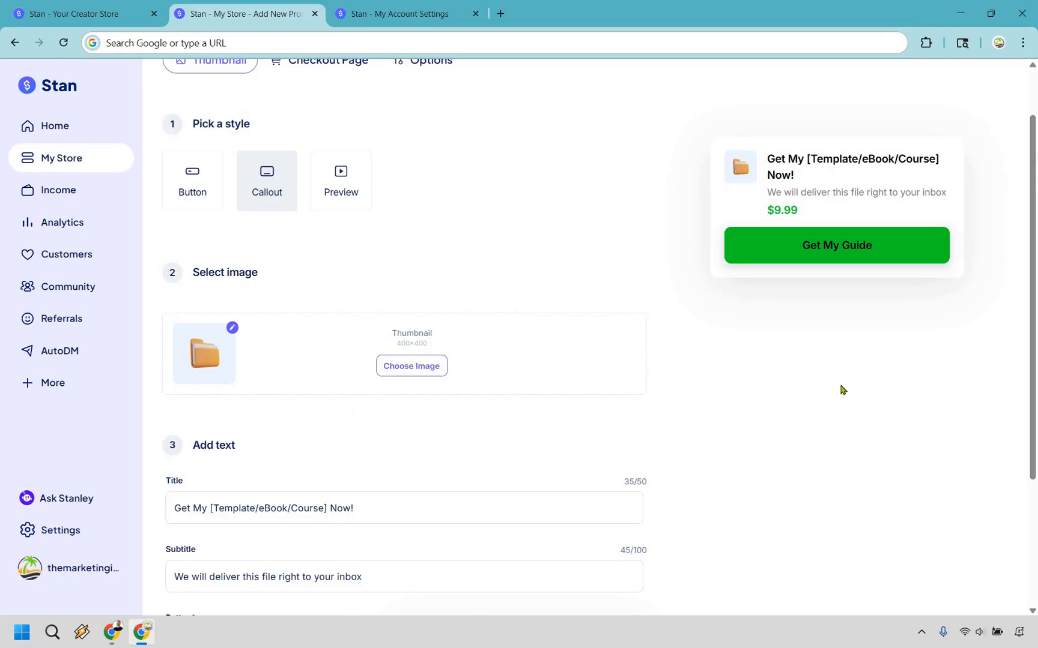
pyautogui.scroll(-3)
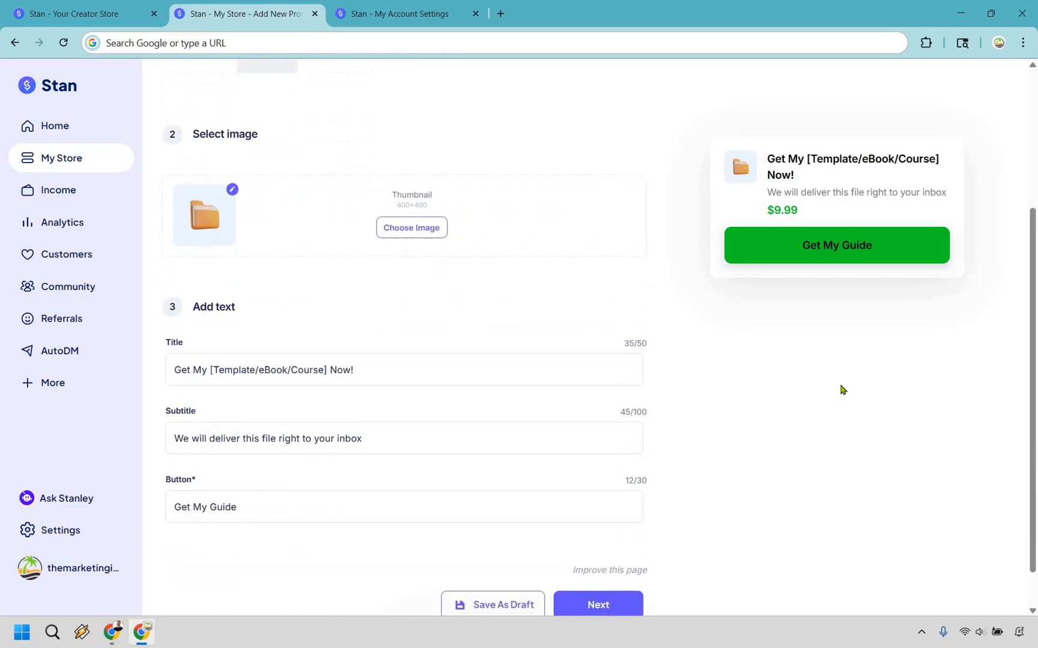
pyautogui.scroll(-3)
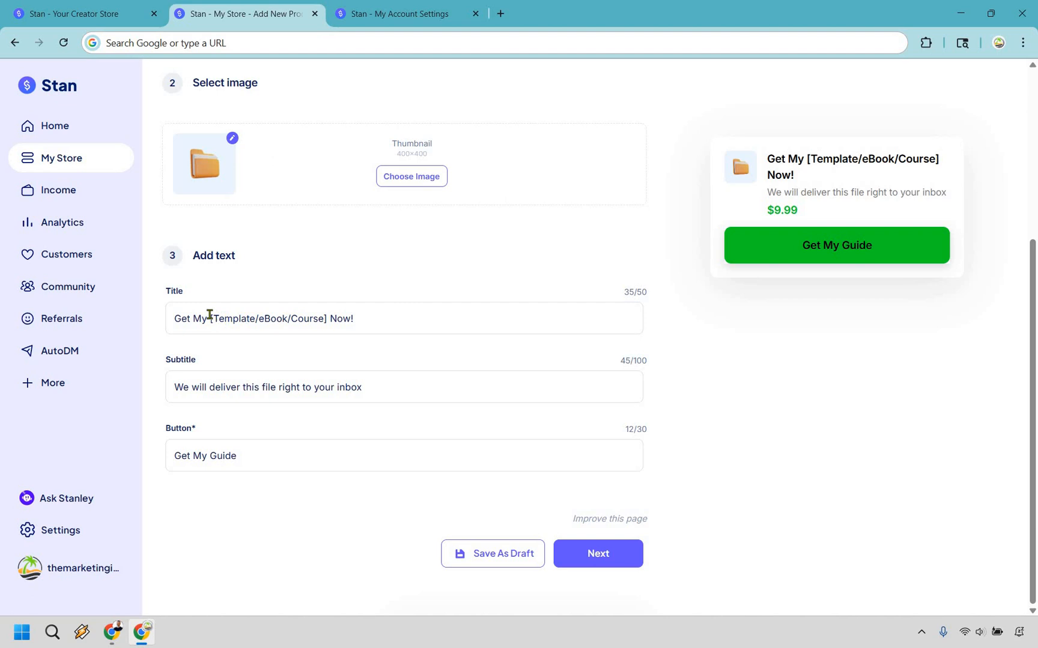
# Fix the title to 'Get My eBook Now', adding a space and dropping the exclamation mark.
pyautogui.doubleClick(268, 318)
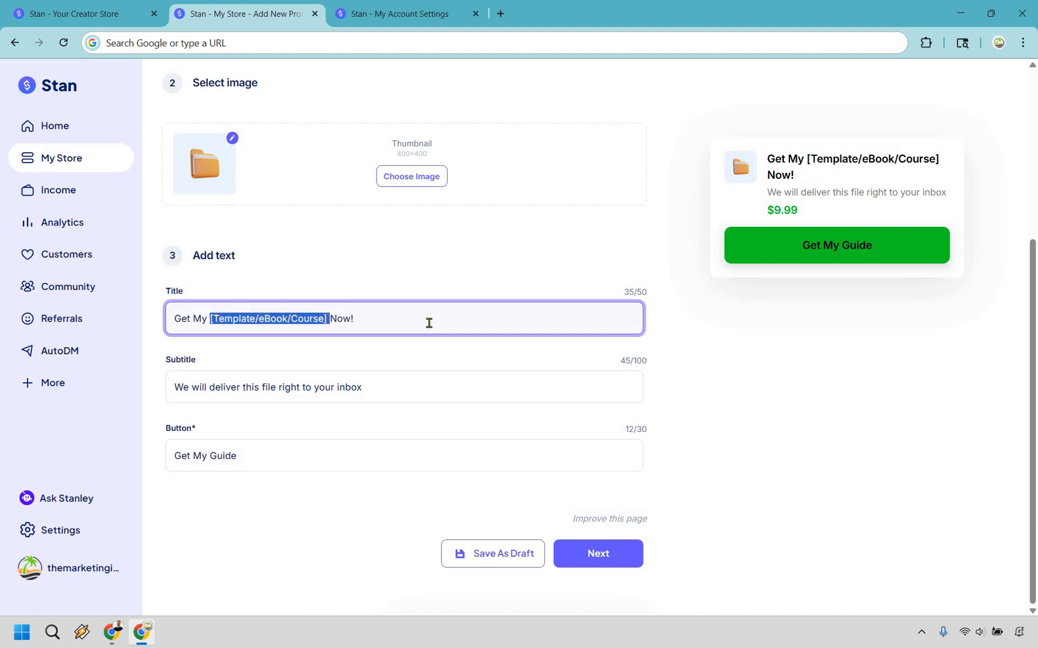
pyautogui.write('eBookNow!')
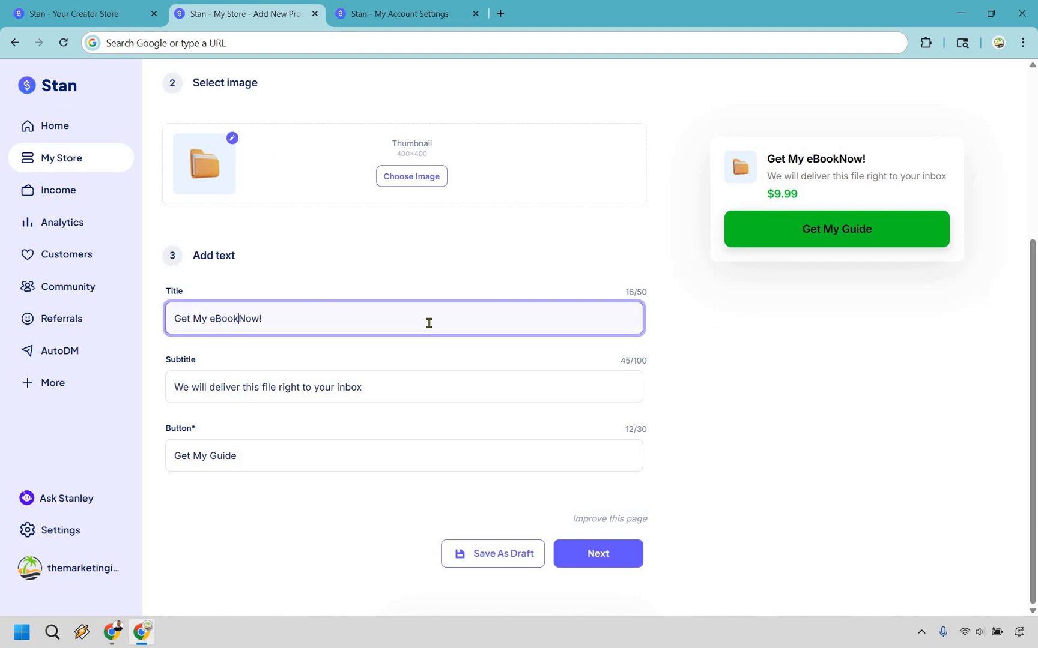
pyautogui.write('" "')
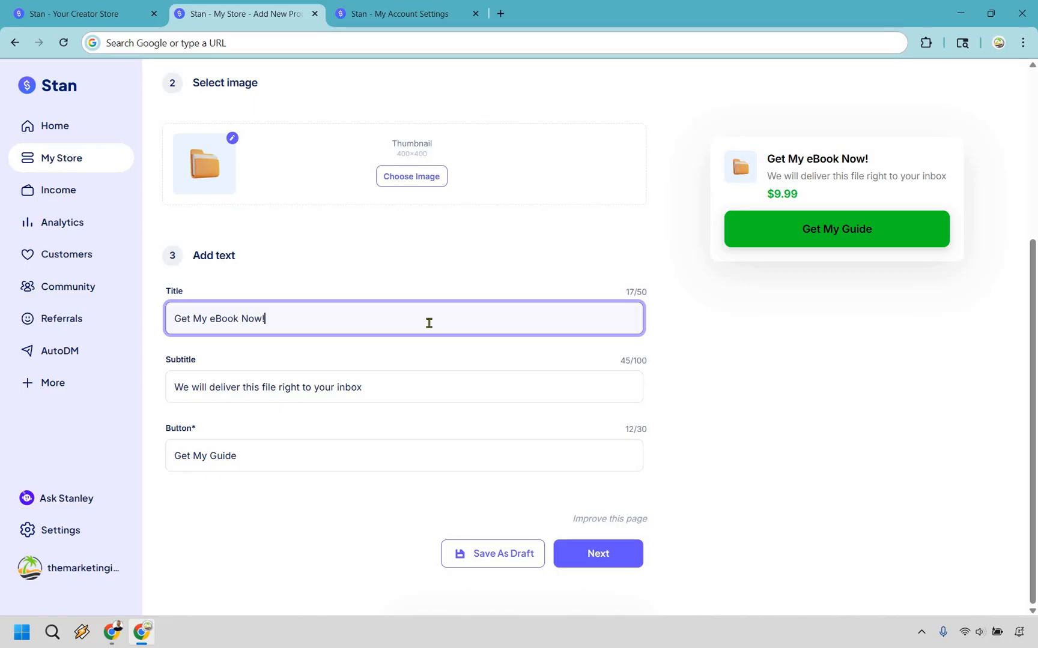
pyautogui.press('Backspace')
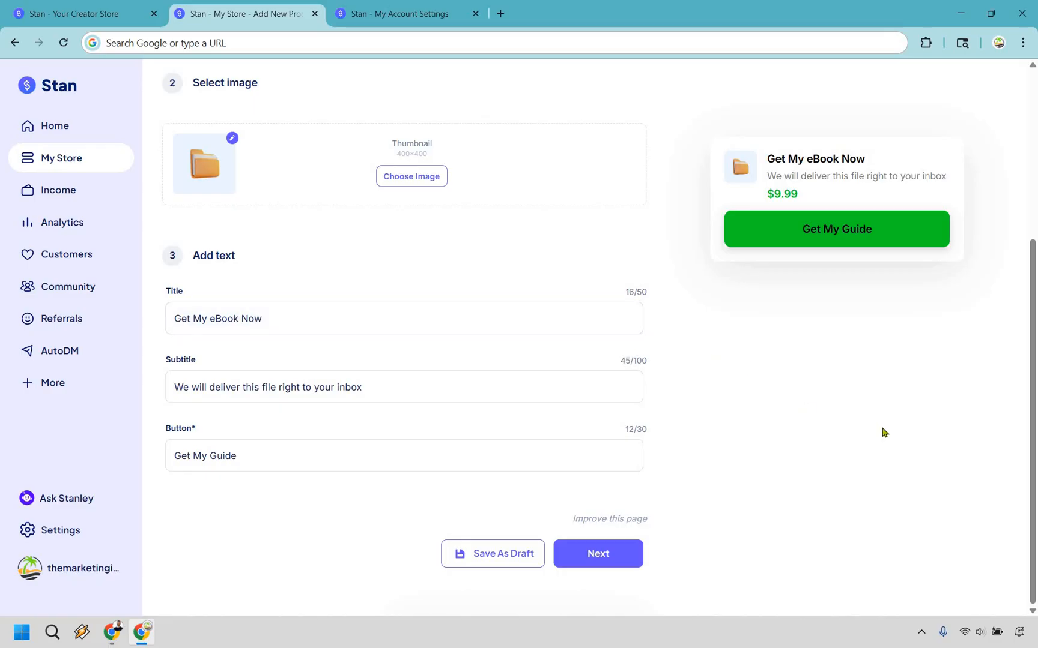
pyautogui.click(403, 319)
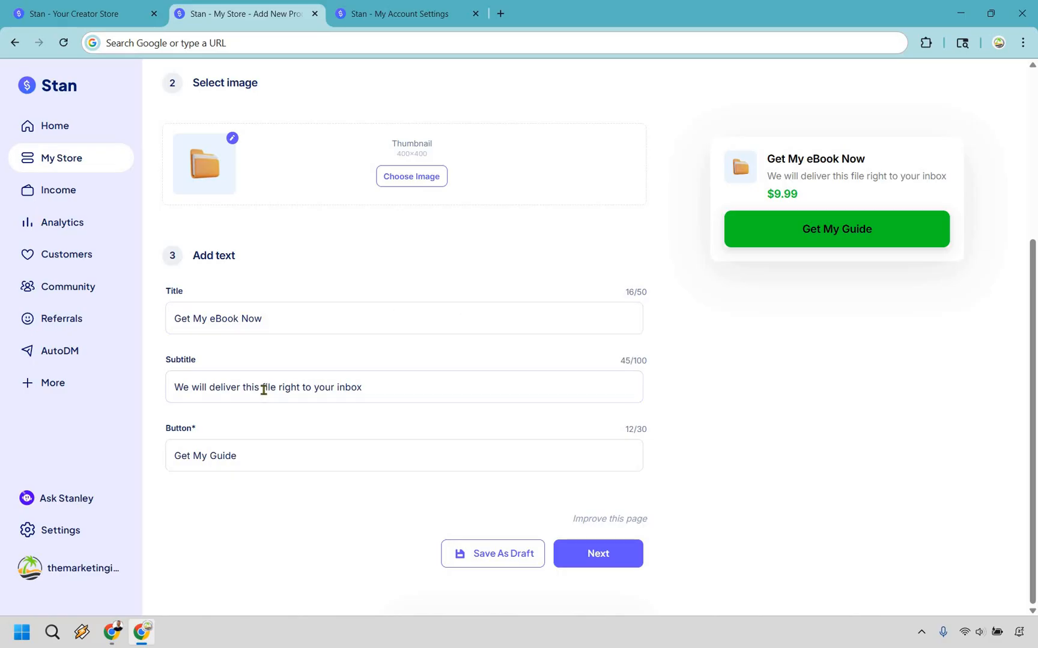
pyautogui.click(397, 387)
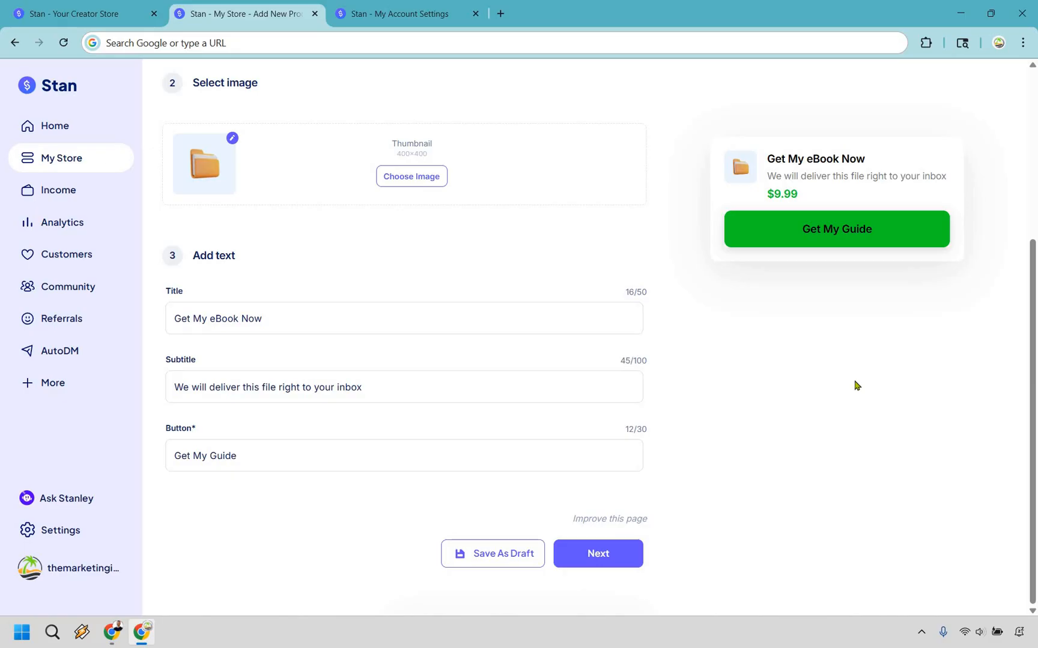
# Set subtitle 'I will deliver this file right to your inbox' and button 'Click Here To Continue'.
pyautogui.click(403, 387)
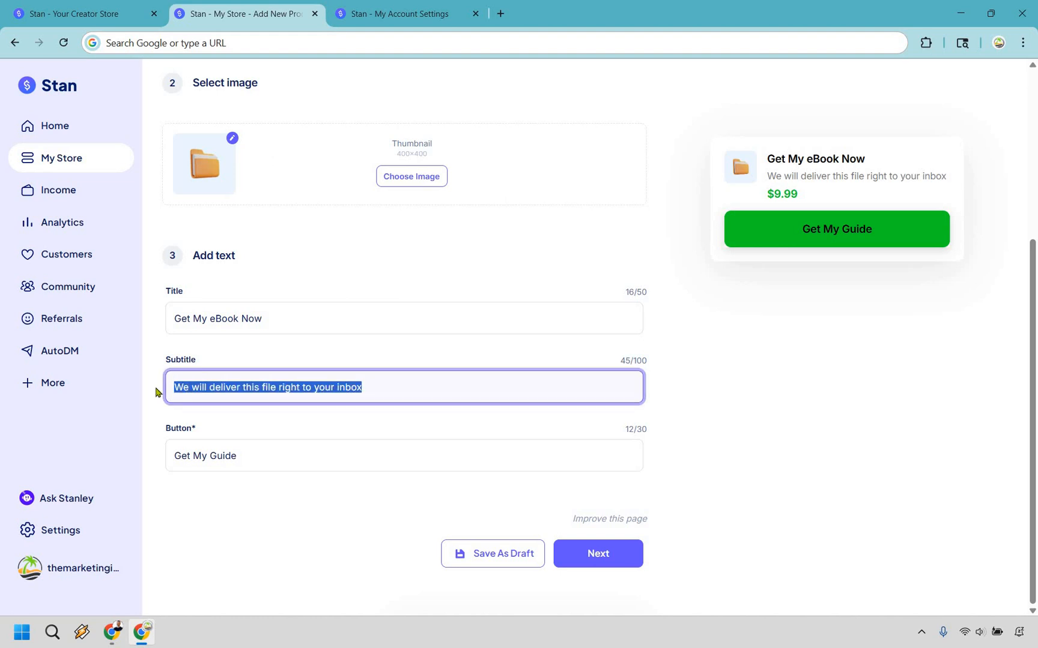
pyautogui.write('I will deliver this file right to your inbox')
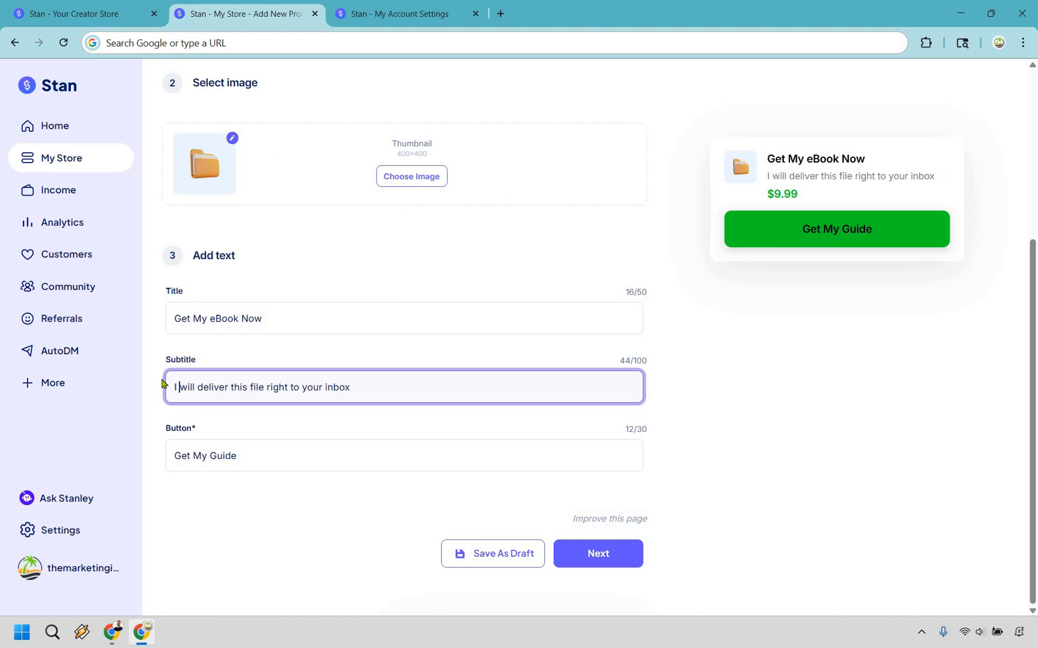
pyautogui.click(403, 455)
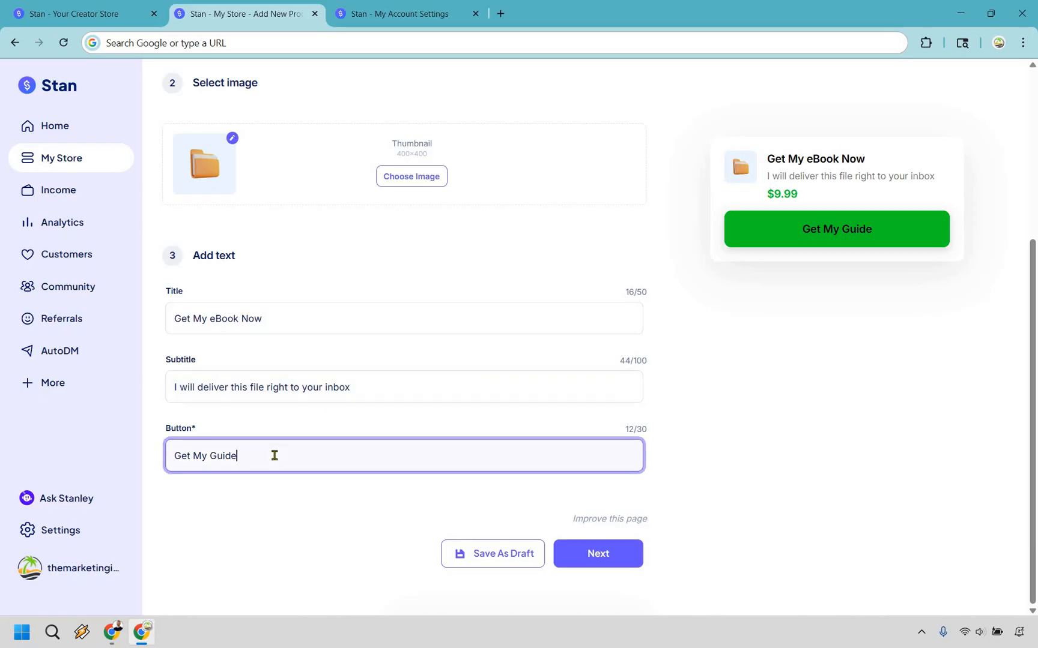
pyautogui.write('Click Here To Continu')
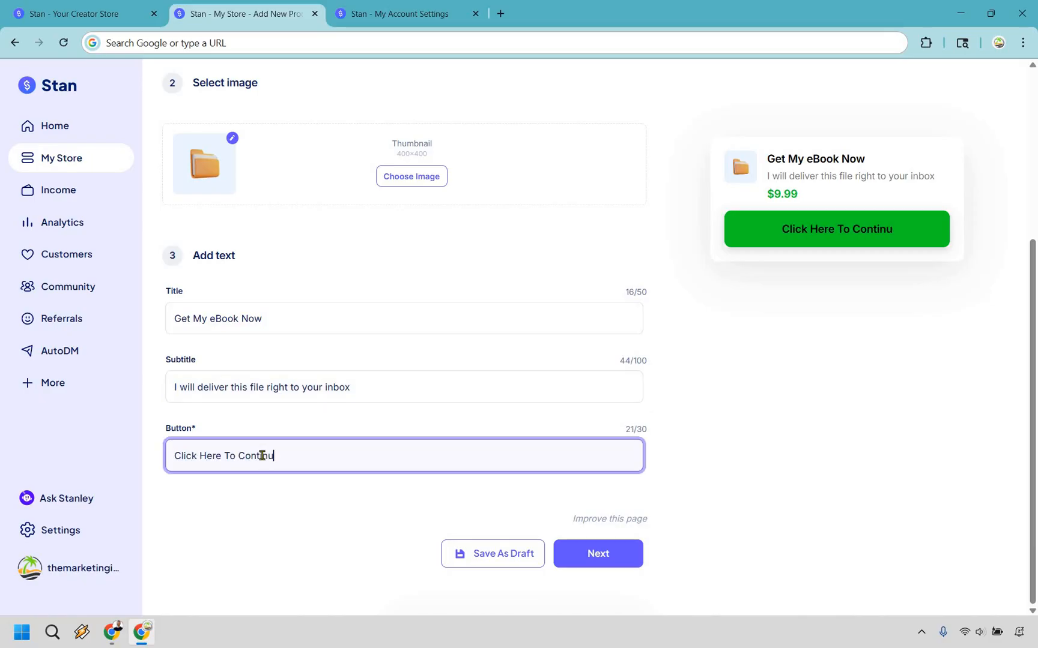
pyautogui.write('e')
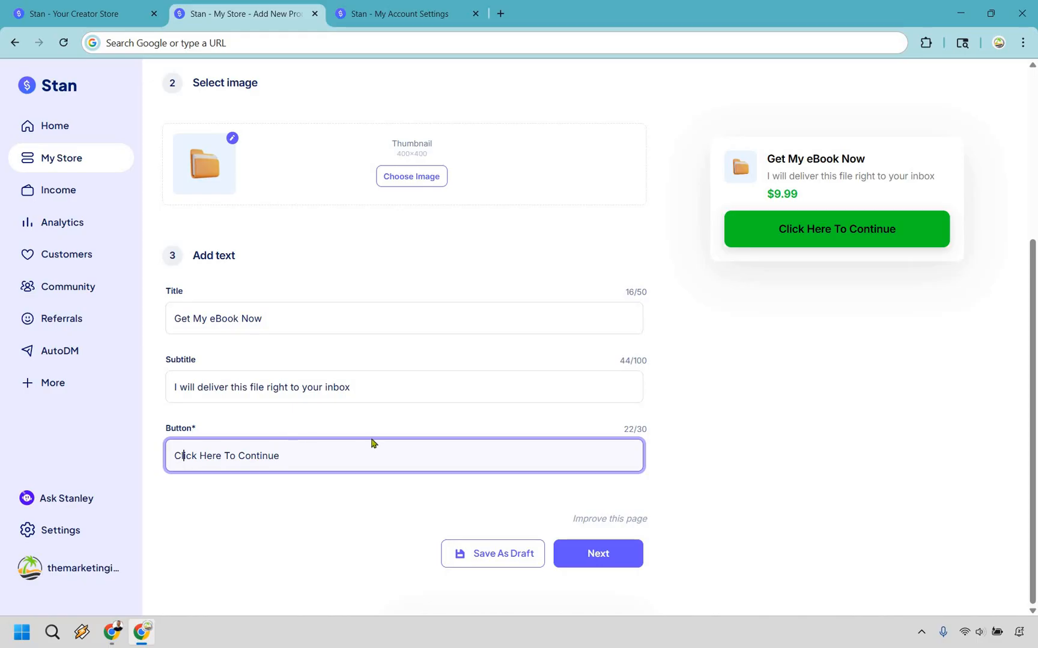
pyautogui.doubleClick(185, 456)
pyautogui.write('Tap')
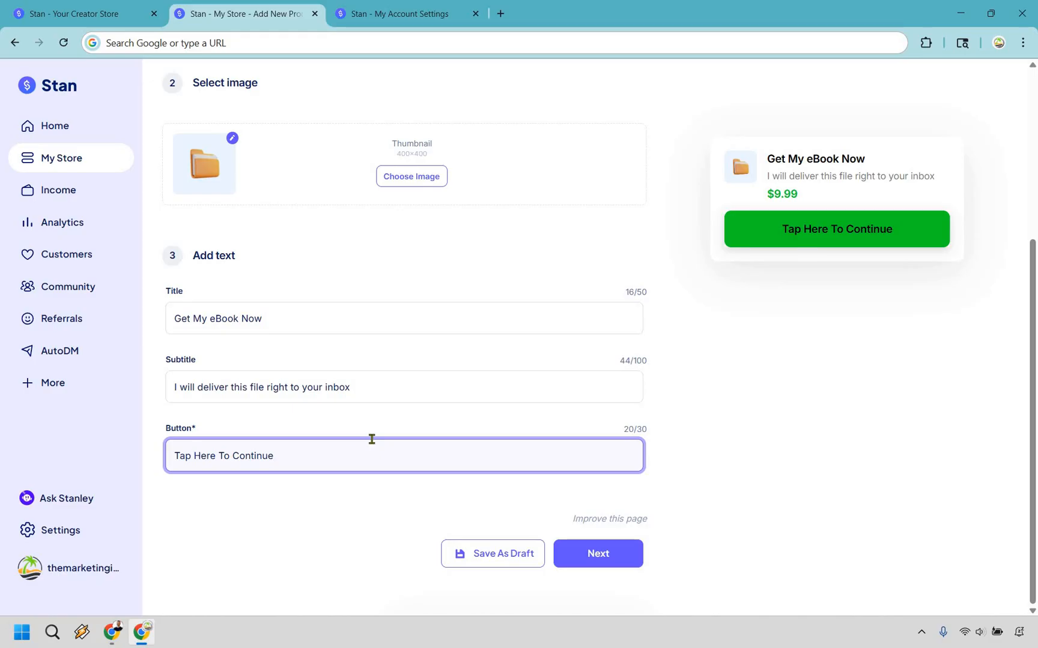
pyautogui.write('Continu')
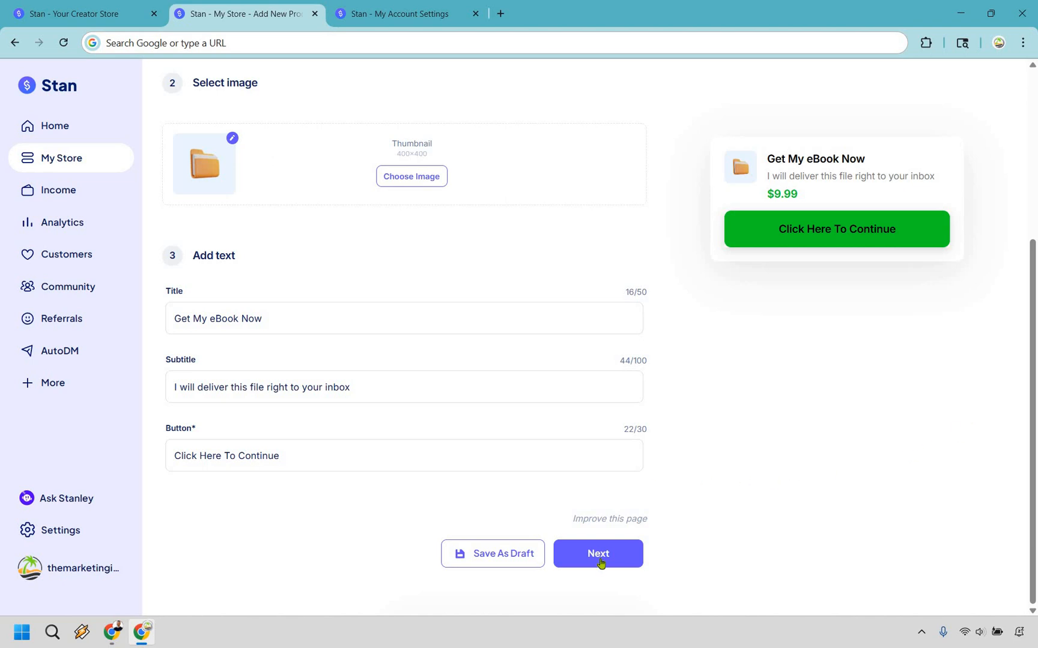
# Upload the Marketing Island logo as the checkout header image, zoomed out to fit.
pyautogui.click(596, 554)
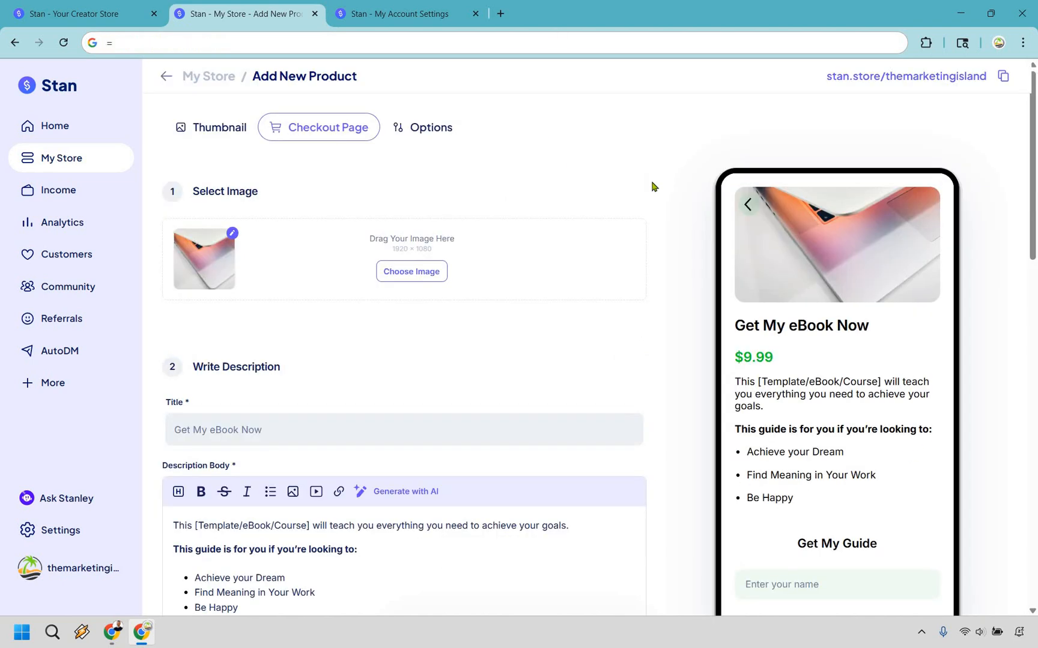
pyautogui.moveTo(150, 261)
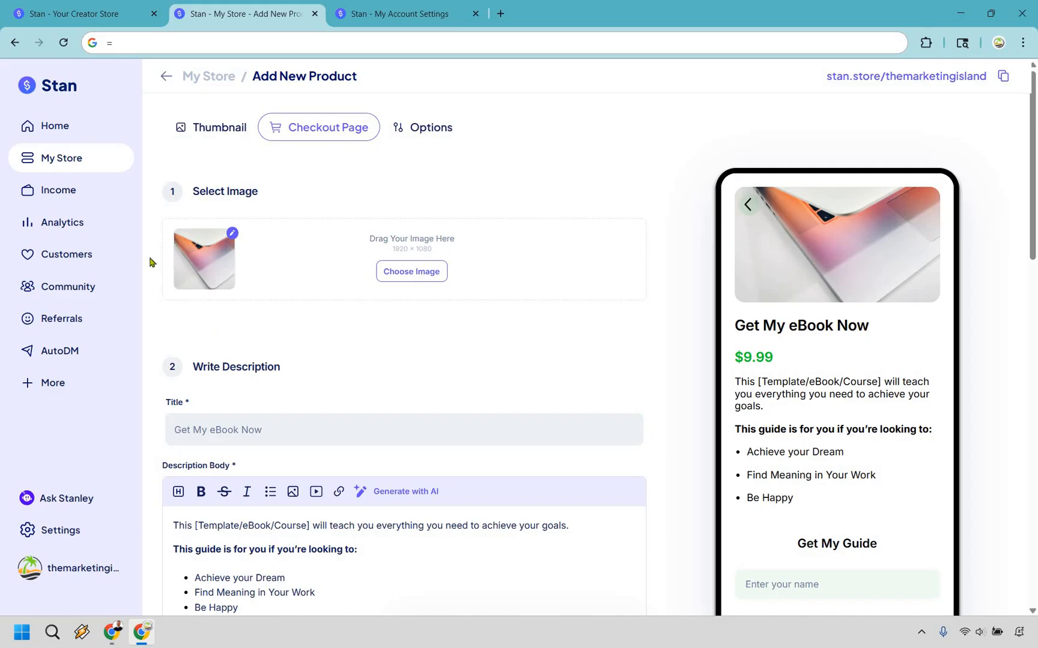
pyautogui.moveTo(201, 271)
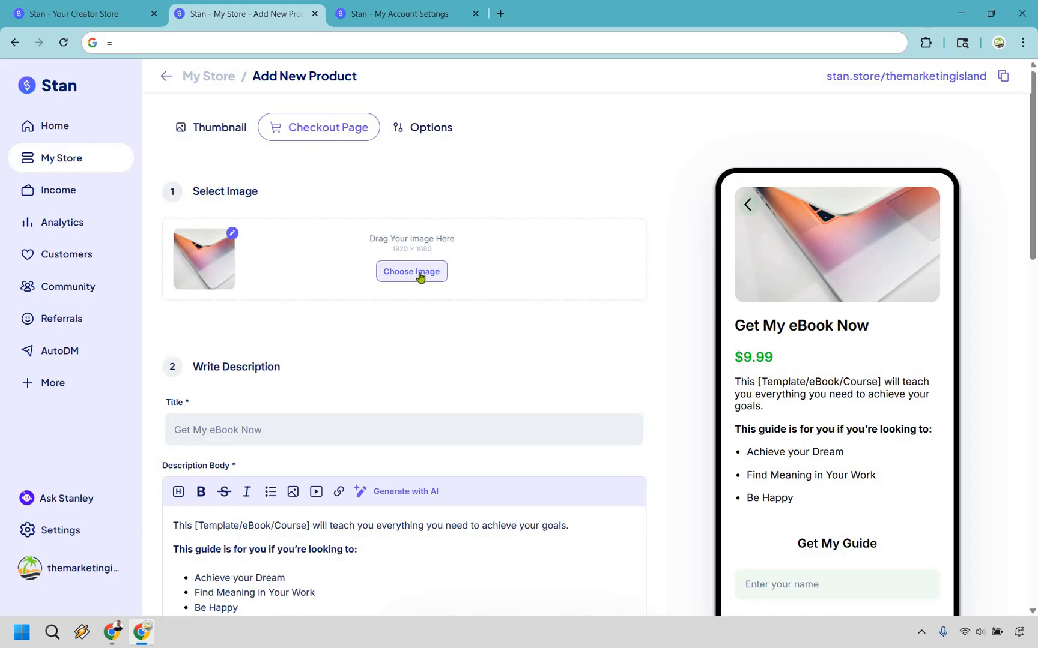
pyautogui.click(411, 271)
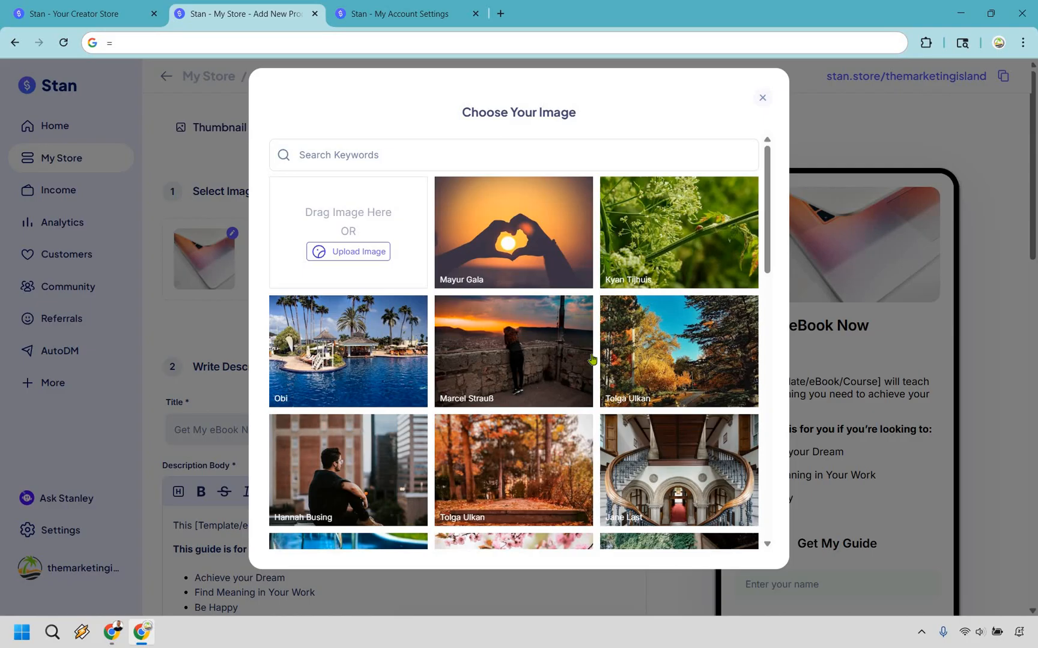
pyautogui.moveTo(348, 252)
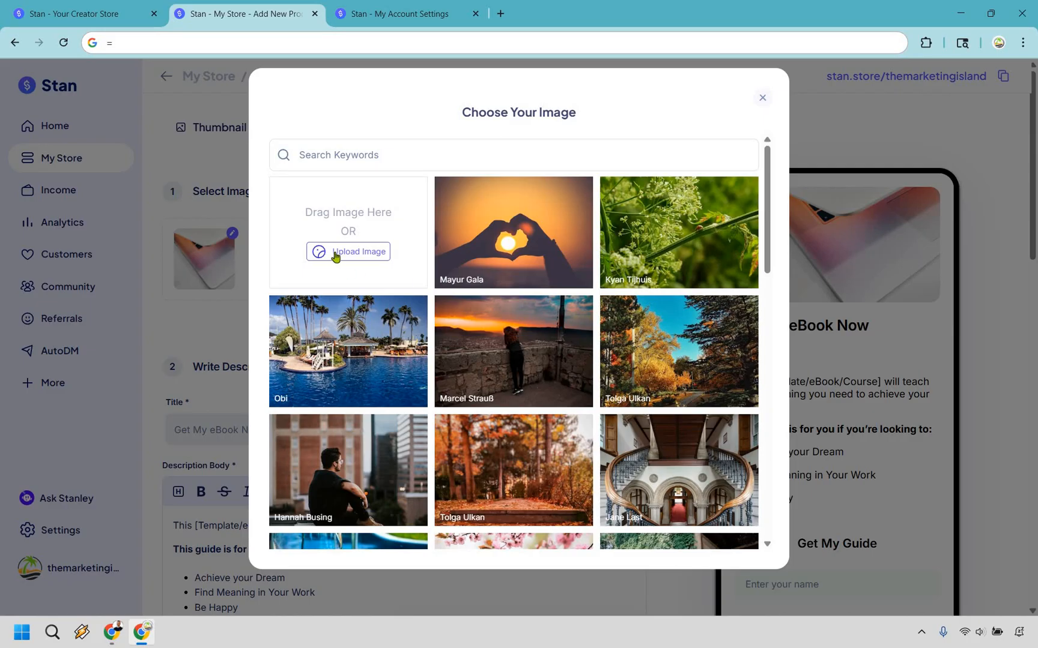
pyautogui.click(348, 252)
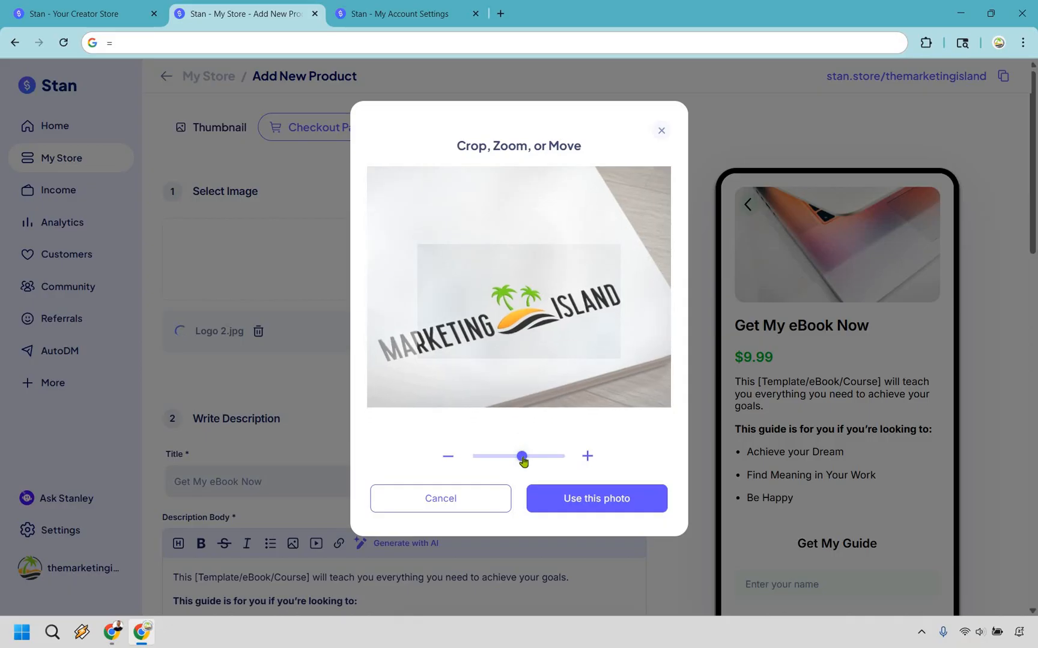
pyautogui.moveTo(523, 456); pyautogui.dragTo(497, 456)
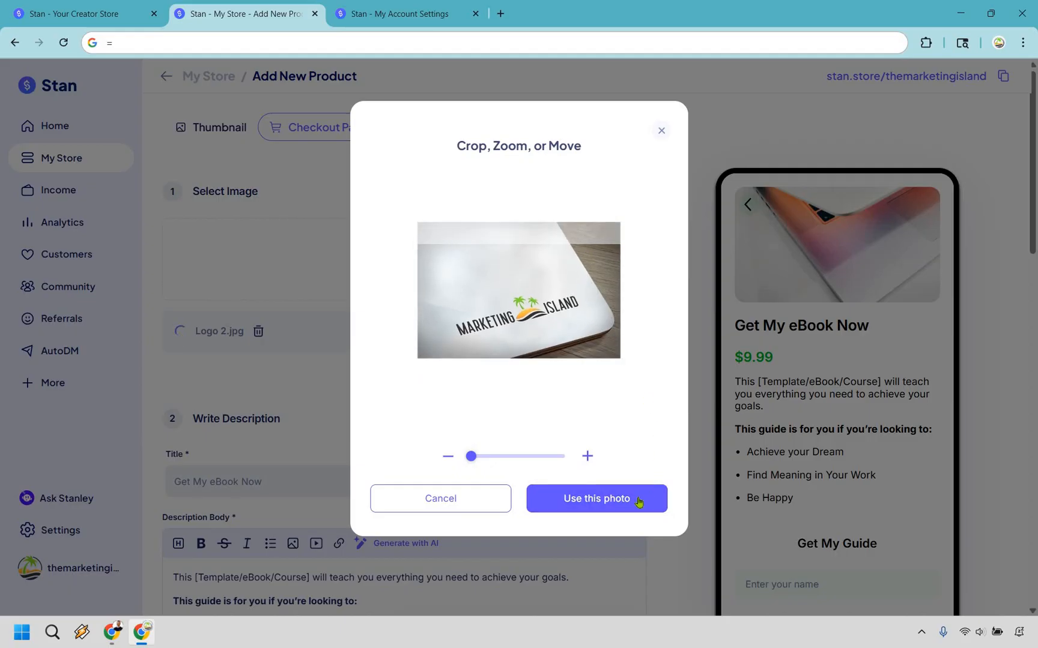
pyautogui.click(595, 498)
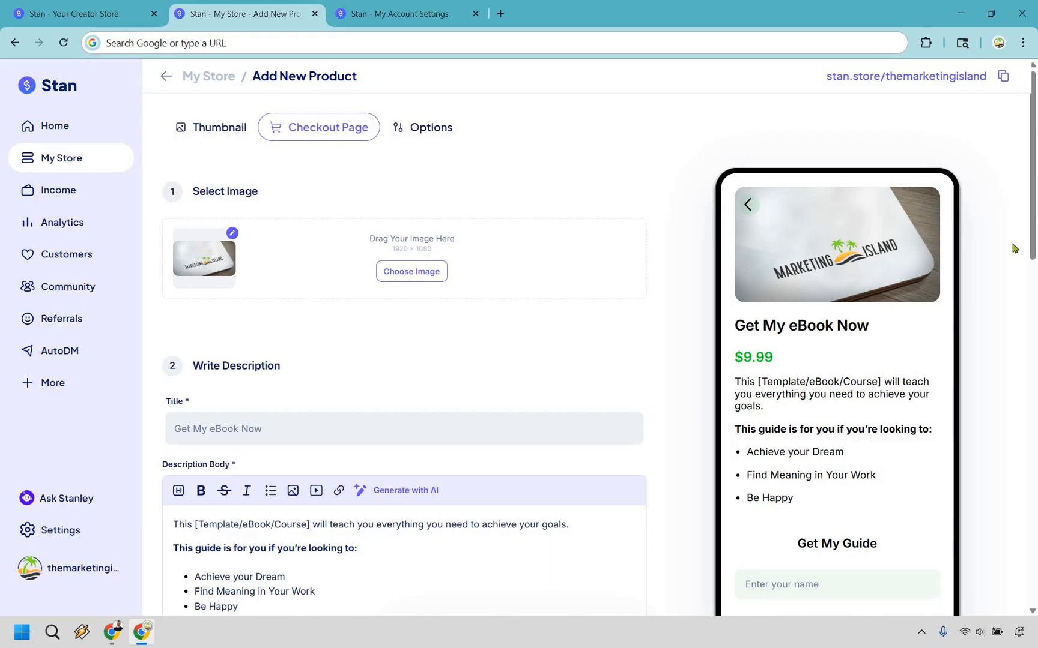
pyautogui.scroll(-3)
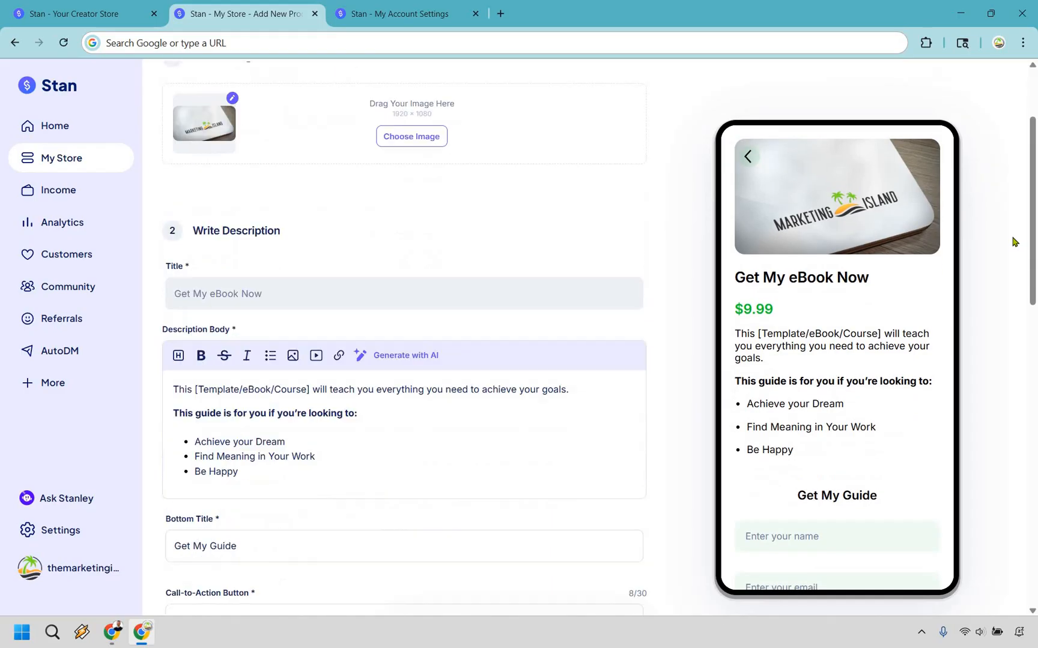
pyautogui.scroll(-3)
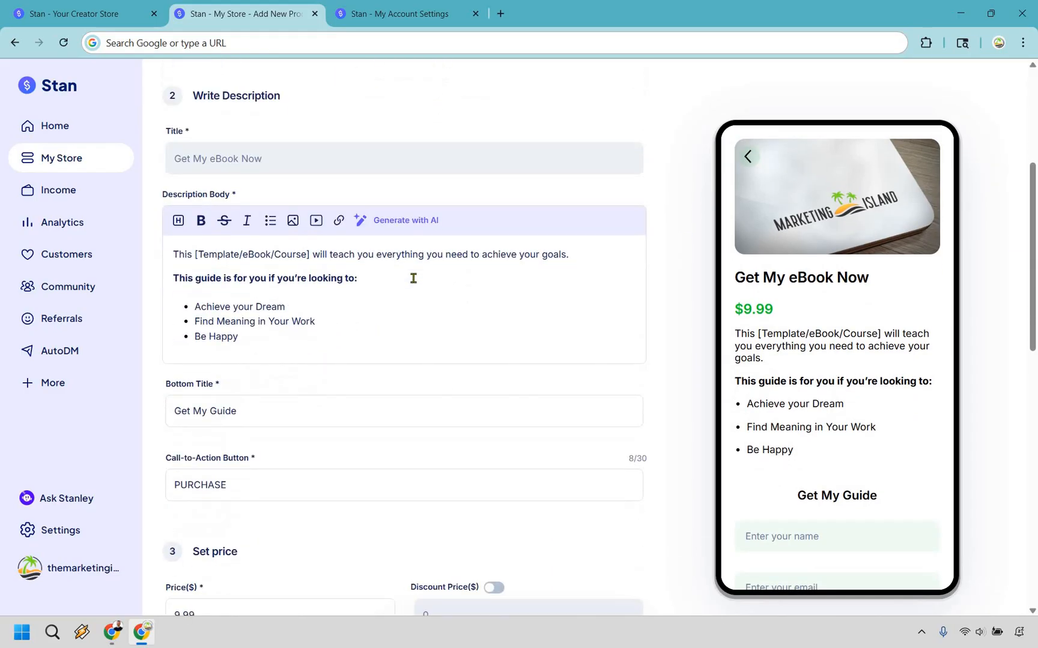
pyautogui.scroll(-3)
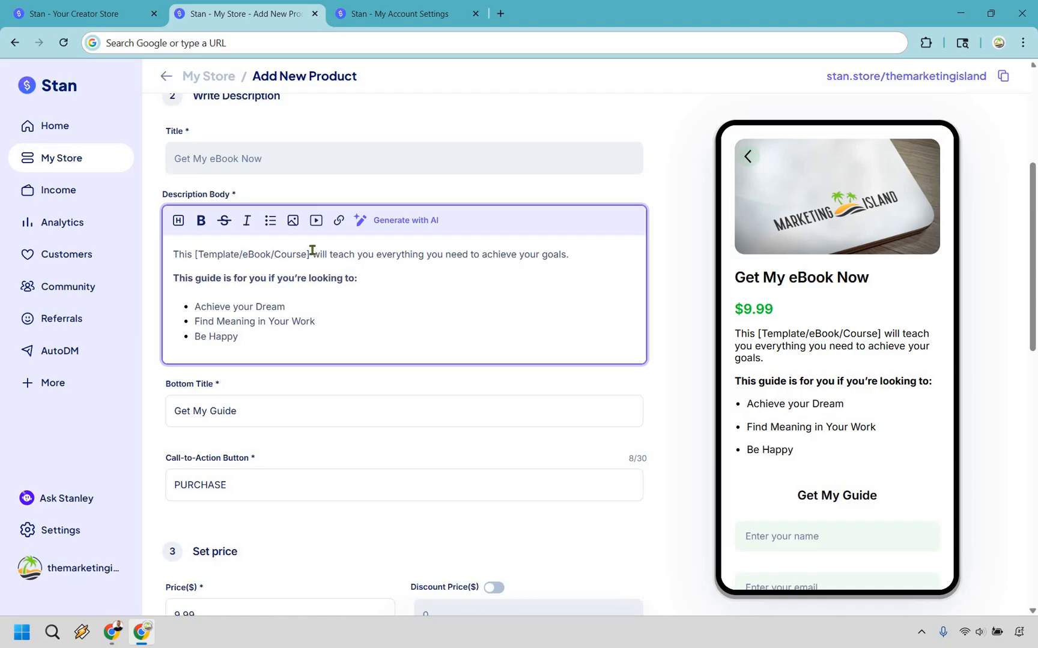
pyautogui.moveTo(544, 254)
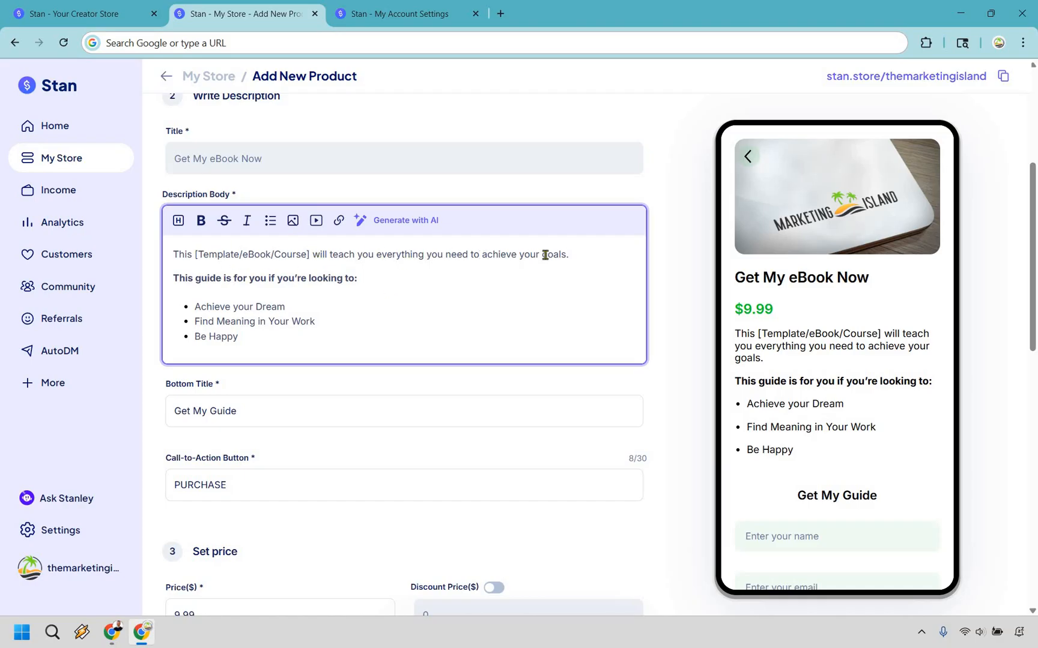
pyautogui.moveTo(482, 254); pyautogui.dragTo(567, 254)
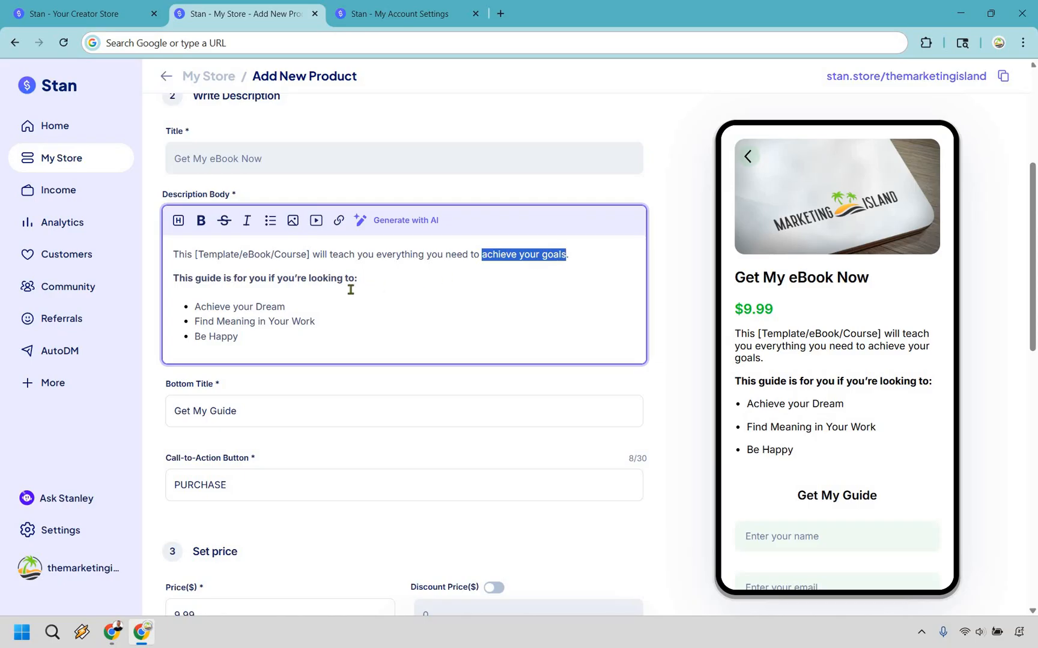
pyautogui.moveTo(247, 337)
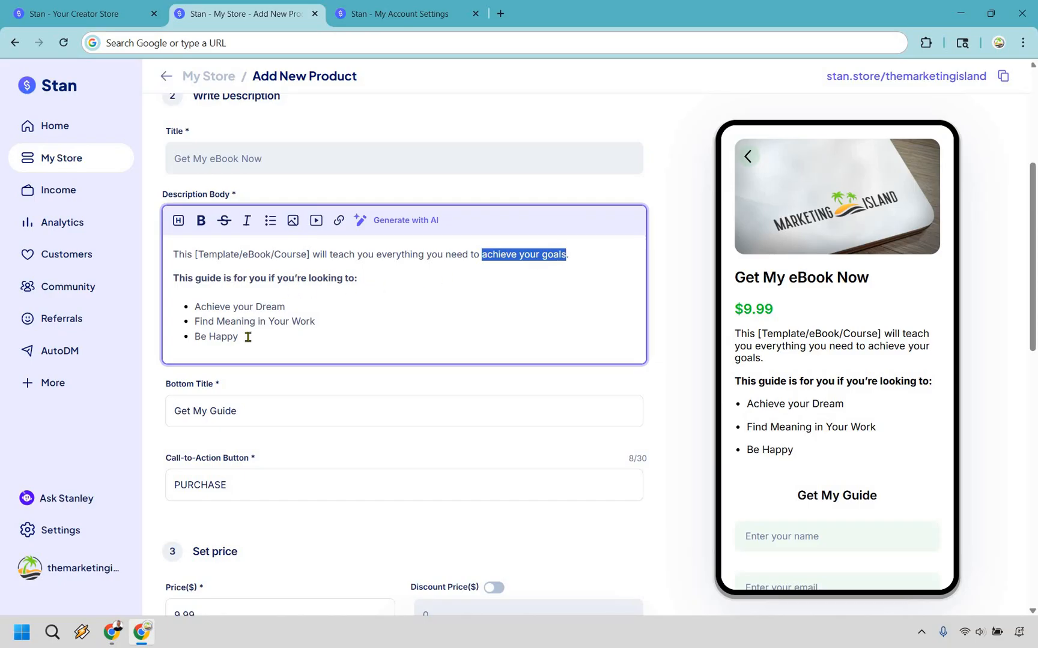
pyautogui.click(270, 220)
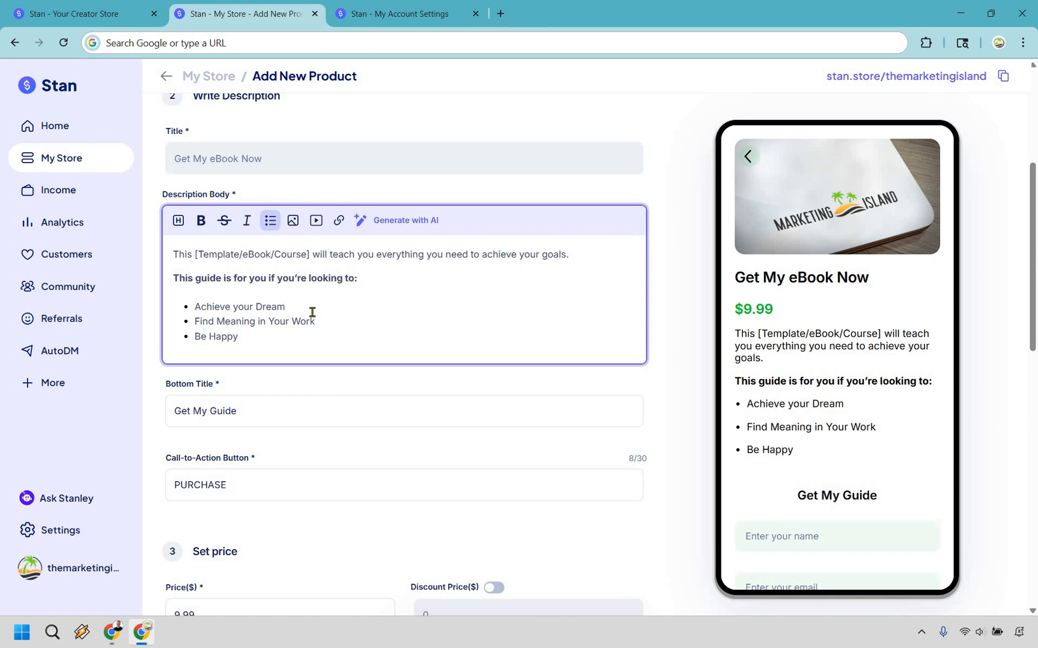
pyautogui.click(284, 306)
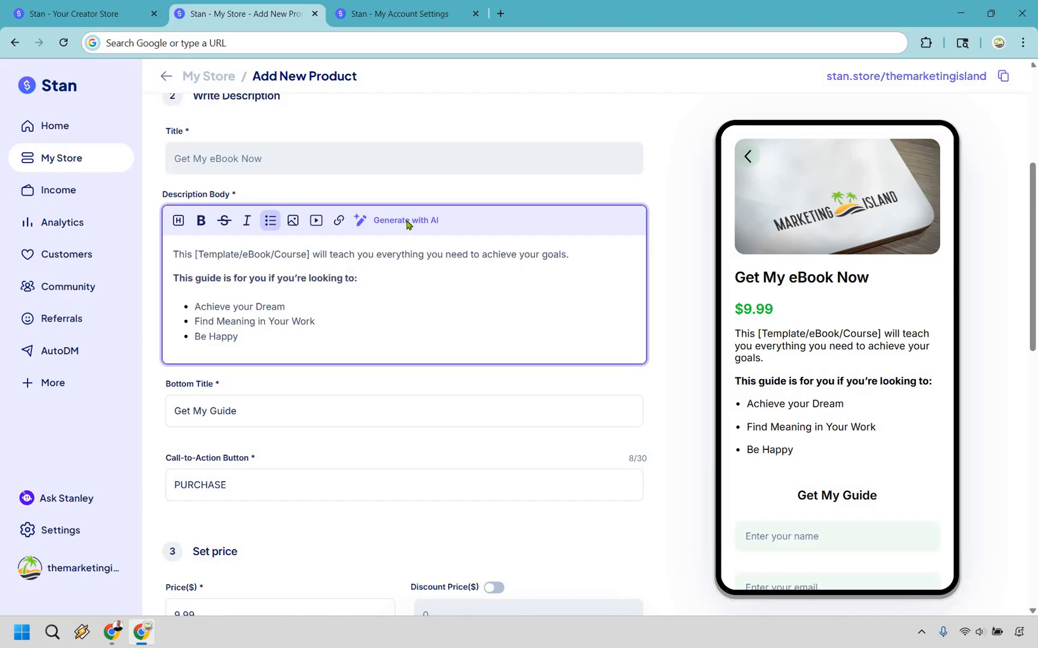
# Generate an AI description from a summary of the Marketing Island YouTube eBook.
pyautogui.click(405, 221)
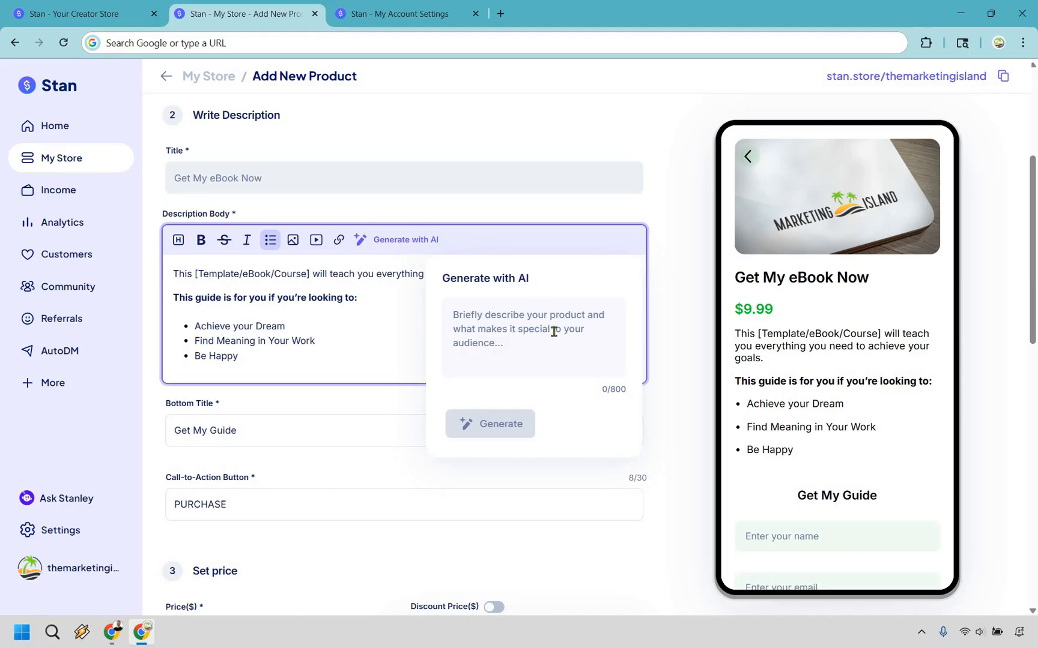
pyautogui.click(532, 329)
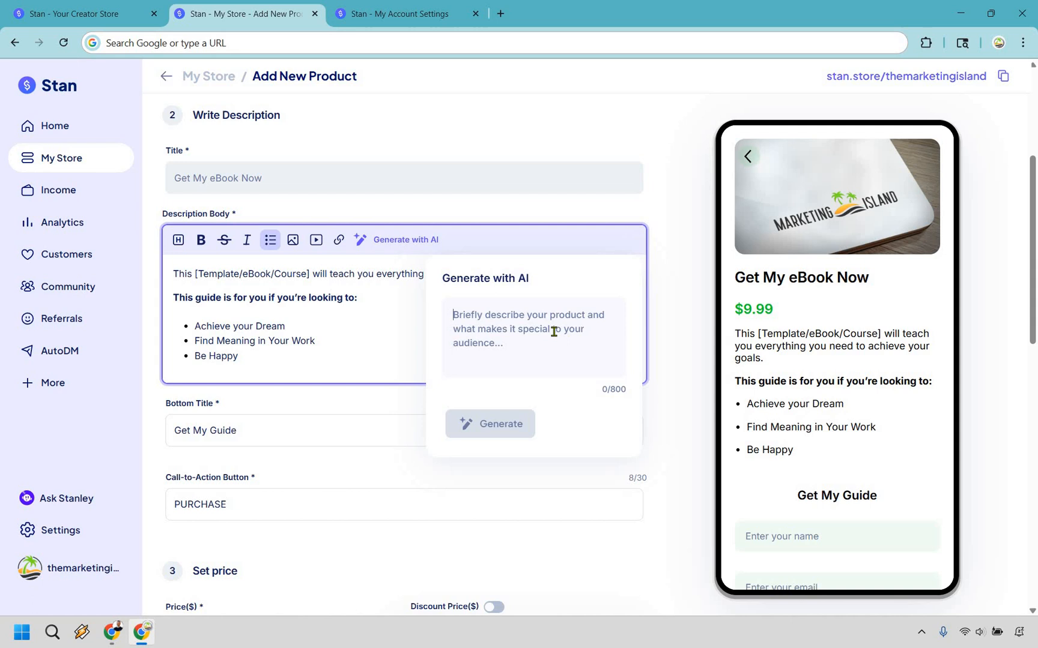
pyautogui.write("The Marketing Island eBook is all about creating videos on YouTube that attract your perfect audience, and generate leads and sales around the clock. You'll")
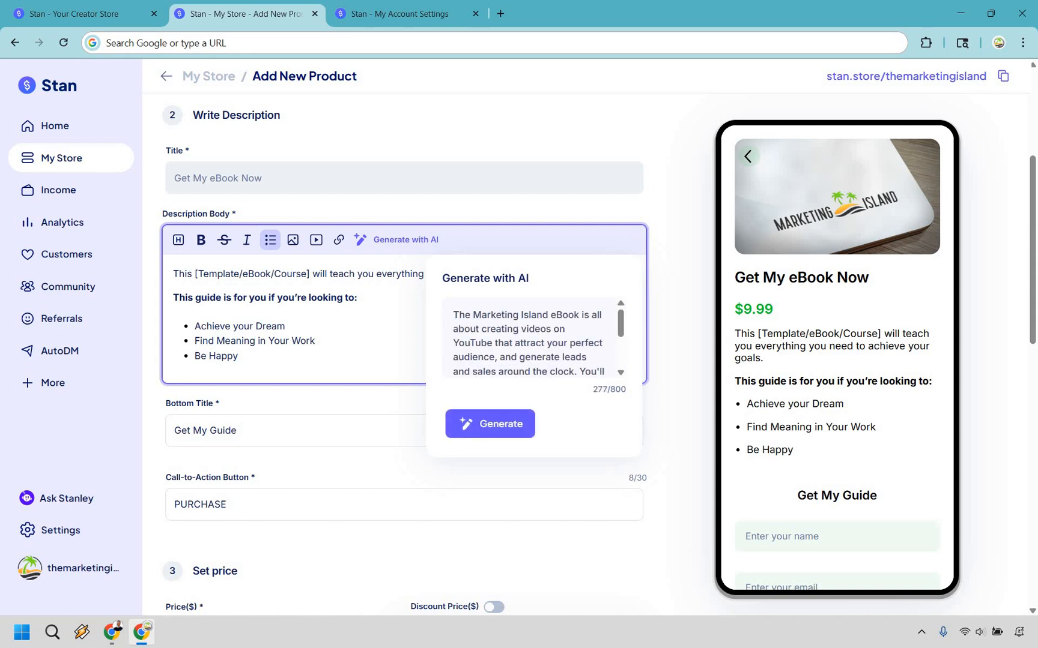
pyautogui.moveTo(622, 325)
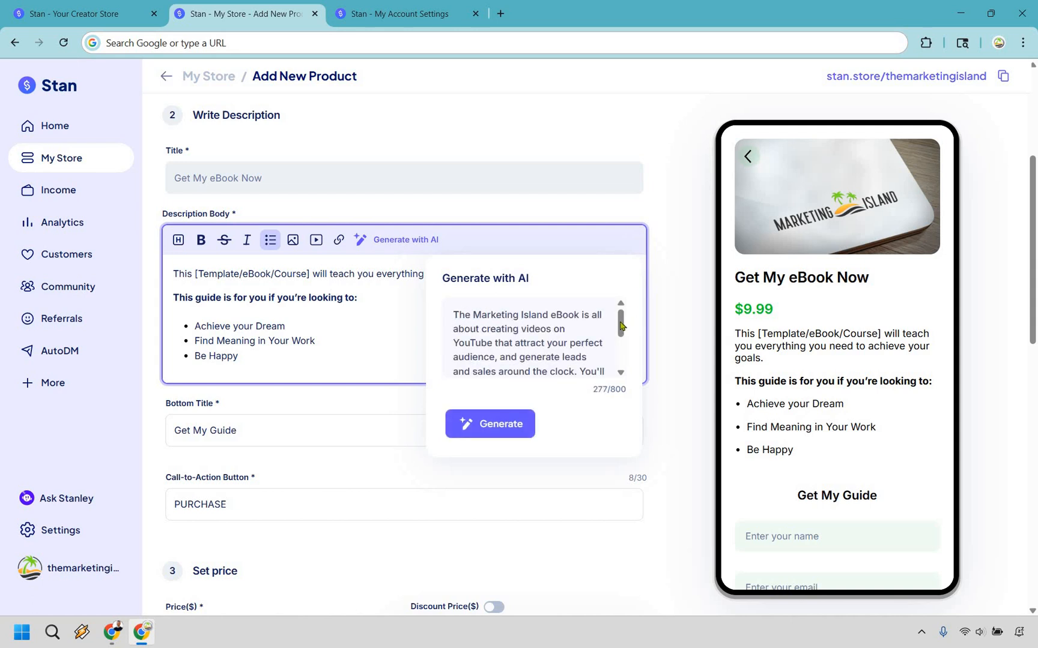
pyautogui.scroll(-3)
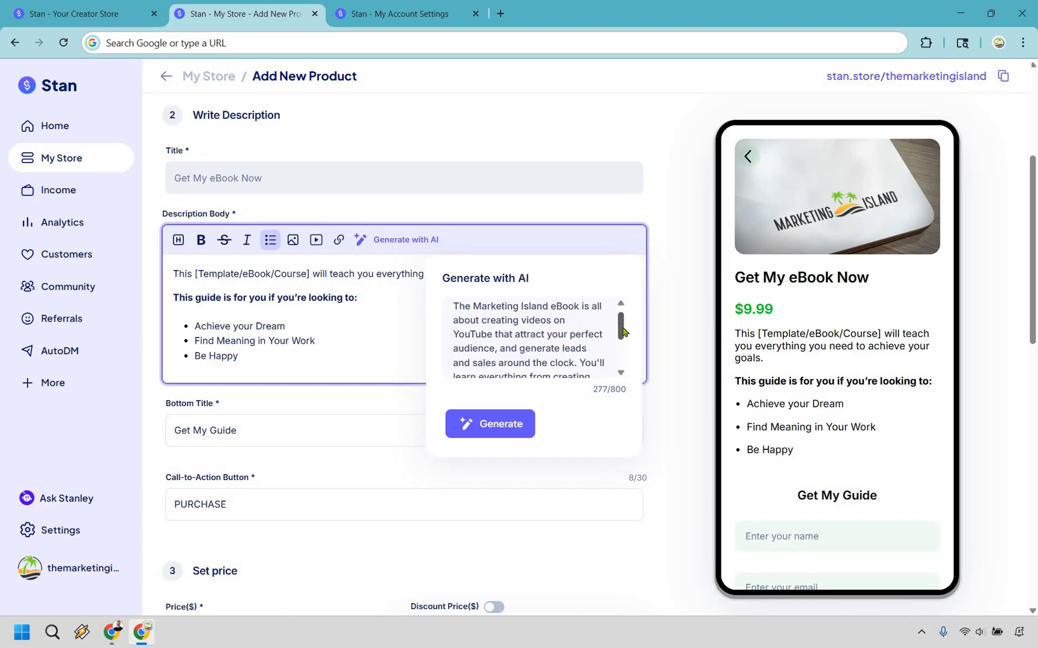
pyautogui.scroll(-3)
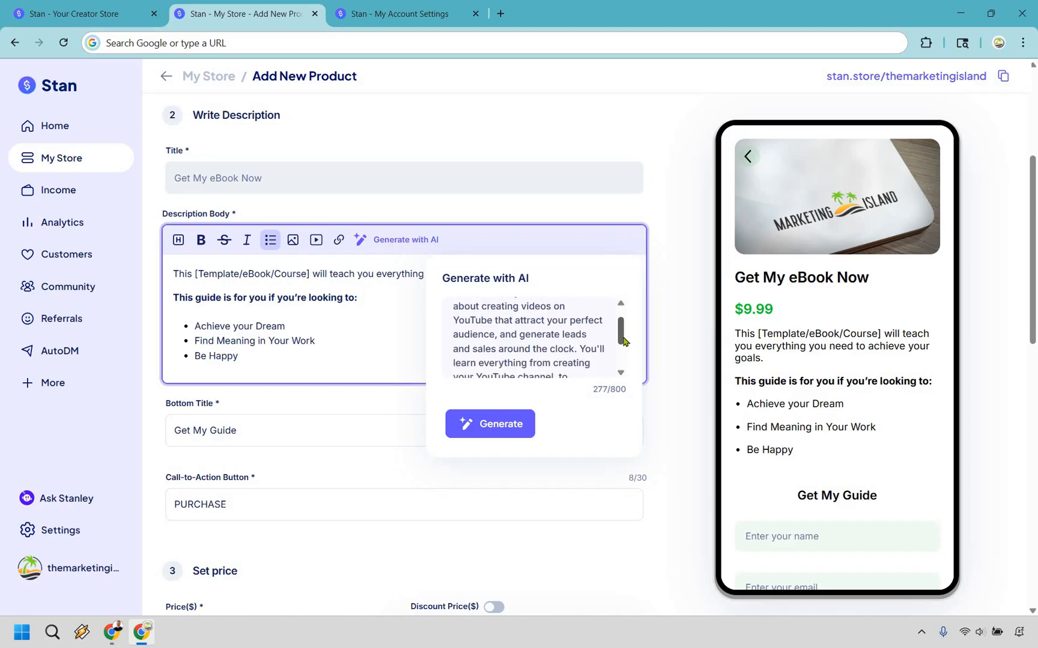
pyautogui.scroll(-3)
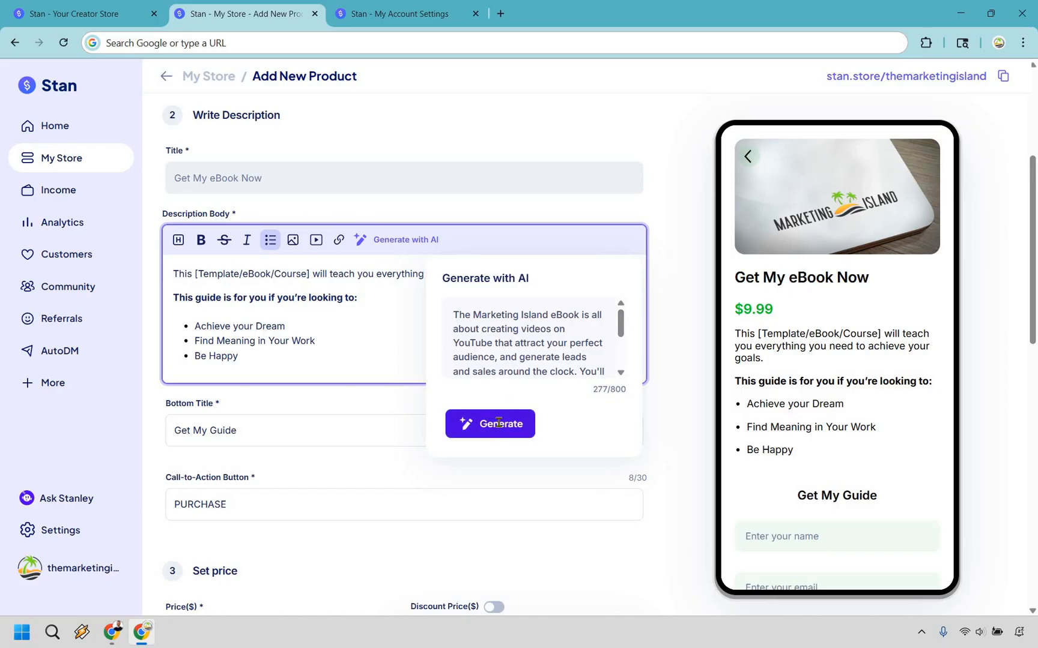
pyautogui.click(490, 424)
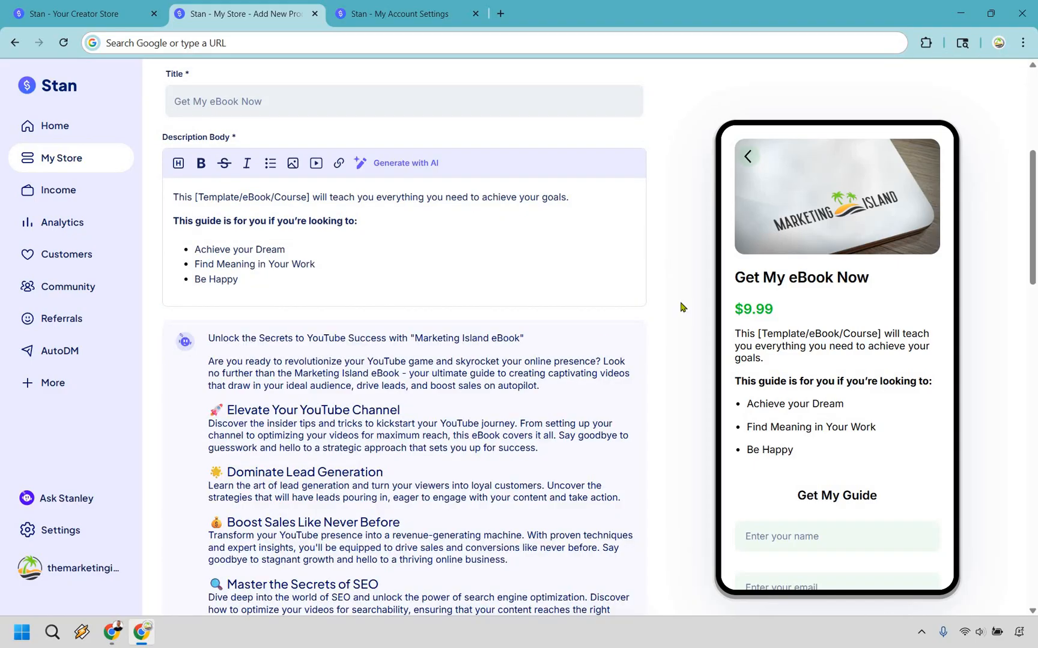
# Scroll through the generated 'Unlock the Secrets to YouTube Success' description copy.
pyautogui.scroll(-3)
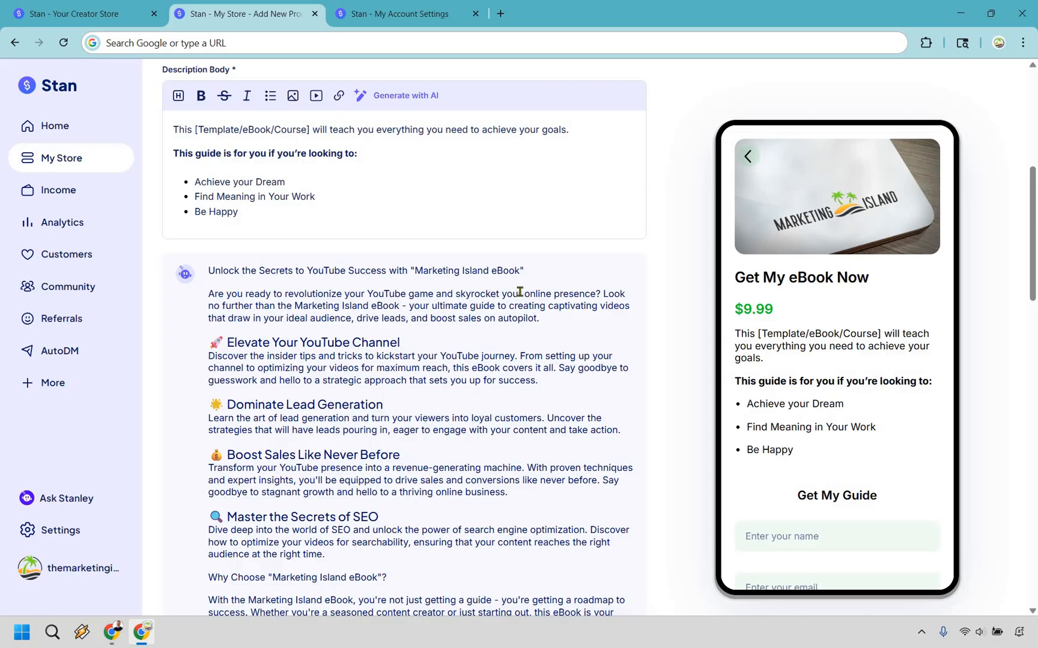
pyautogui.scroll(-3)
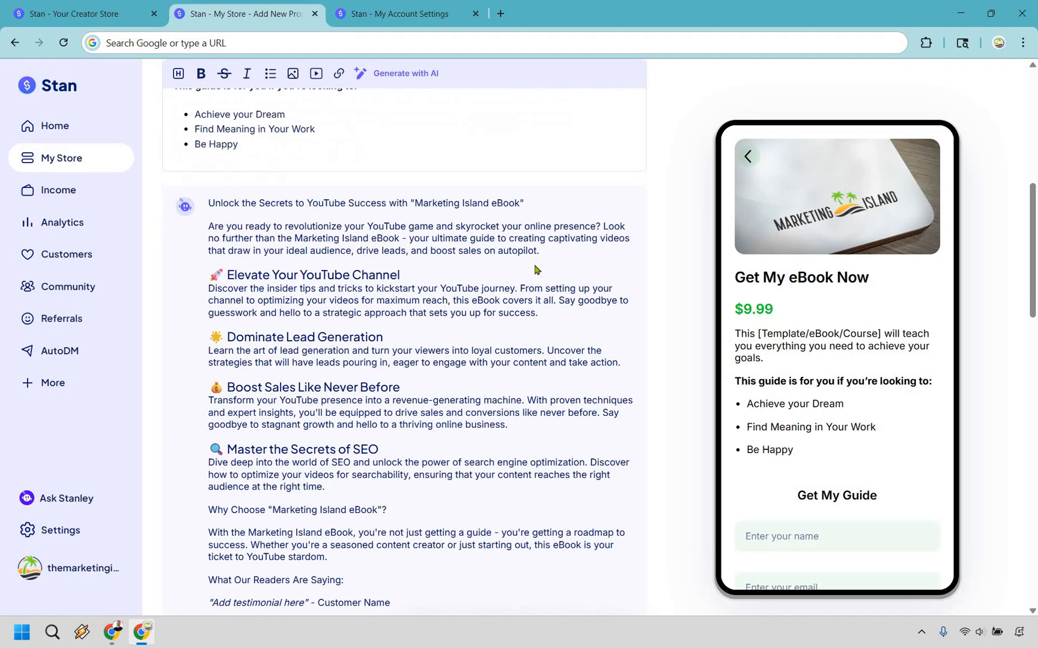
pyautogui.scroll(-3)
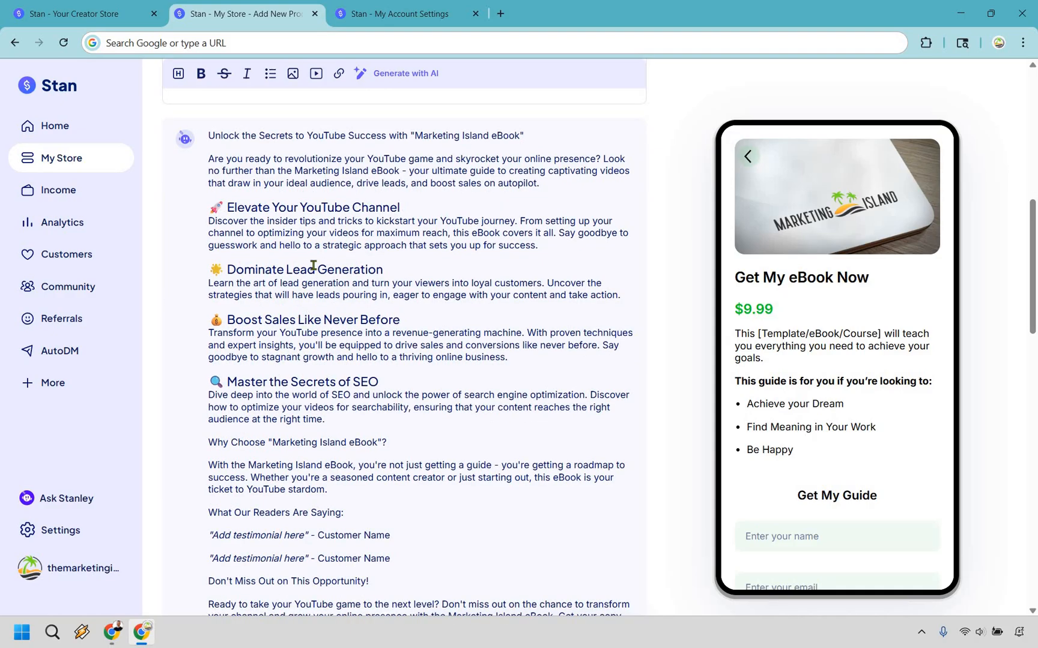
pyautogui.scroll(-3)
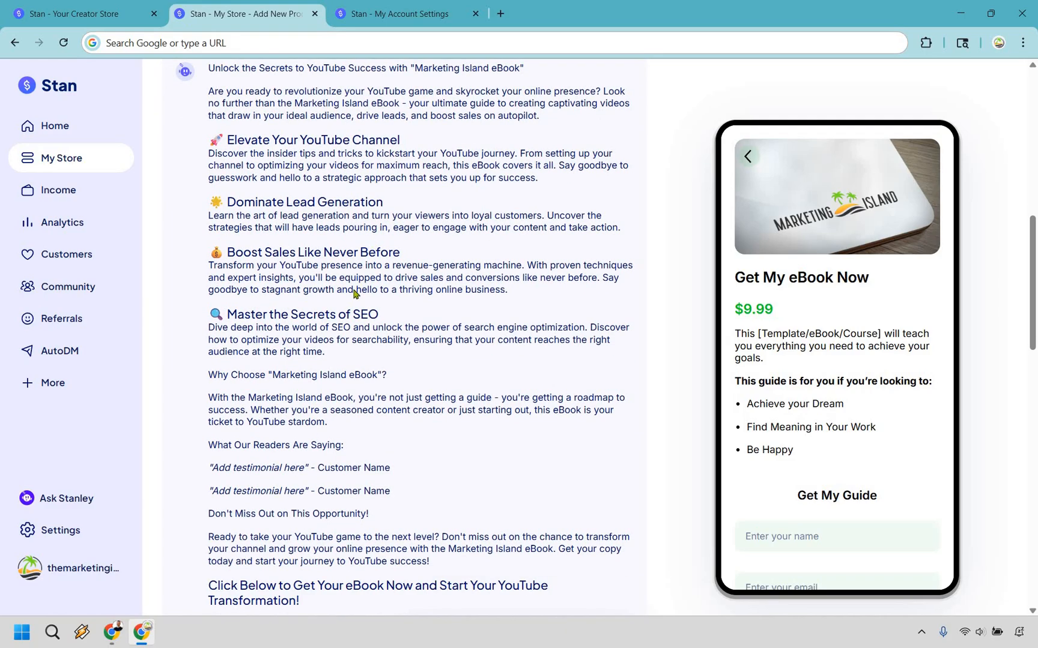
pyautogui.scroll(-3)
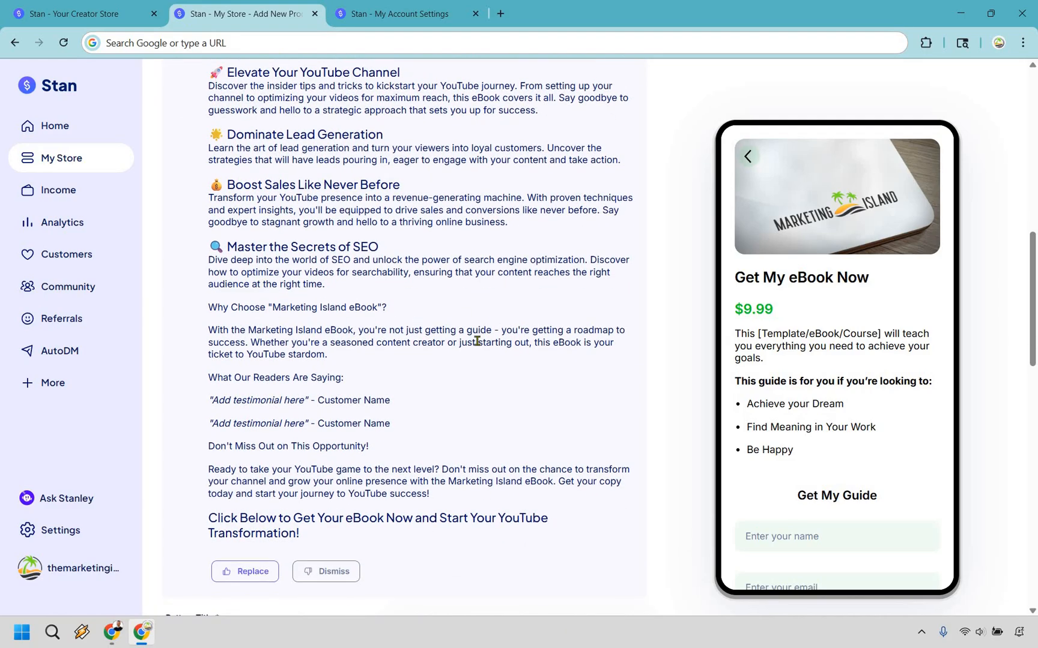
pyautogui.moveTo(409, 296)
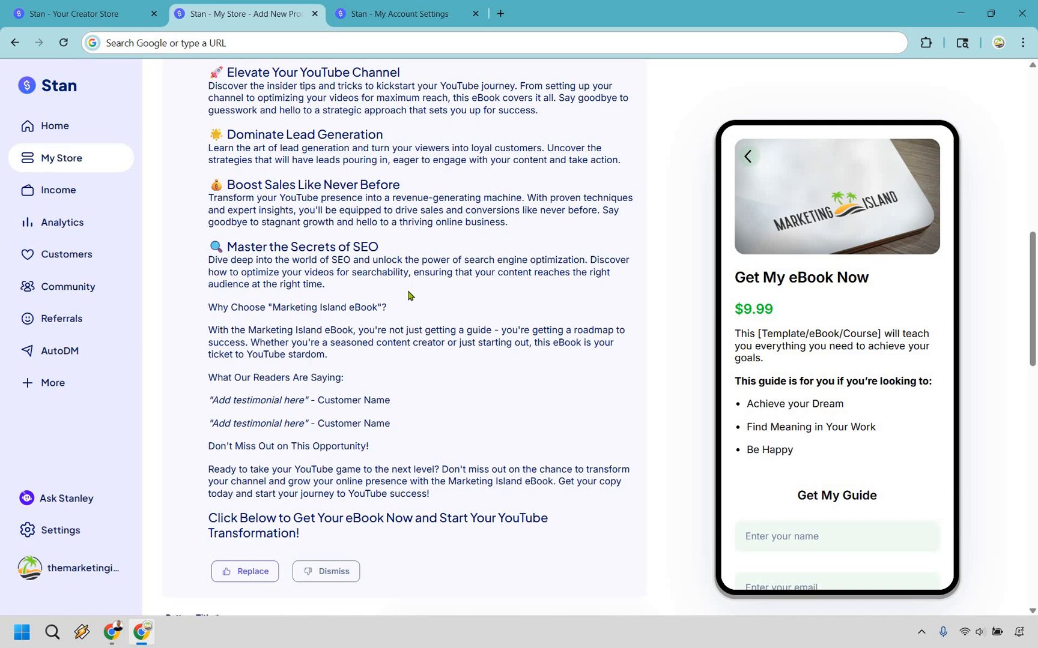
pyautogui.scroll(-3)
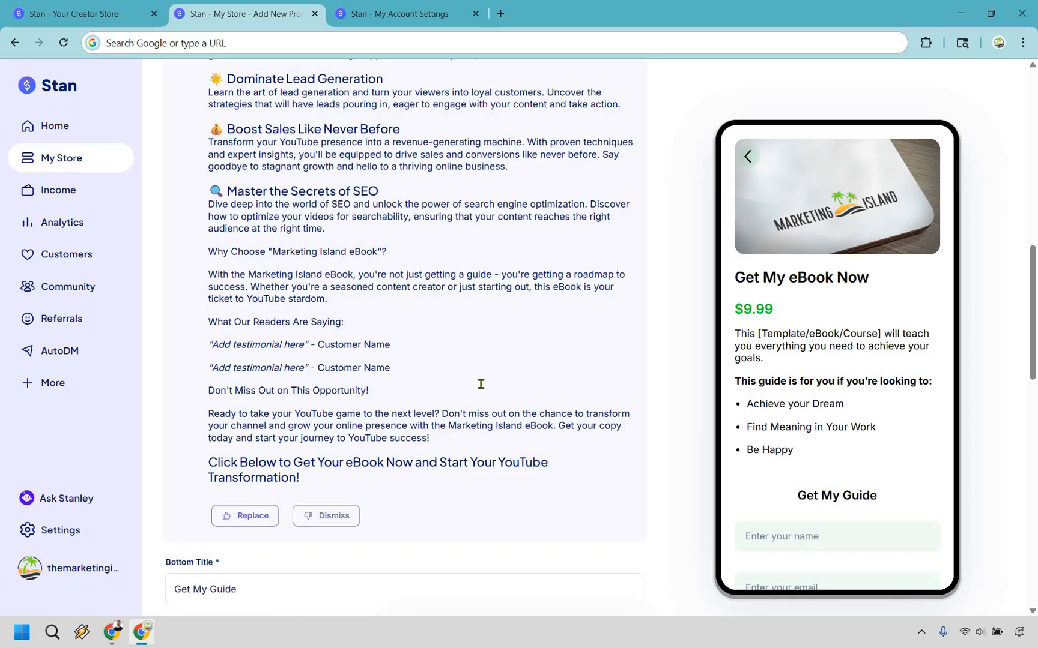
pyautogui.scroll(-3)
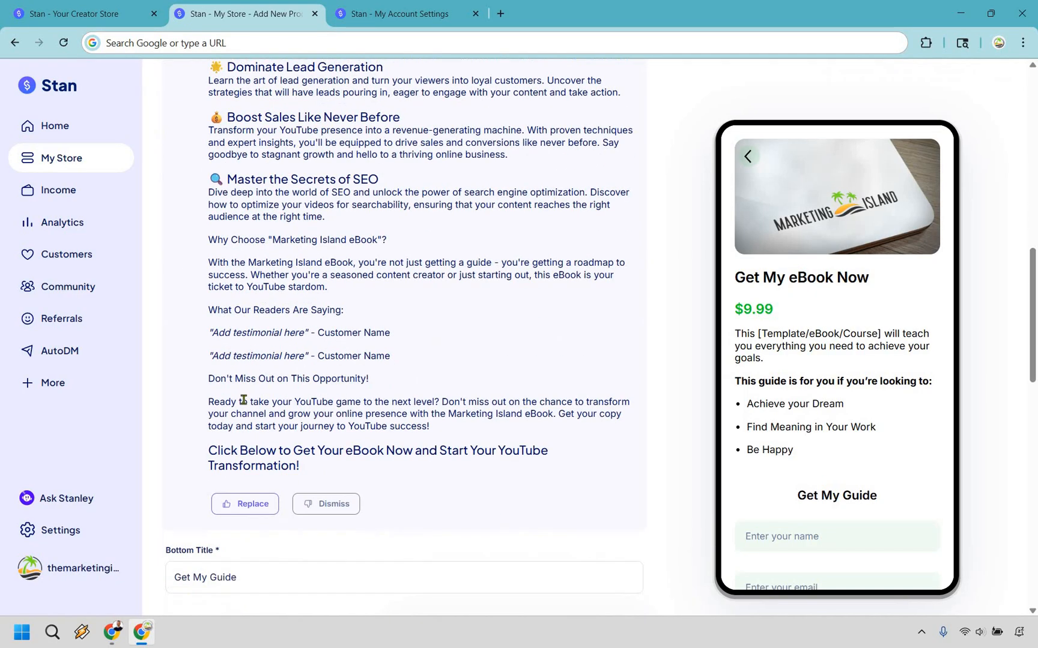
pyautogui.scroll(-3)
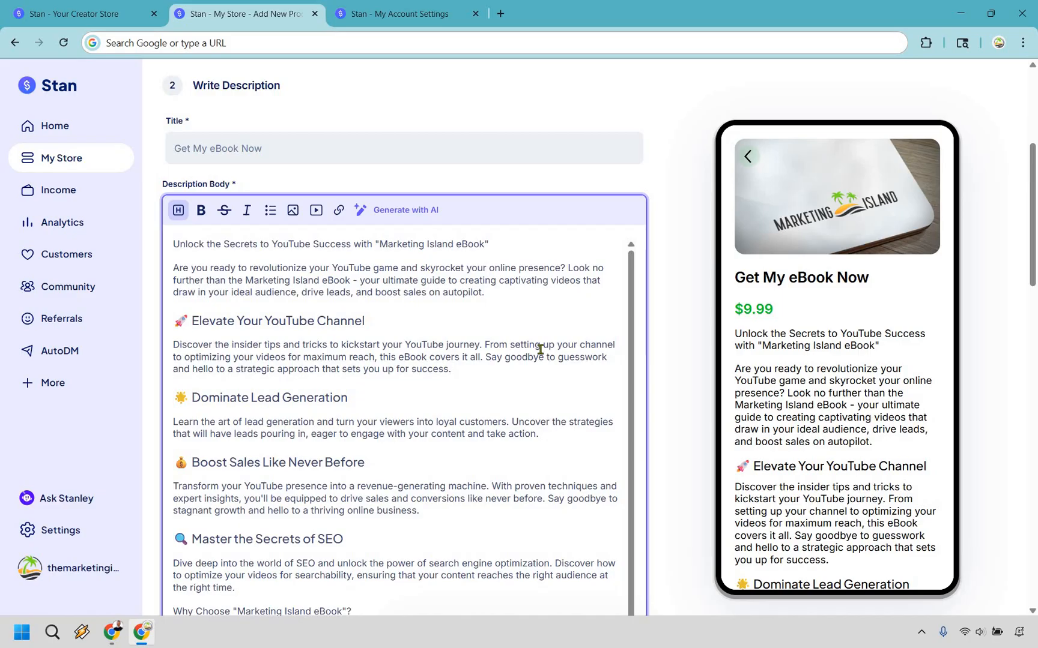
pyautogui.moveTo(673, 302)
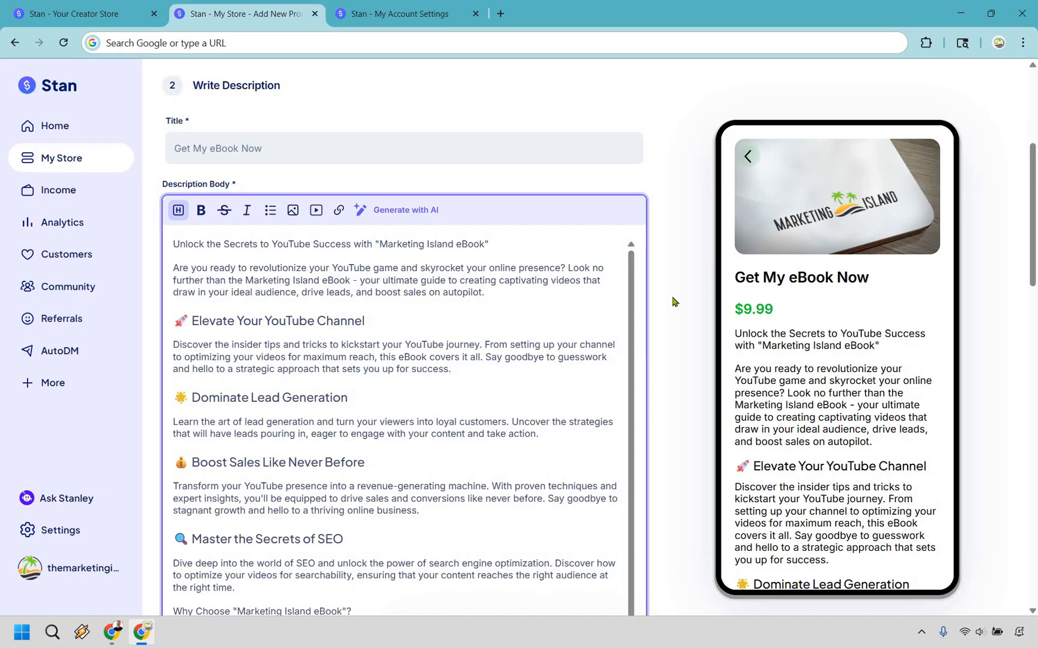
pyautogui.scroll(-3)
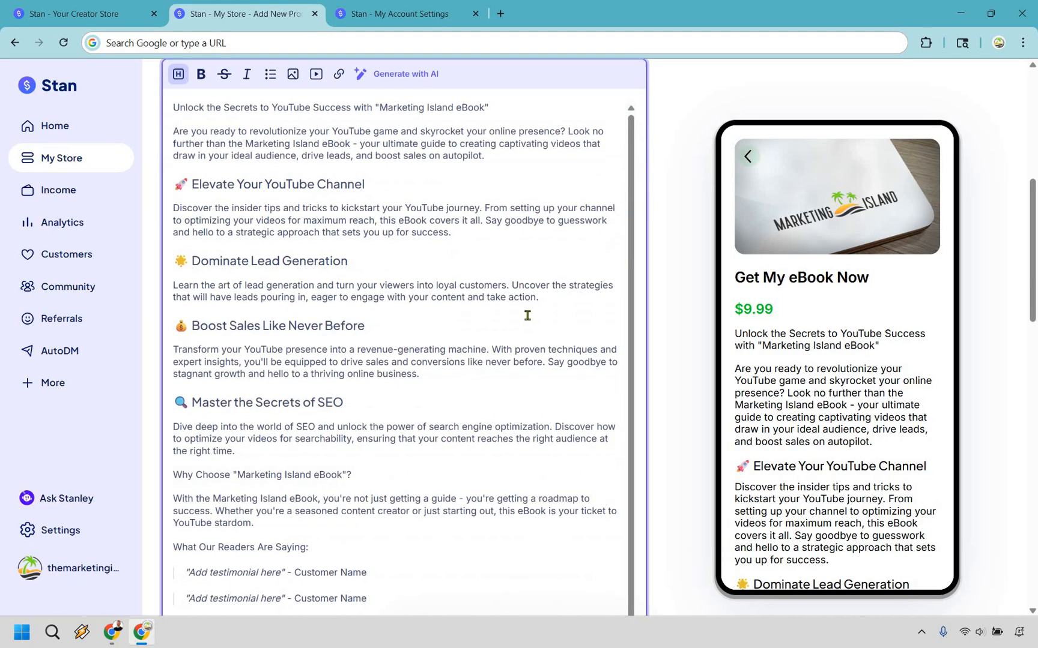
pyautogui.scroll(-3)
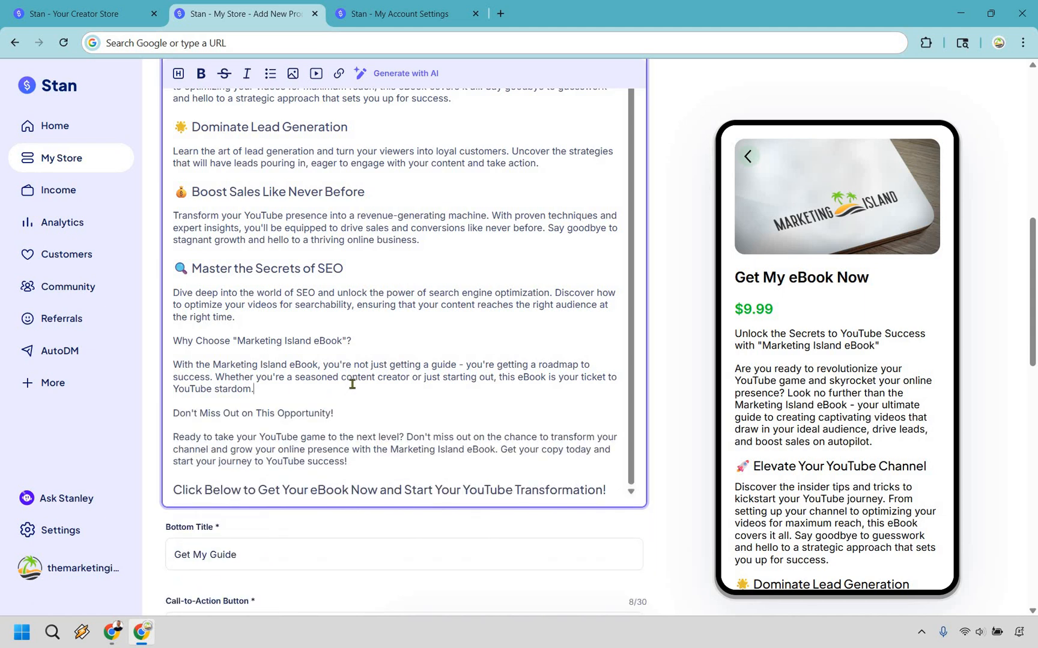
pyautogui.moveTo(363, 272)
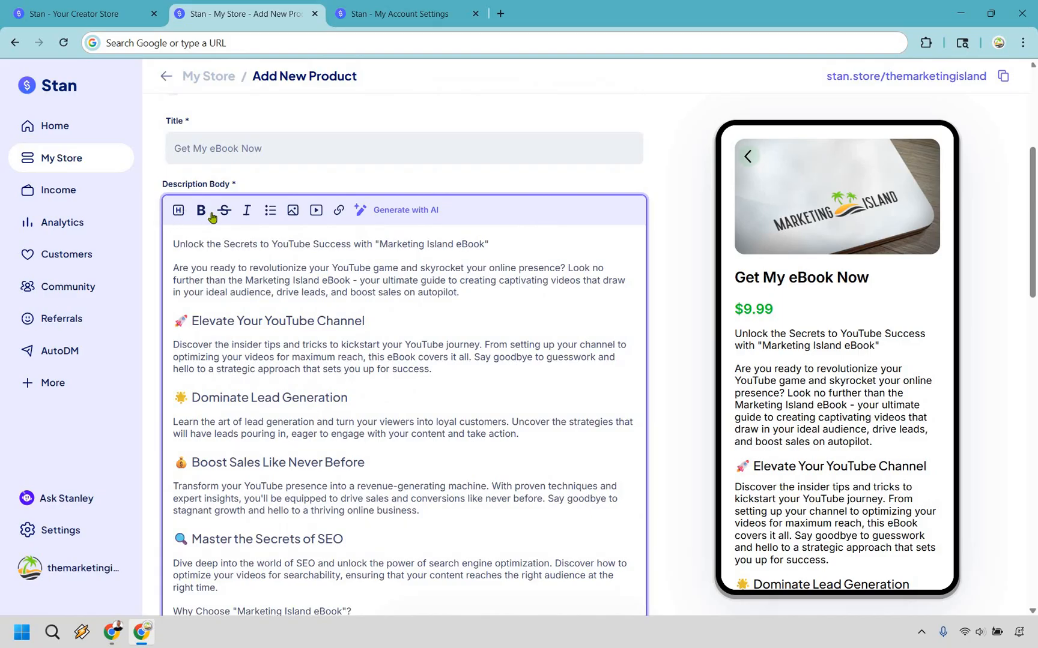
pyautogui.moveTo(314, 217)
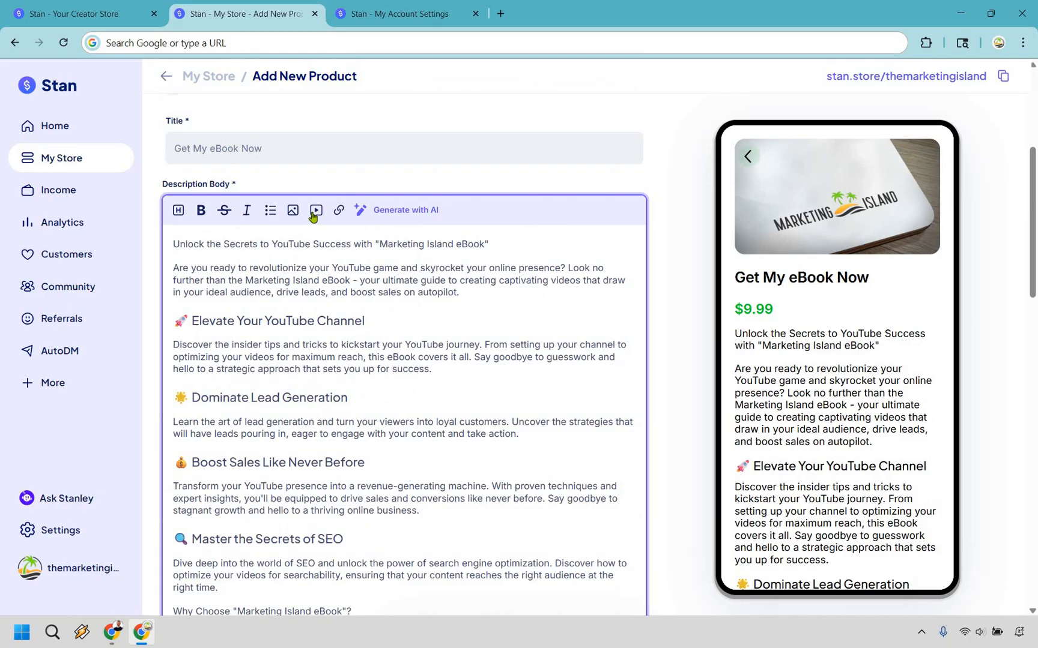
pyautogui.click(316, 210)
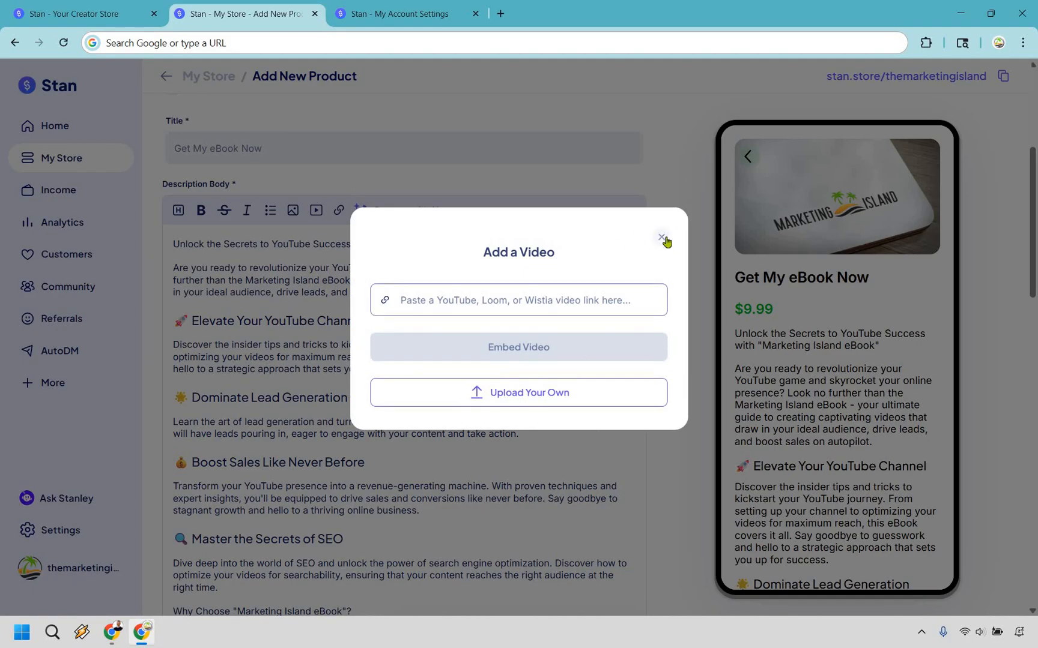
pyautogui.click(661, 237)
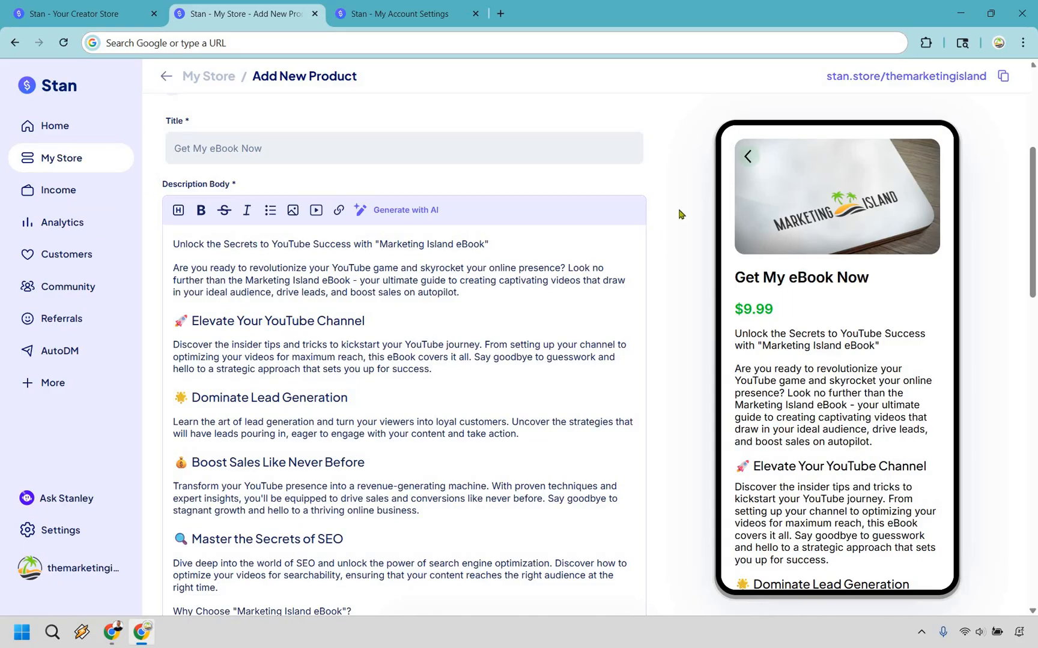
pyautogui.scroll(-3)
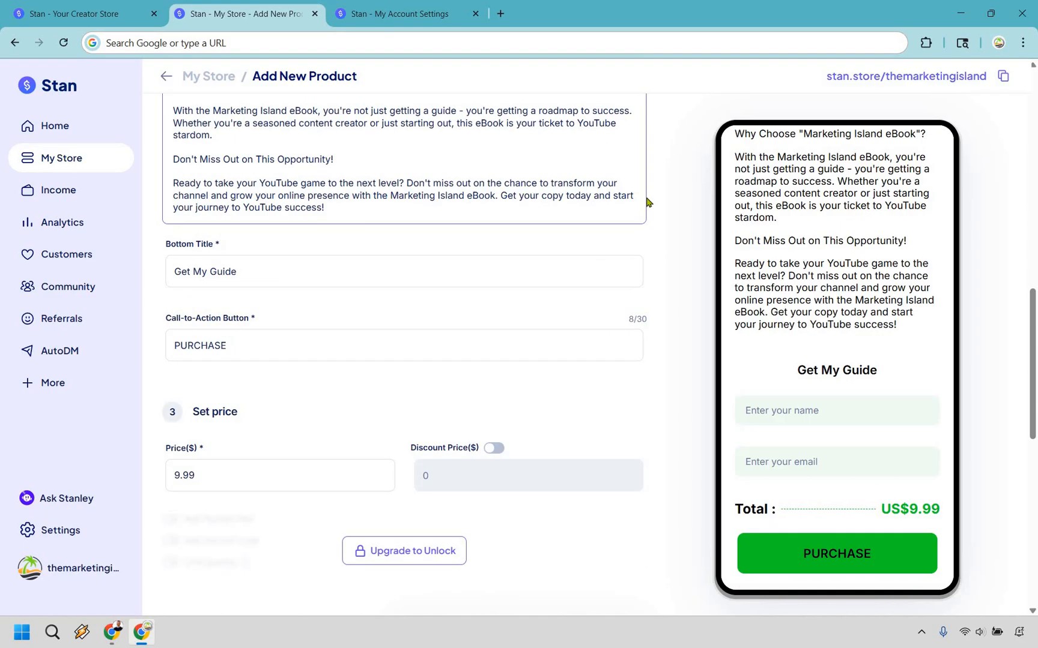
pyautogui.moveTo(385, 234)
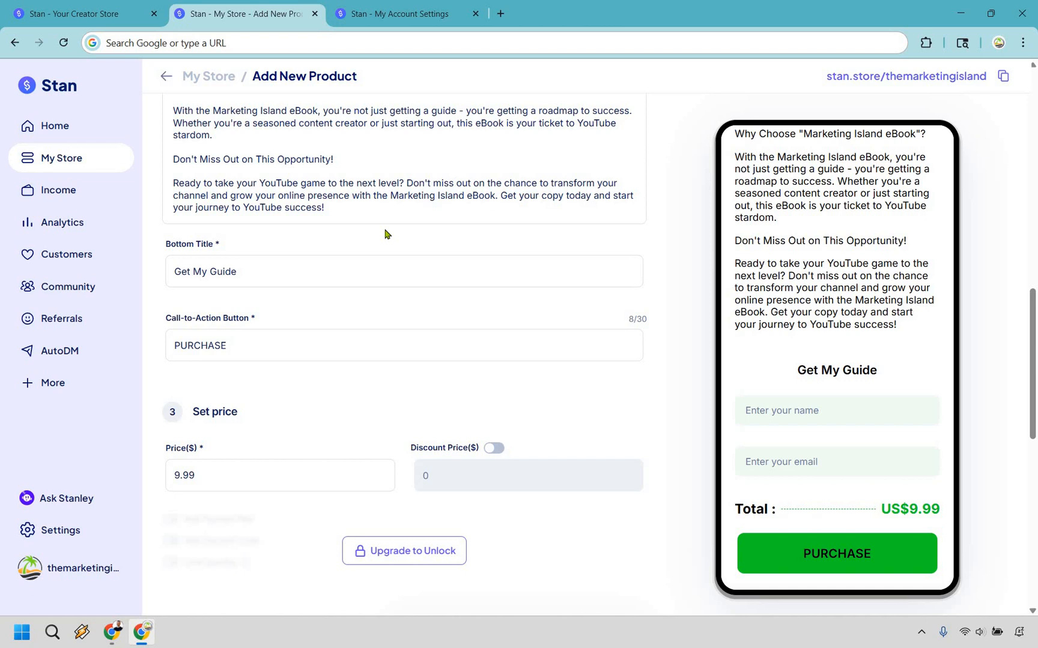
# Change the checkout button label to 'Buy Now', save as draft, and reopen the eBook.
pyautogui.scroll(-3)
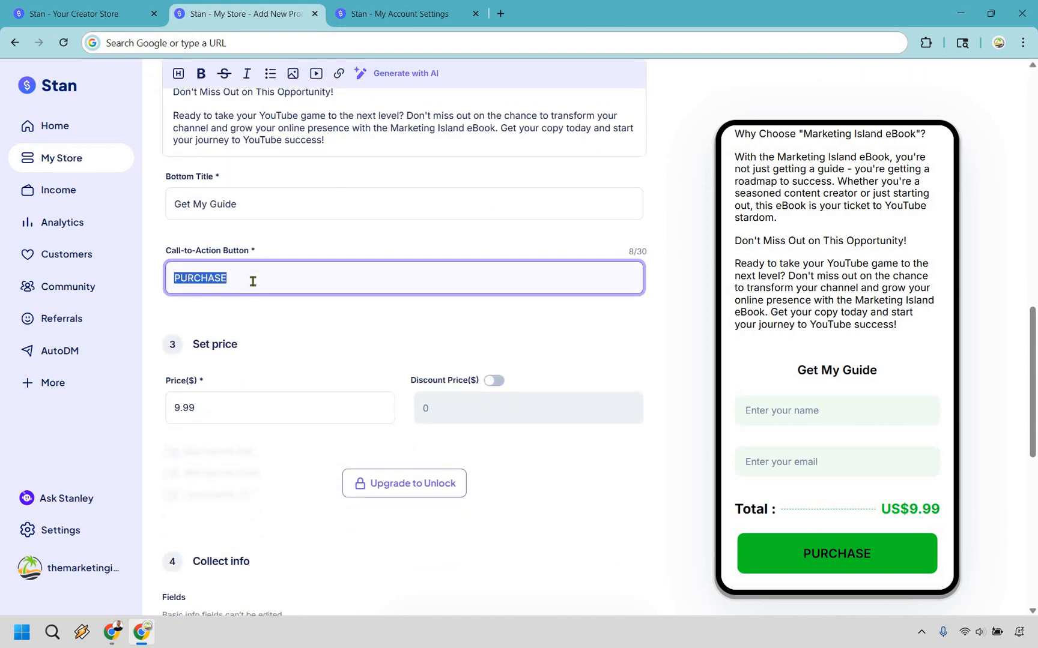
pyautogui.write('Buy Now')
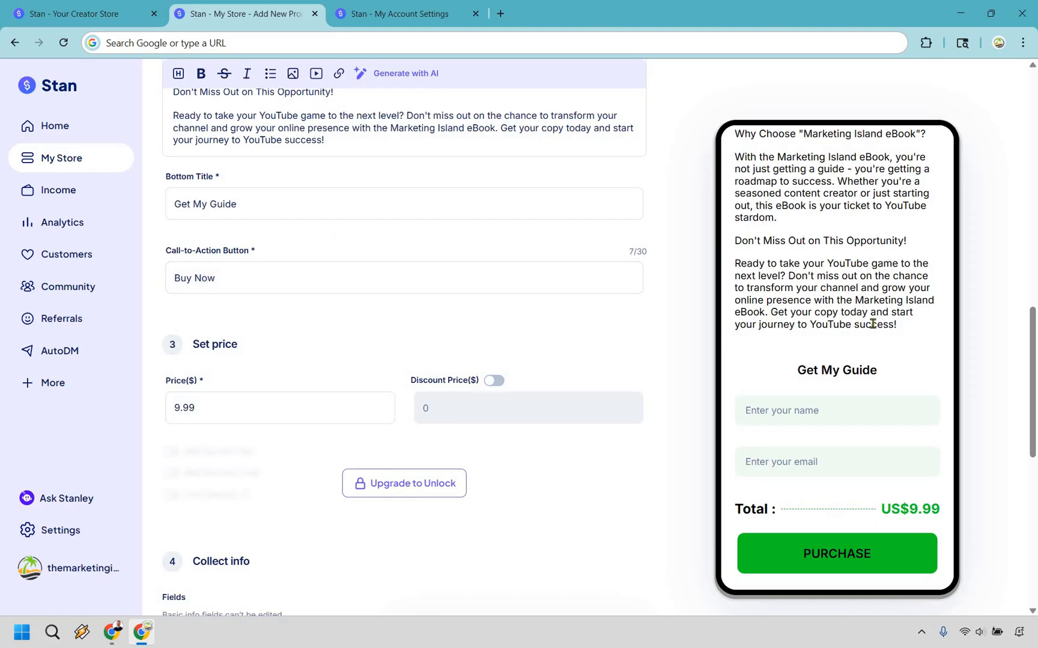
pyautogui.scroll(-3)
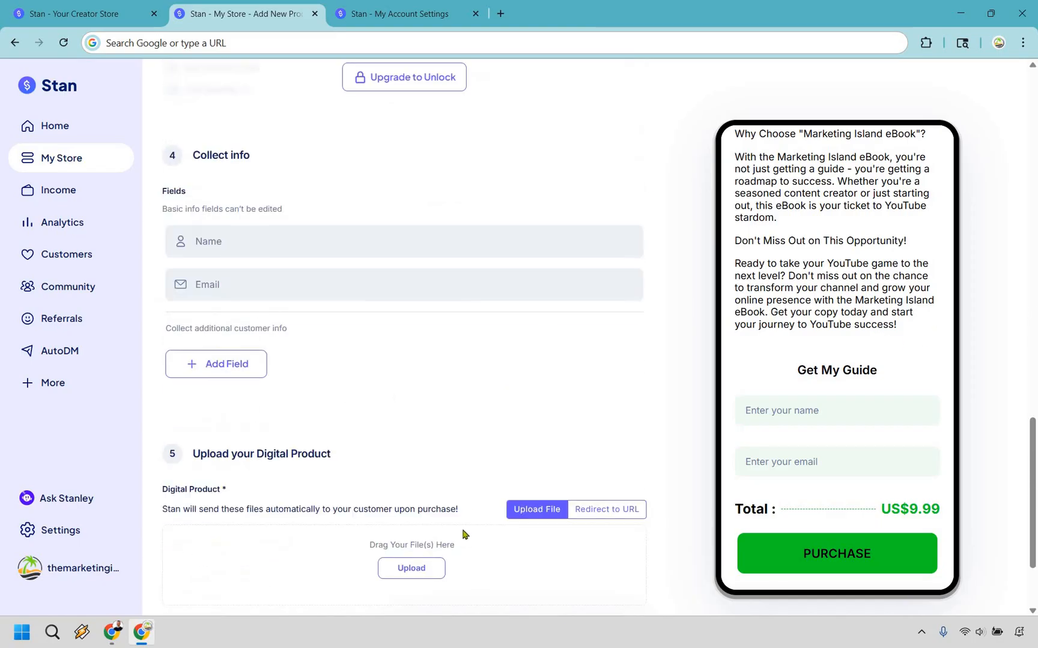
pyautogui.scroll(-3)
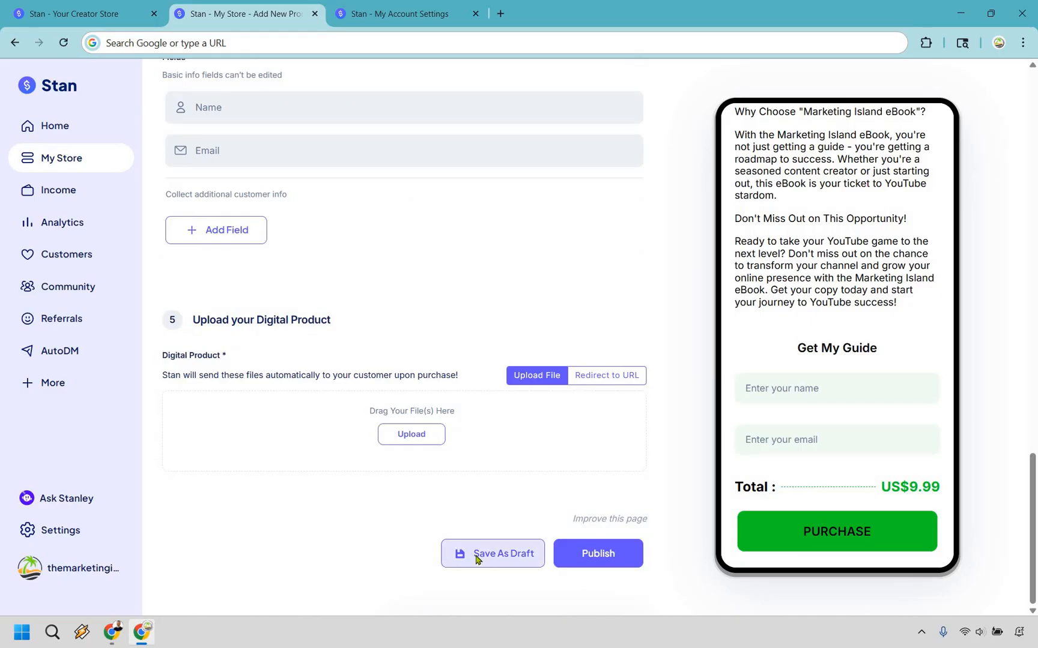
pyautogui.click(502, 554)
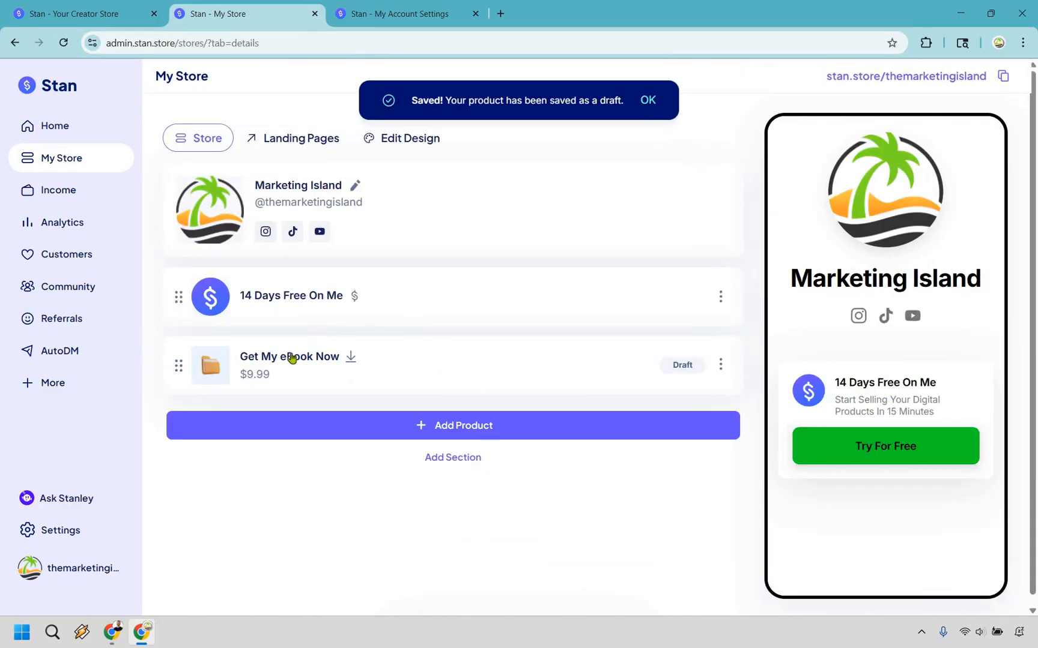
pyautogui.click(648, 100)
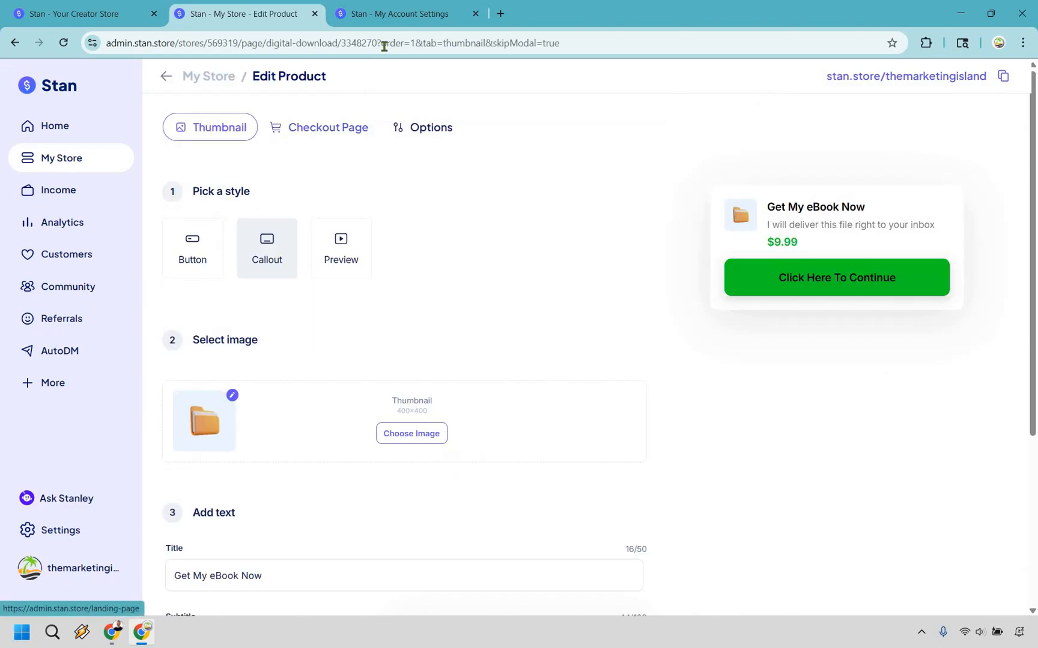
# Change the checkout bottom title to 'Get The Marketing Island eBook' and save as draft.
pyautogui.click(326, 127)
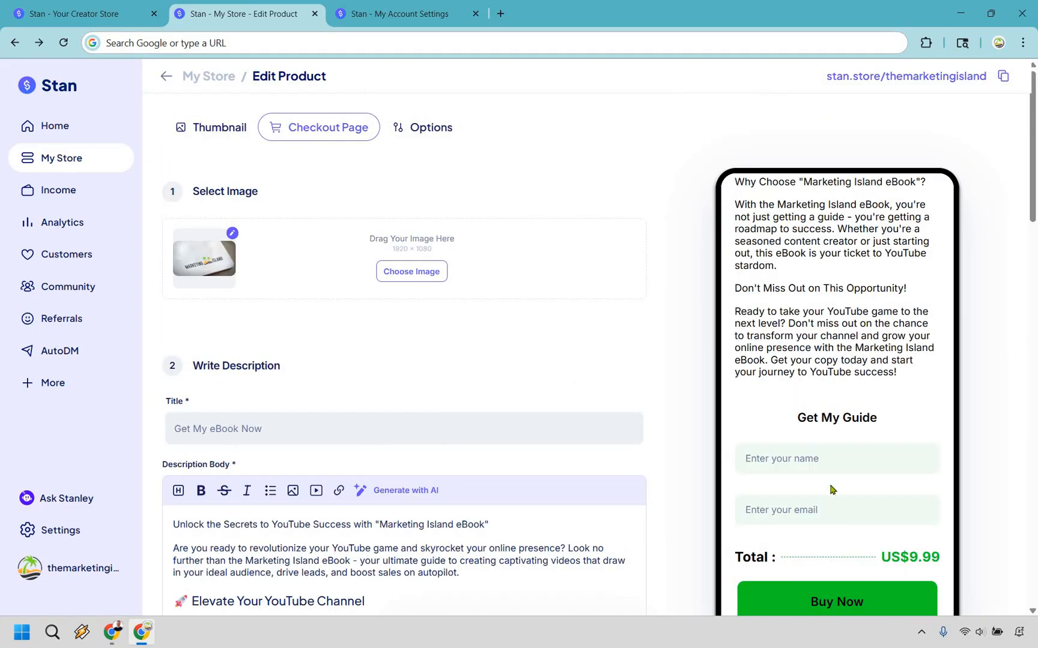
pyautogui.scroll(-3)
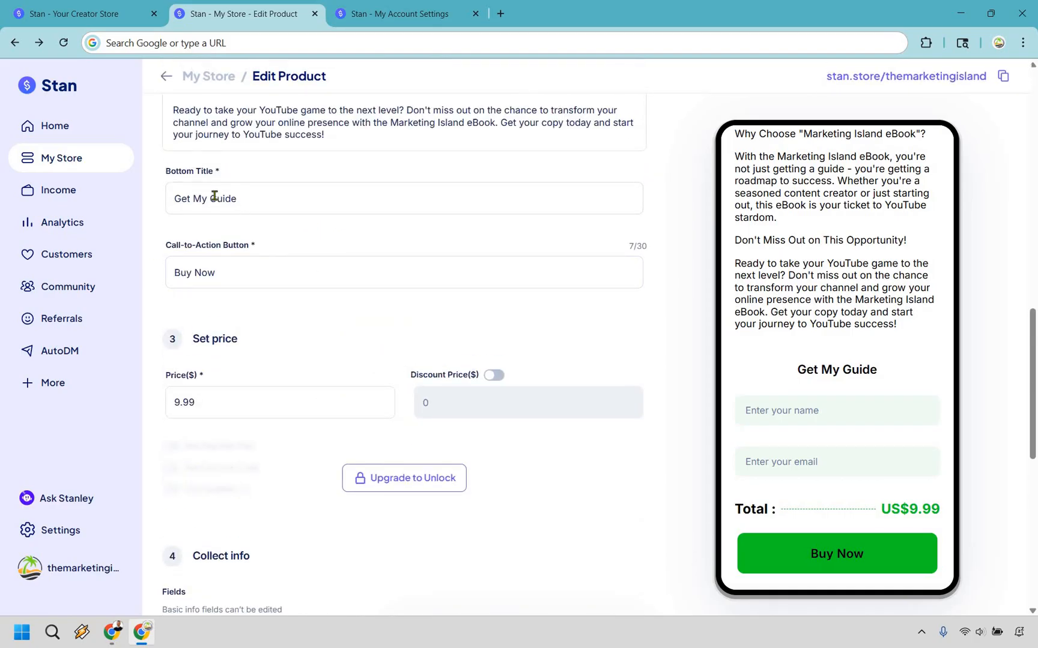
pyautogui.doubleClick(223, 198)
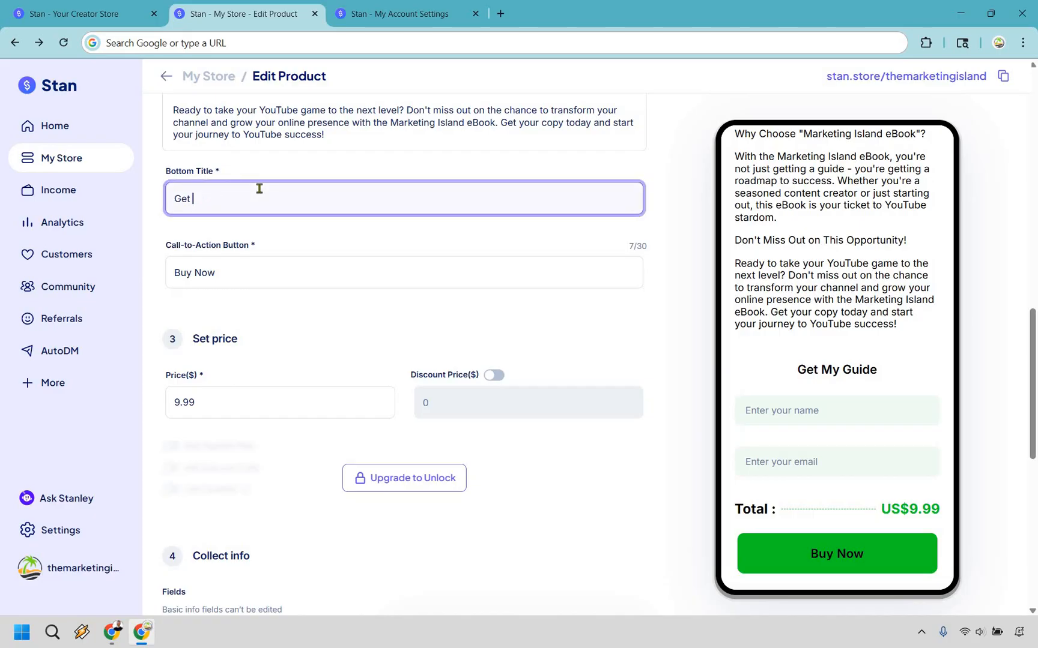
pyautogui.write('The Marketing')
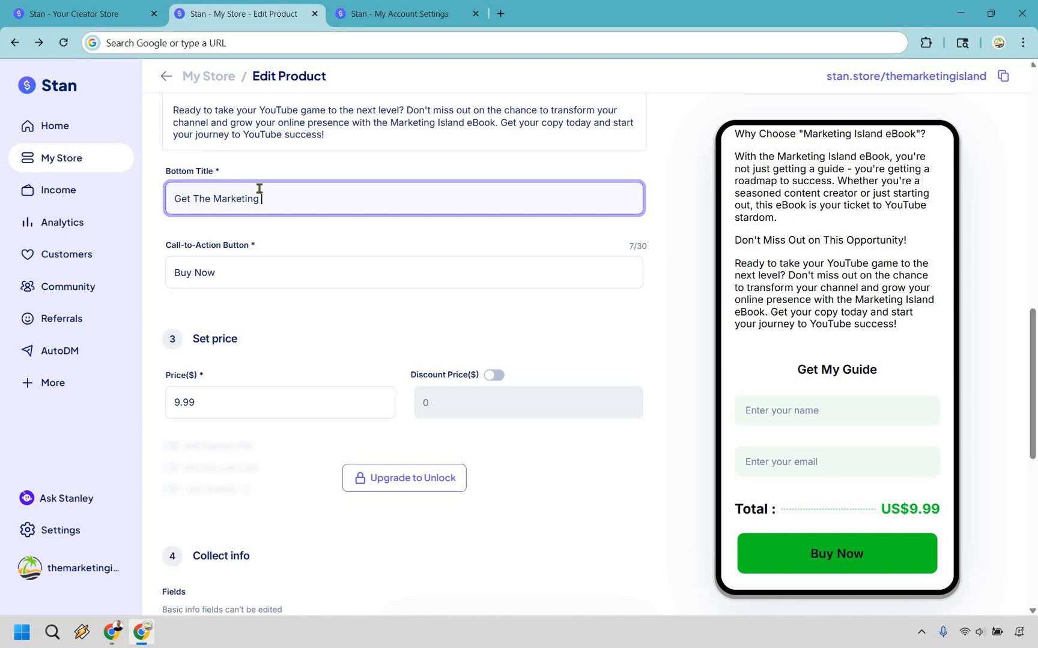
pyautogui.write('Island eBook')
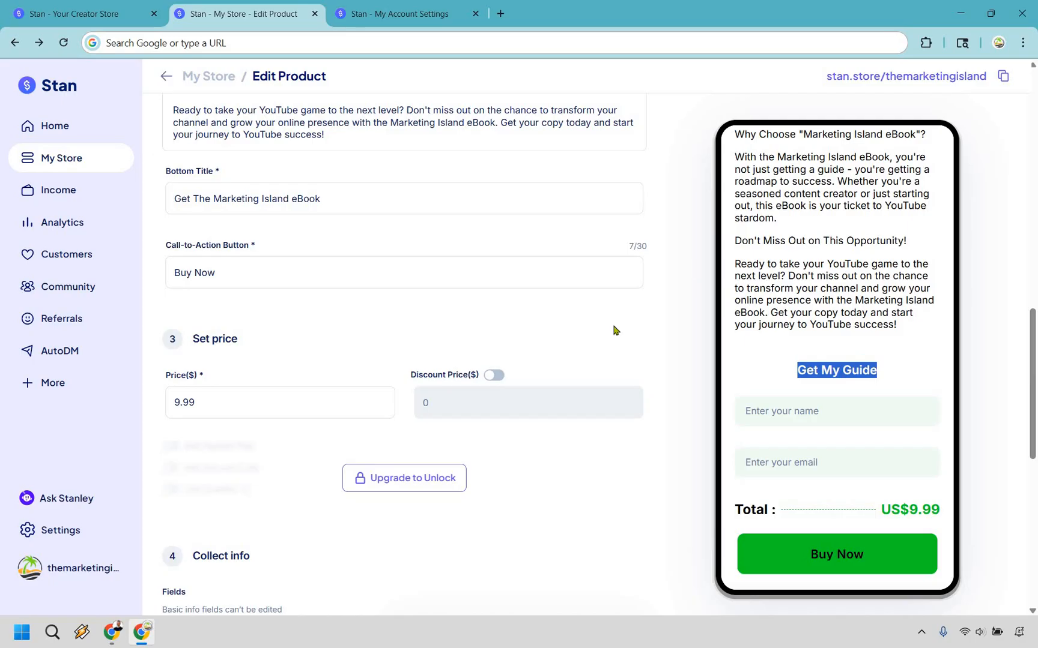
pyautogui.scroll(-3)
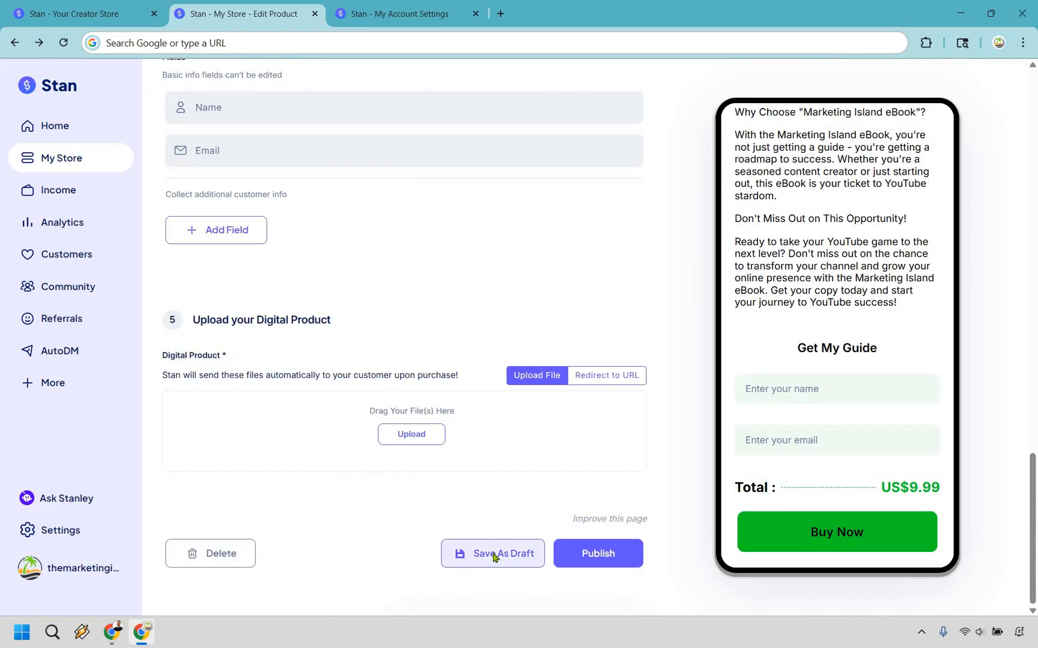
pyautogui.click(501, 554)
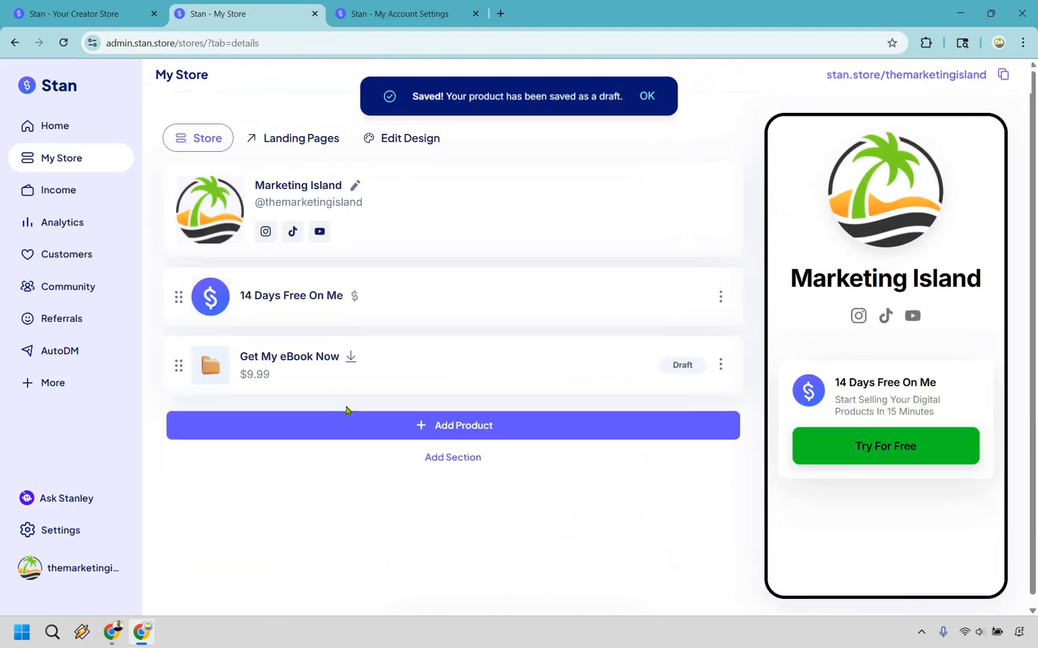
# Reopen the eBook draft on its Checkout Page settings and scroll down to pricing.
pyautogui.click(289, 358)
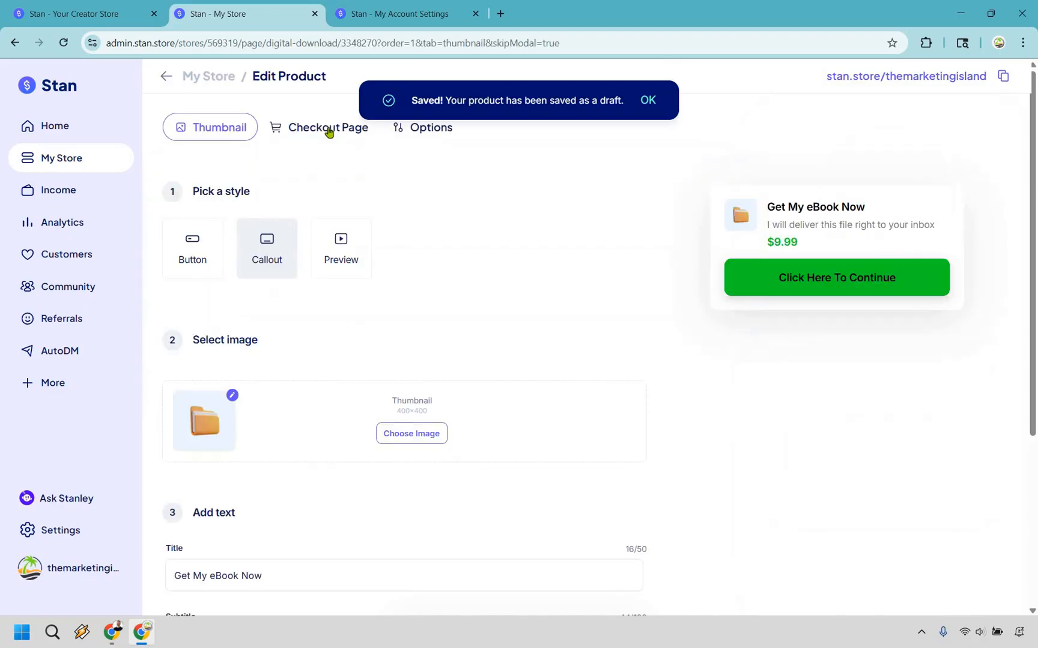
pyautogui.click(326, 128)
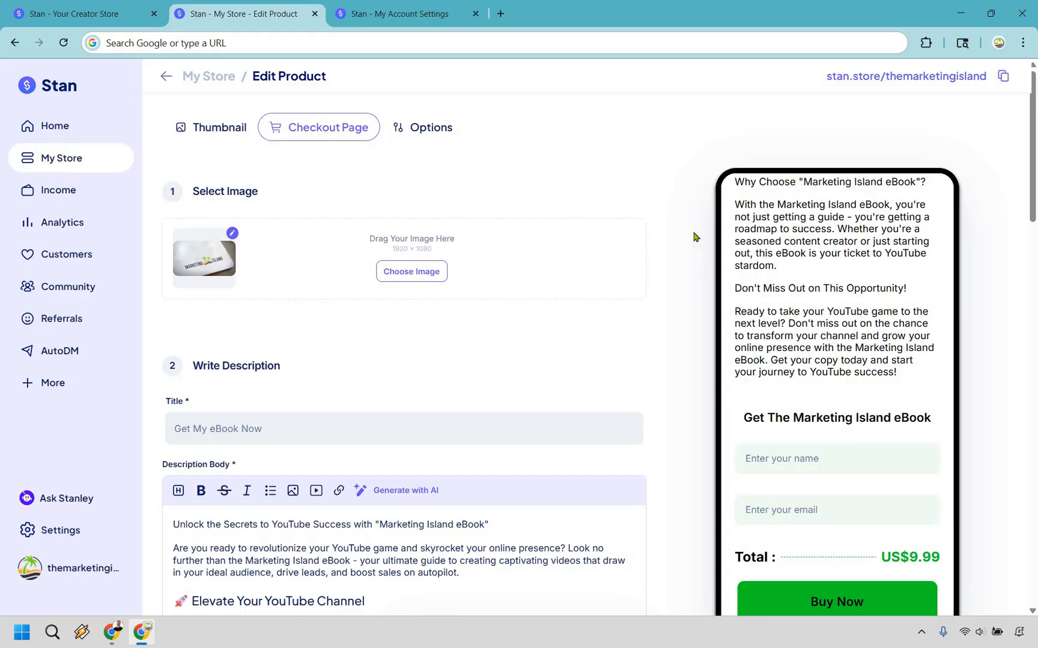
pyautogui.scroll(-3)
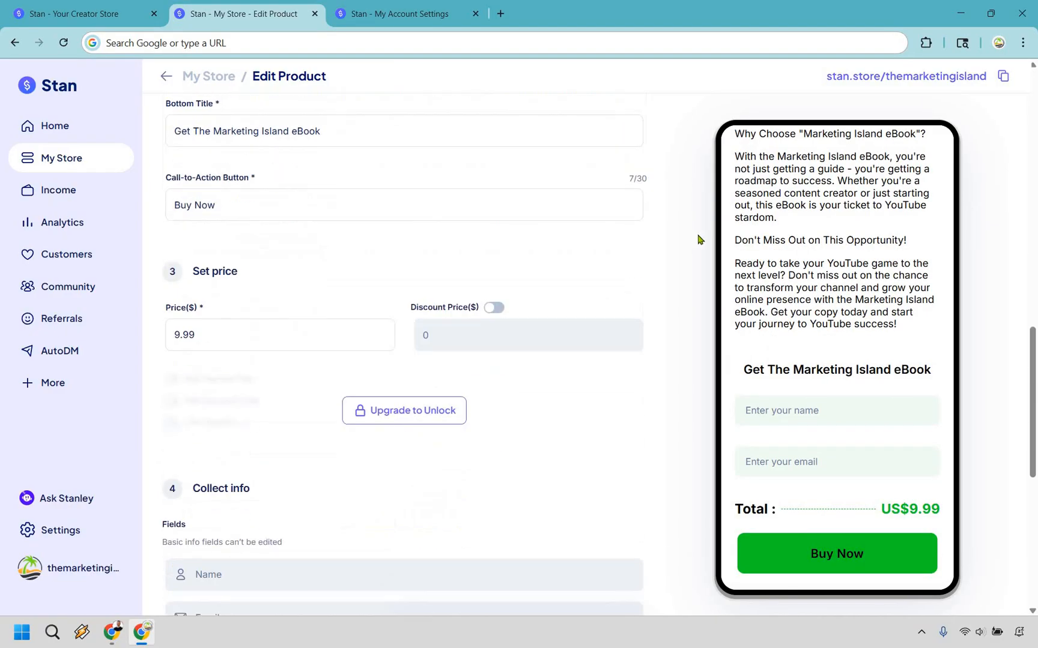
pyautogui.scroll(-3)
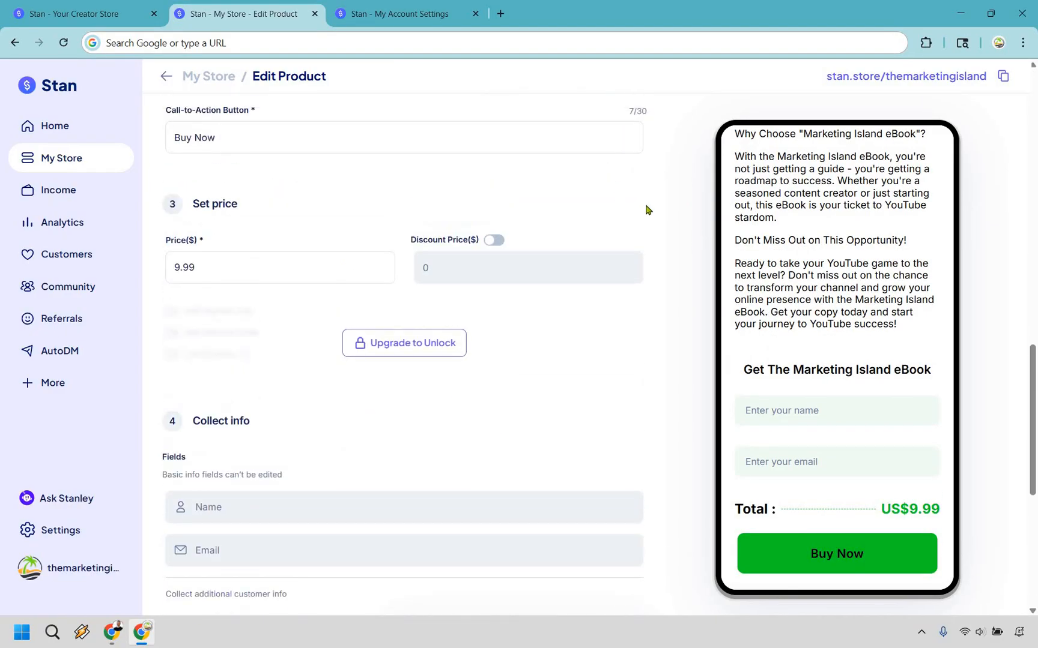
pyautogui.moveTo(587, 212)
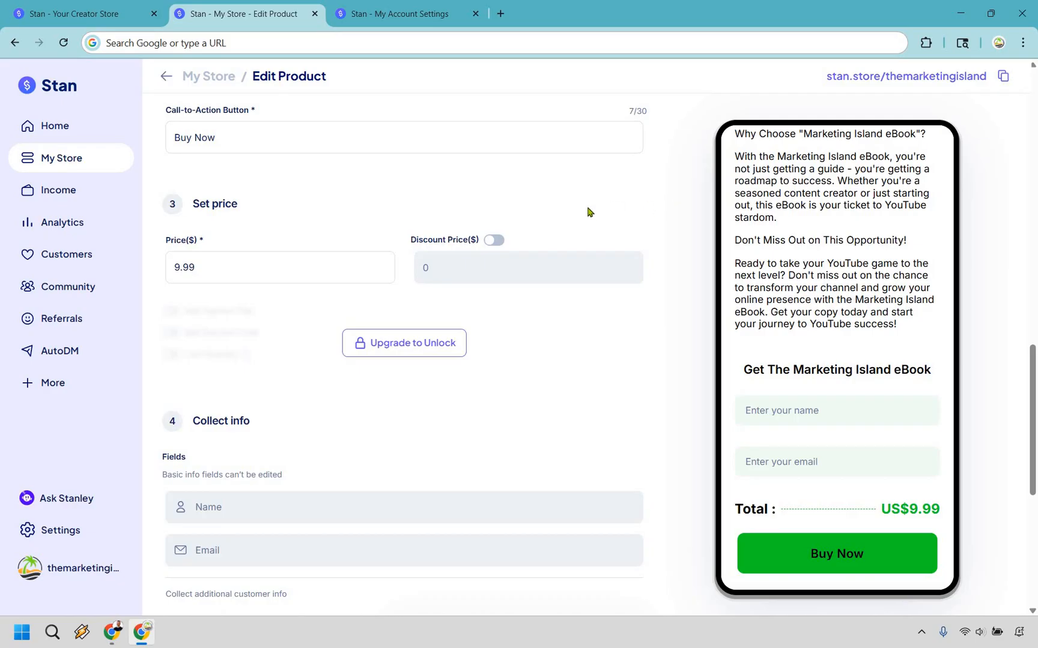
# Price the eBook at 19.99 with a 9.99 discount price, totalling US$9.99.
pyautogui.click(493, 239)
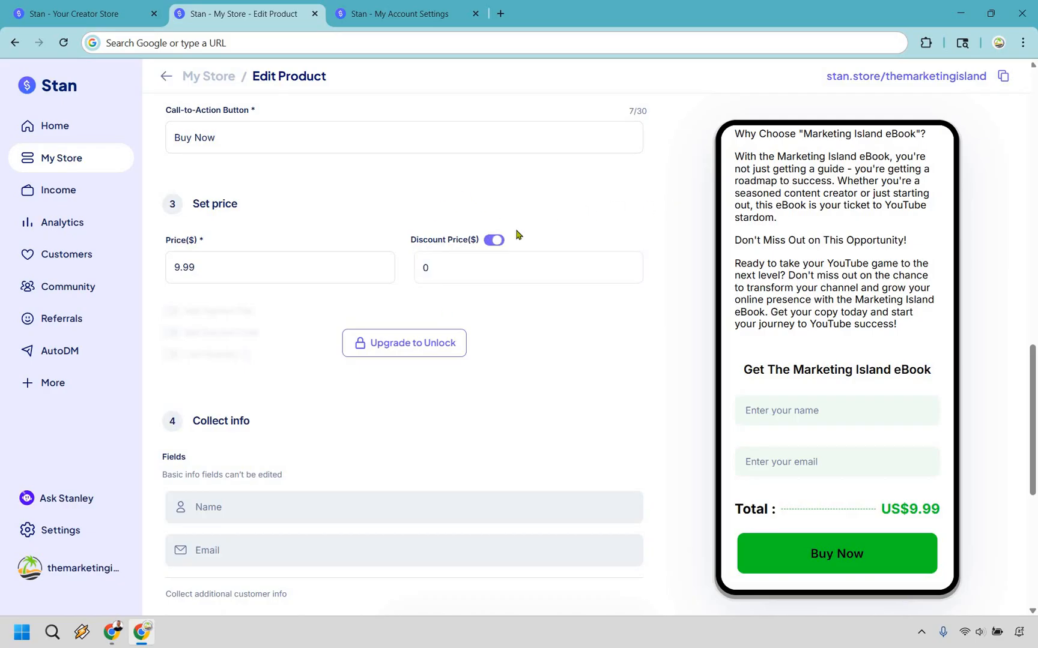
pyautogui.click(279, 267)
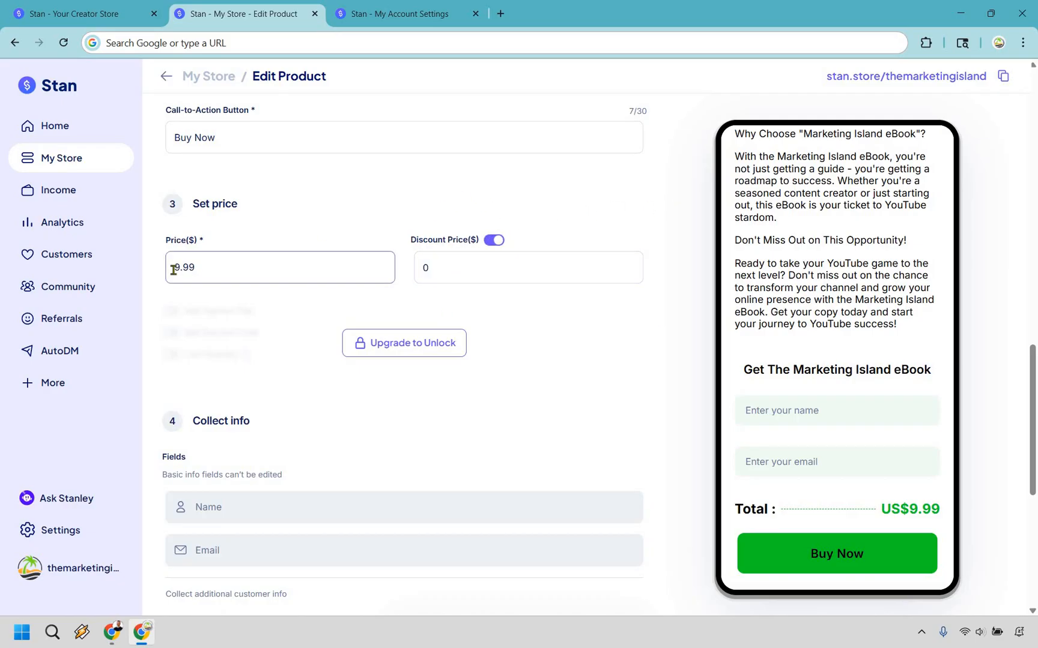
pyautogui.write('19.90')
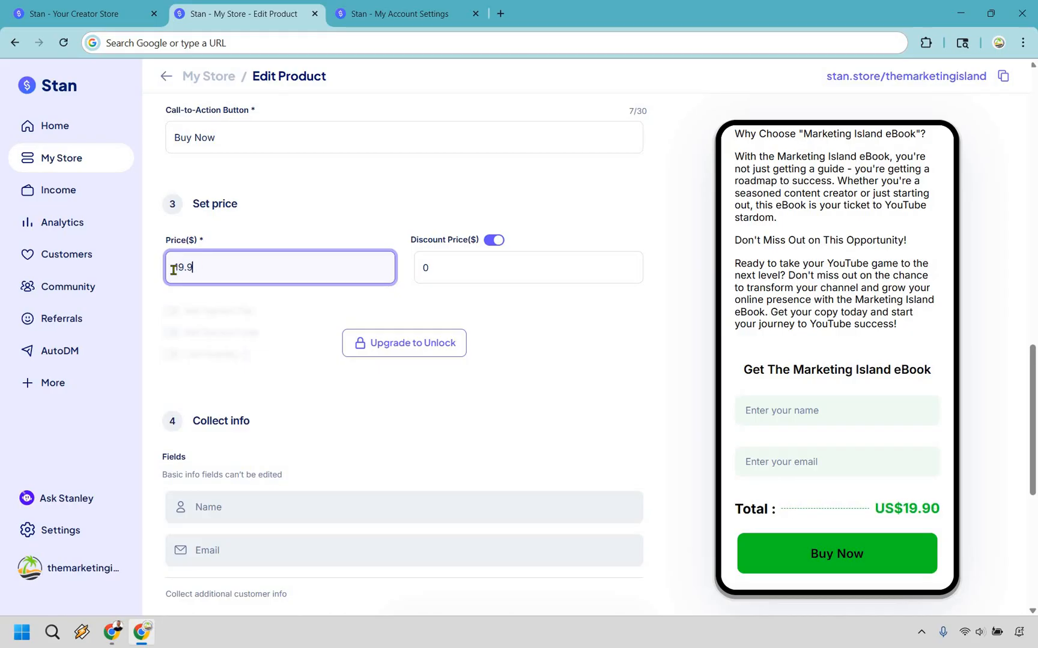
pyautogui.click(528, 267)
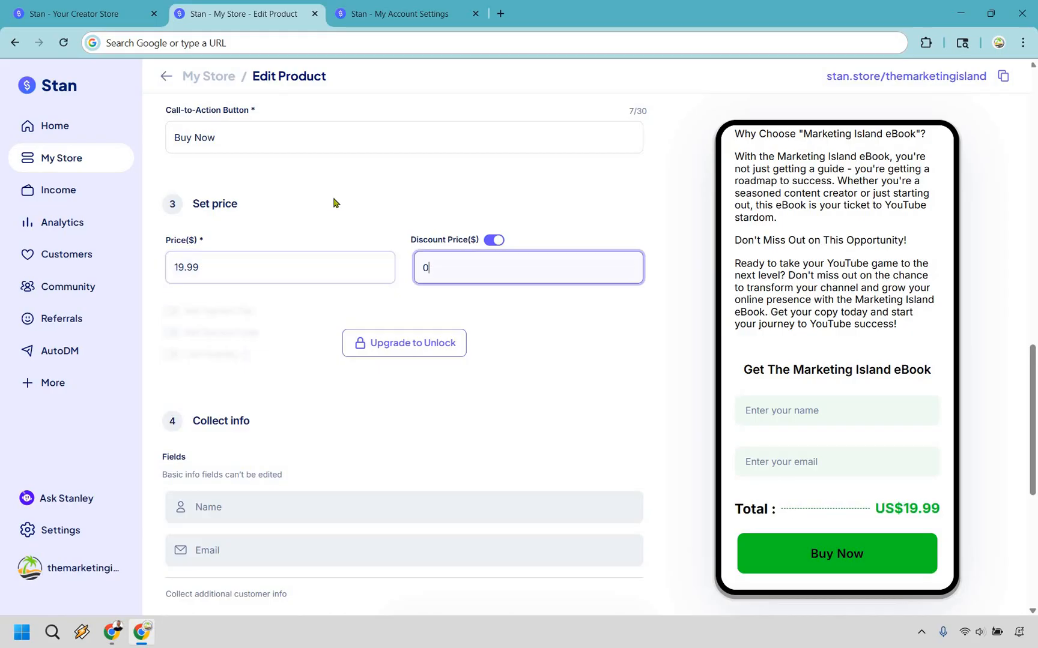
pyautogui.write('9.99')
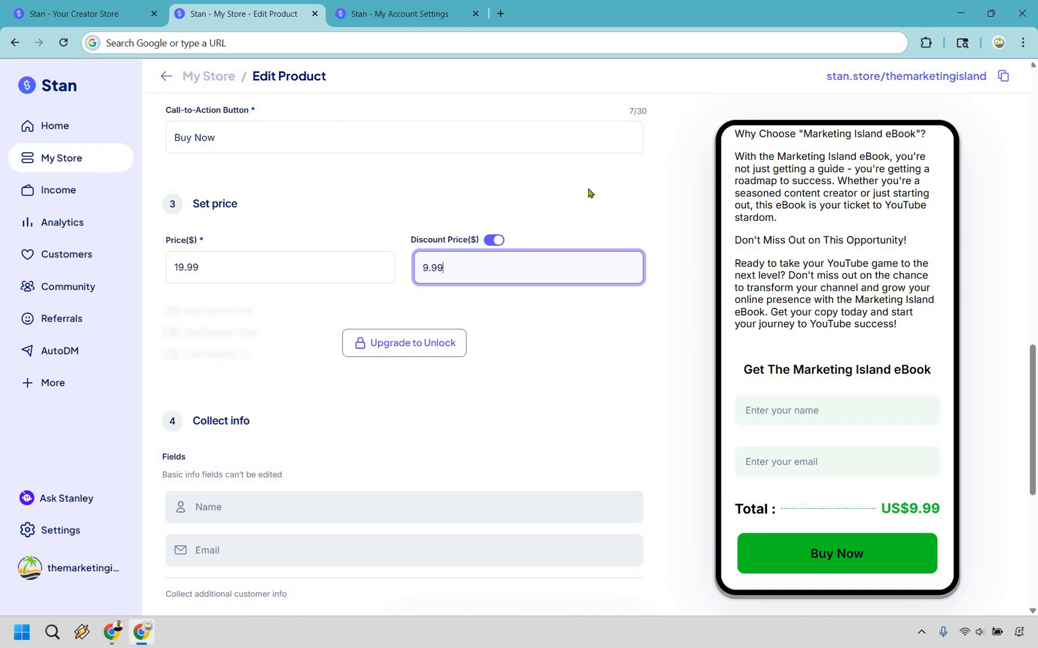
pyautogui.click(641, 321)
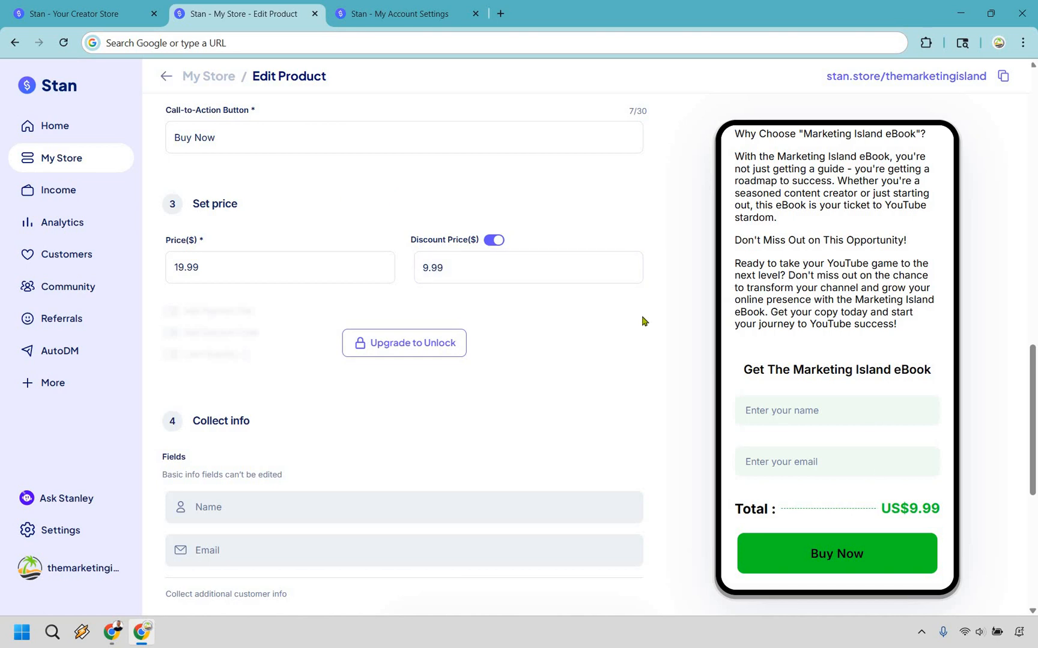
pyautogui.scroll(-3)
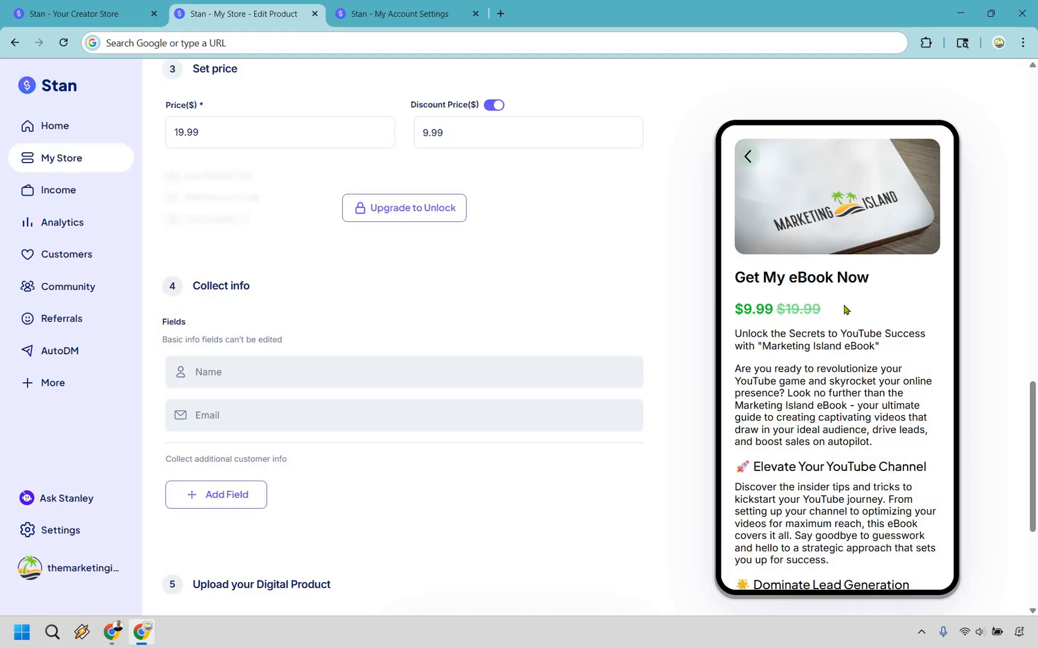
pyautogui.moveTo(829, 316)
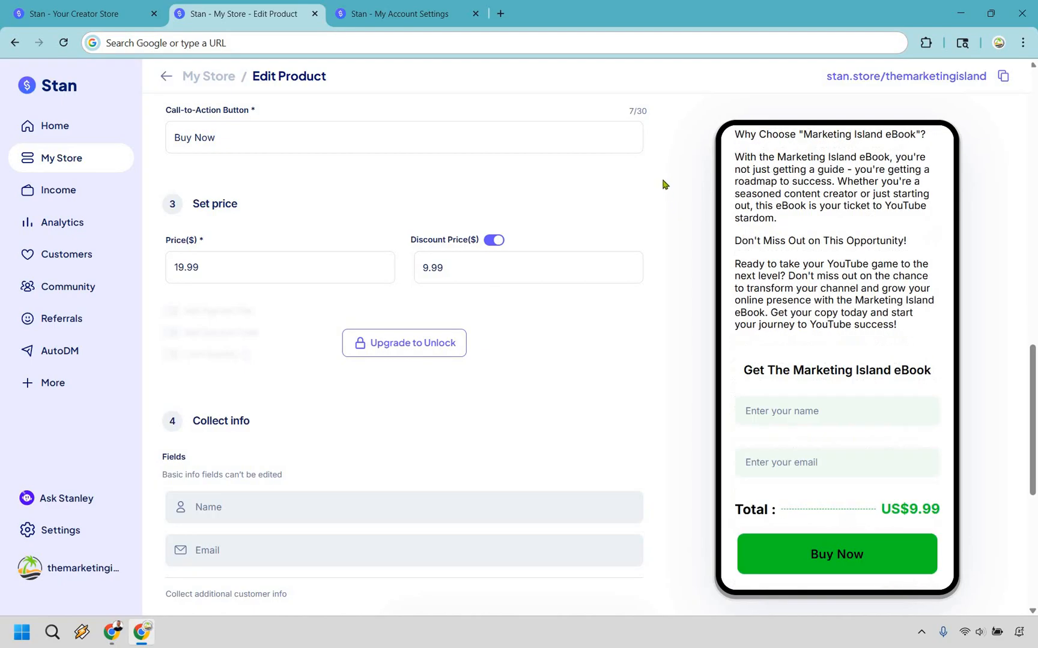
pyautogui.scroll(-3)
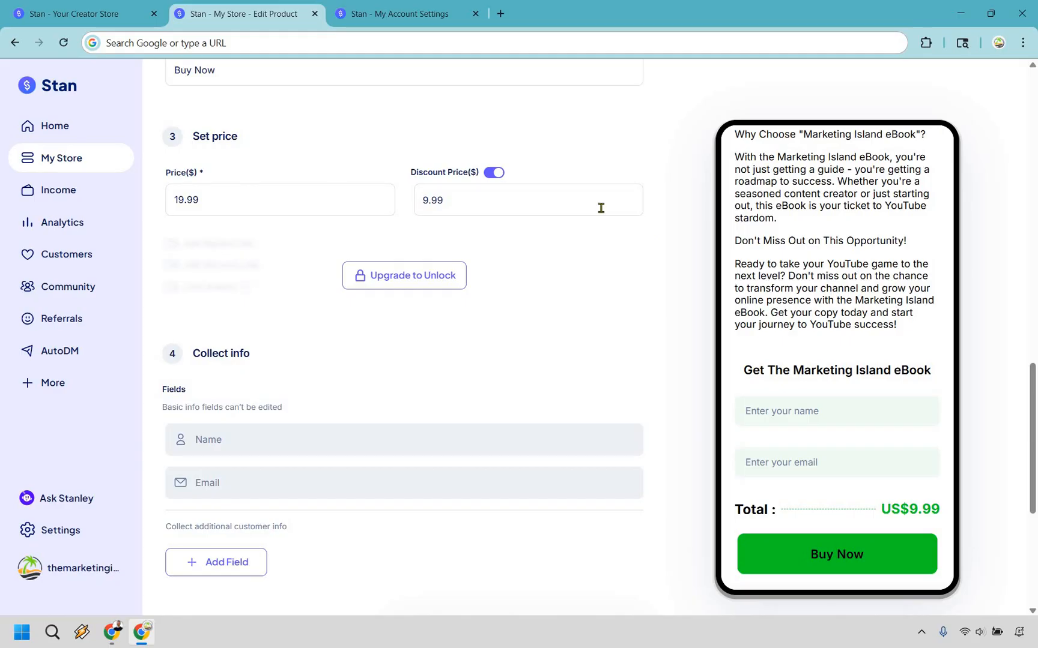
pyautogui.click(527, 200)
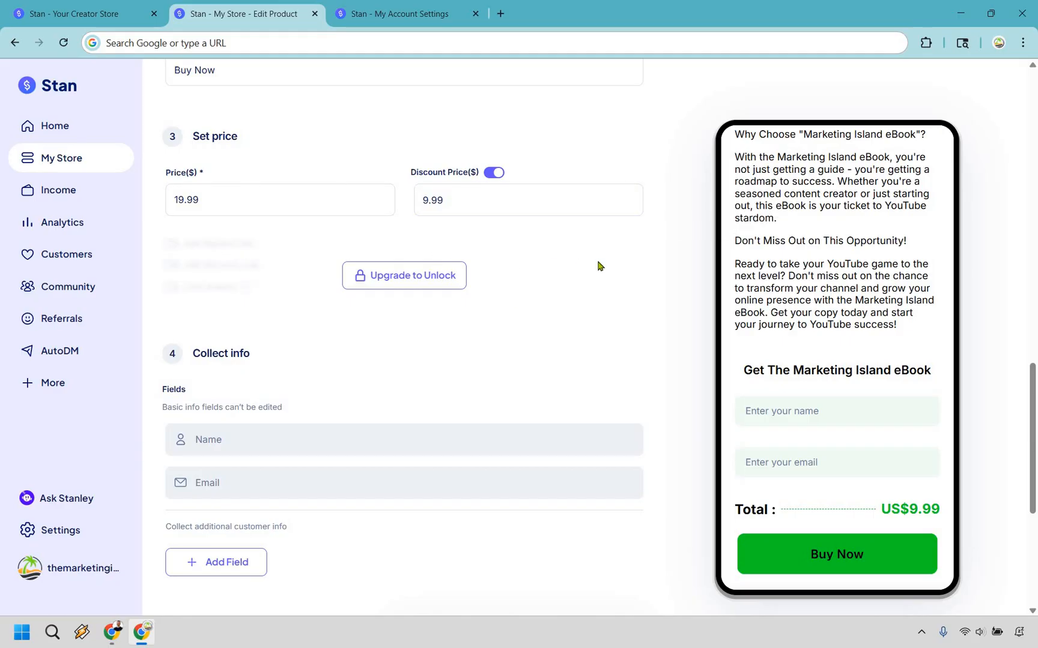
pyautogui.moveTo(599, 239)
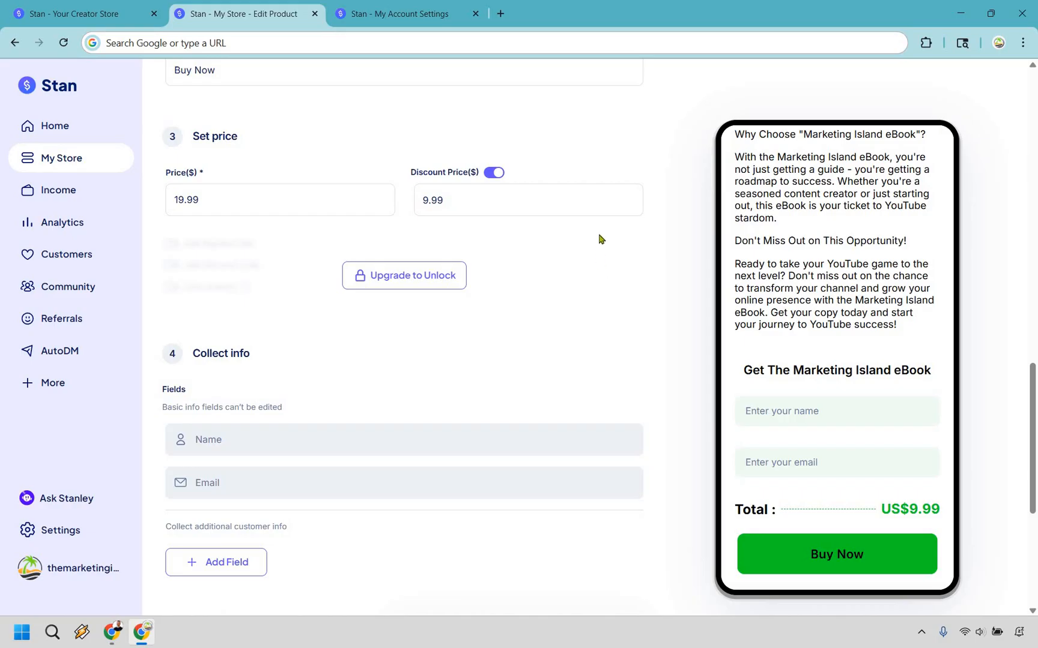
pyautogui.scroll(-3)
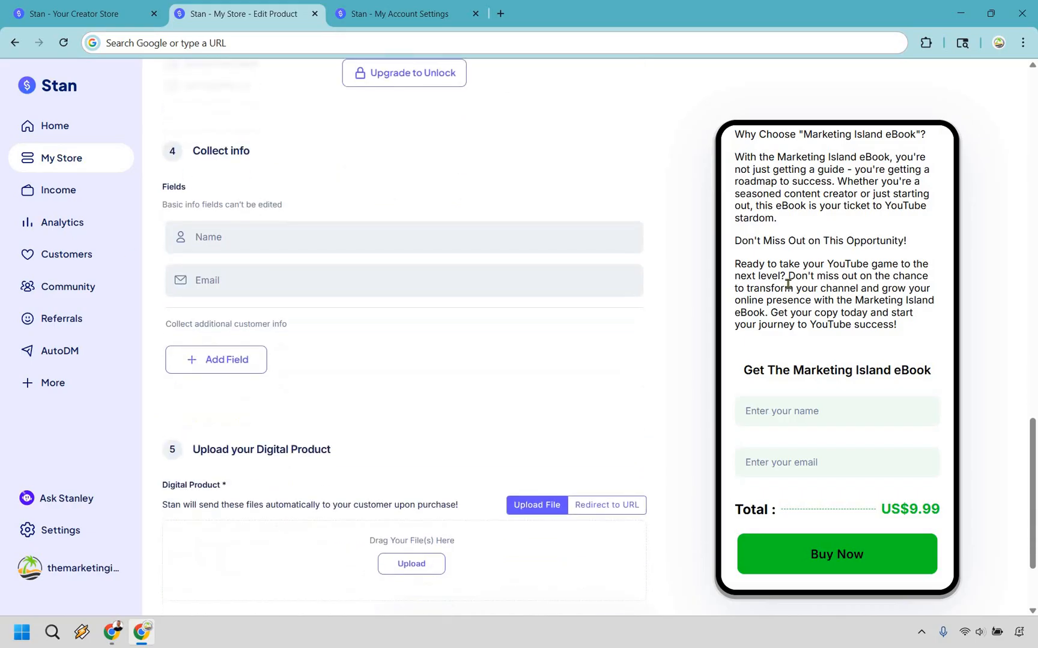
pyautogui.moveTo(544, 377)
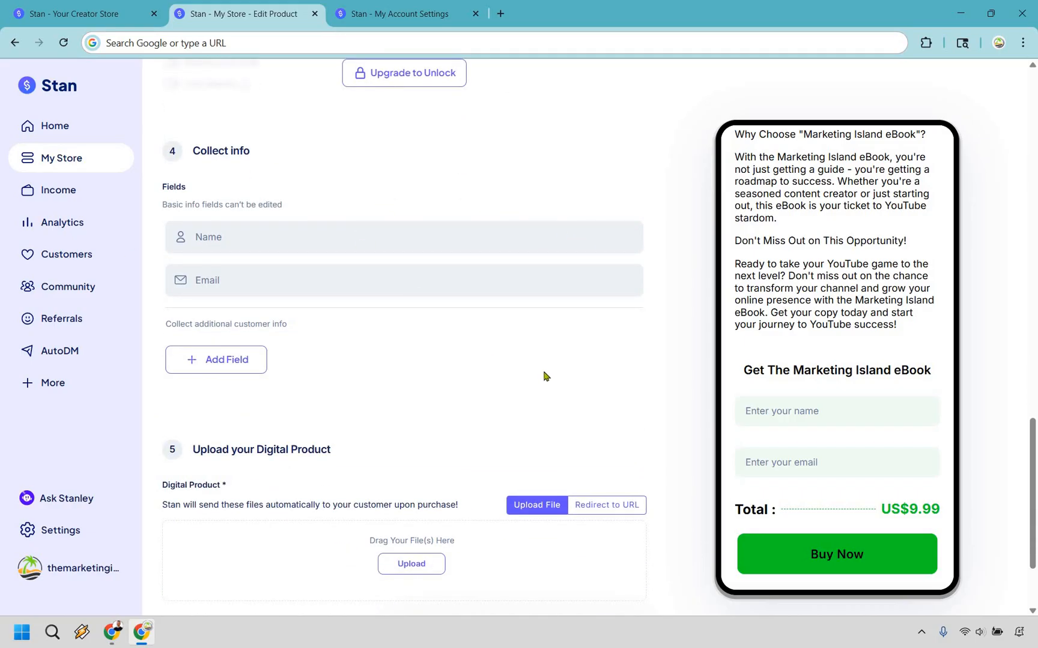
pyautogui.moveTo(364, 375)
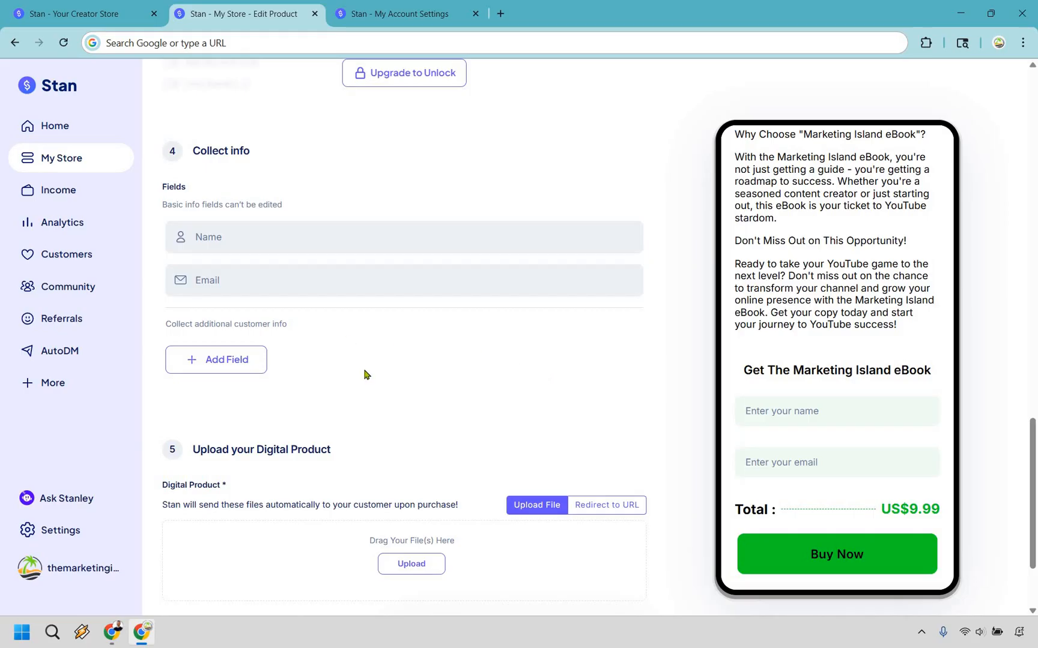
pyautogui.moveTo(497, 370)
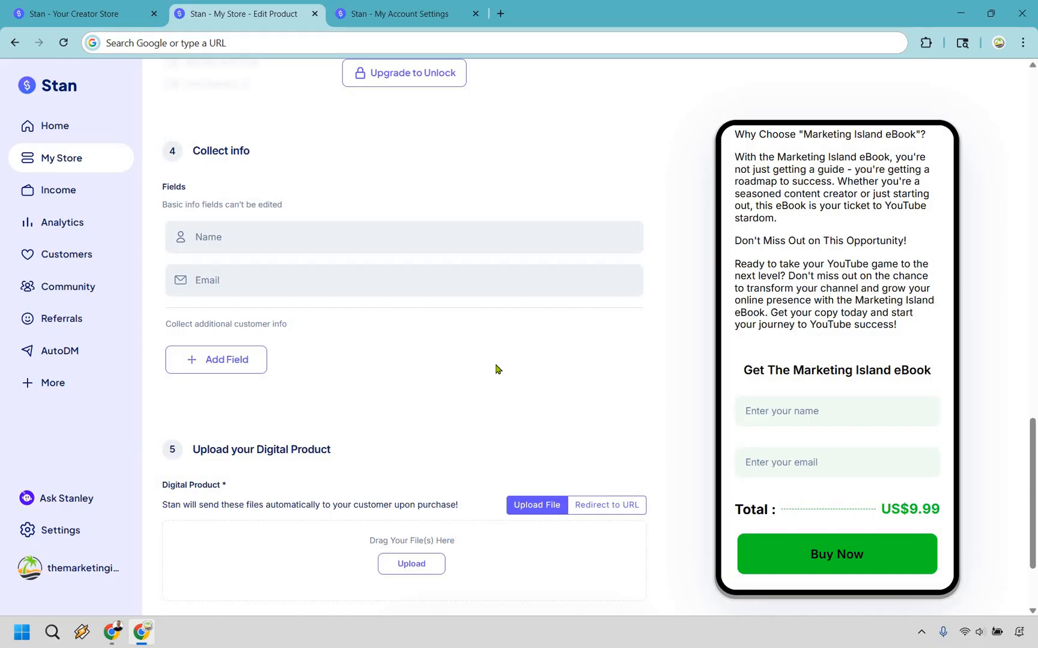
pyautogui.moveTo(498, 369)
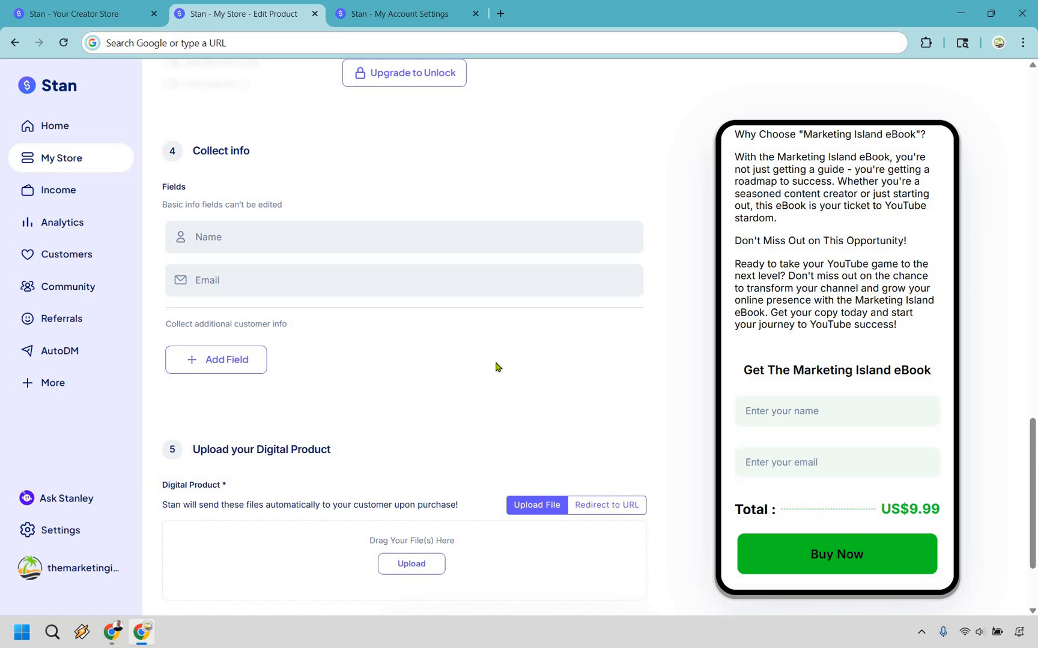
pyautogui.moveTo(407, 349)
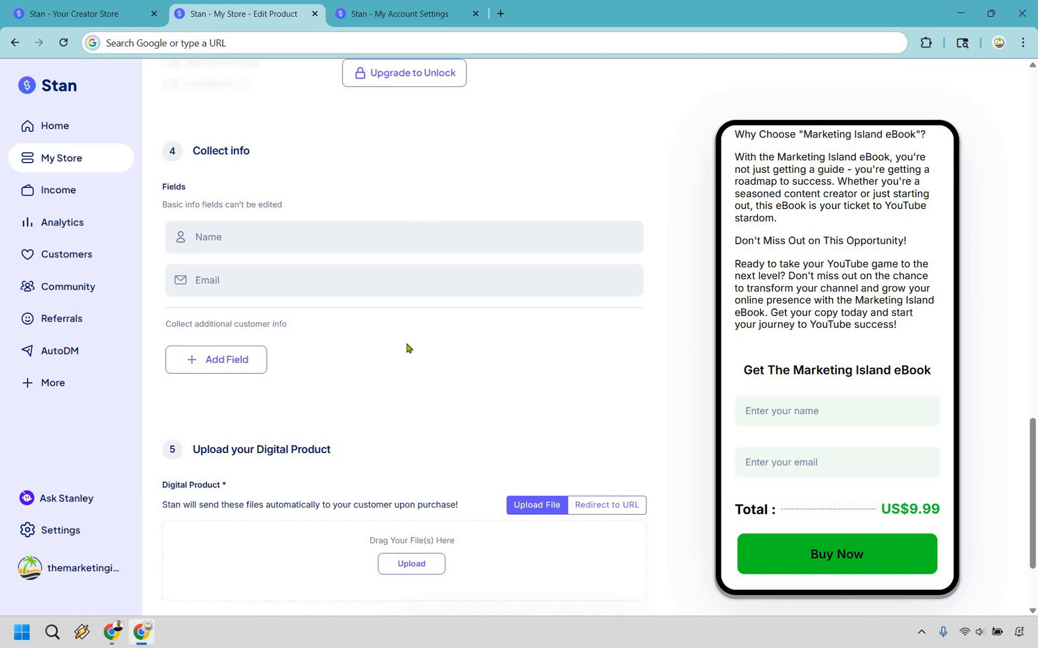
pyautogui.moveTo(407, 383)
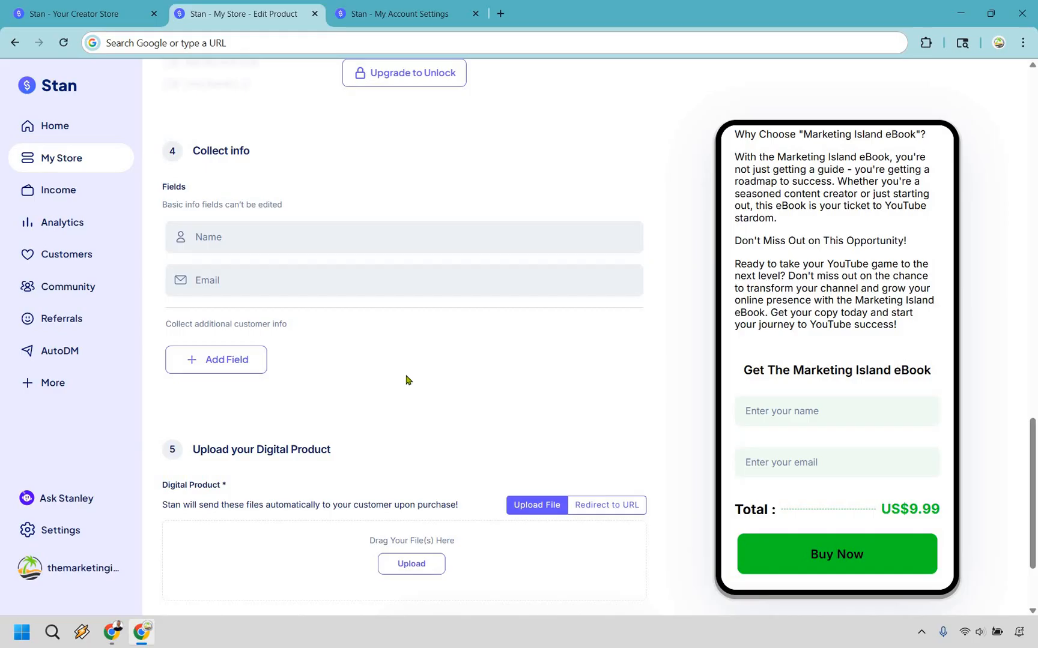
pyautogui.moveTo(401, 380)
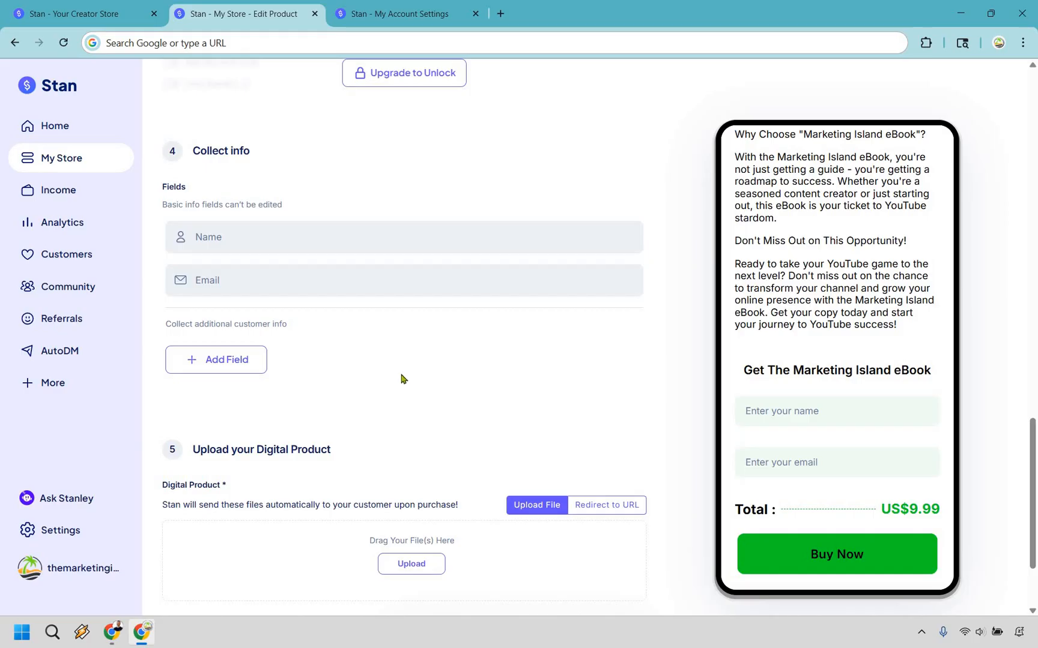
pyautogui.moveTo(541, 386)
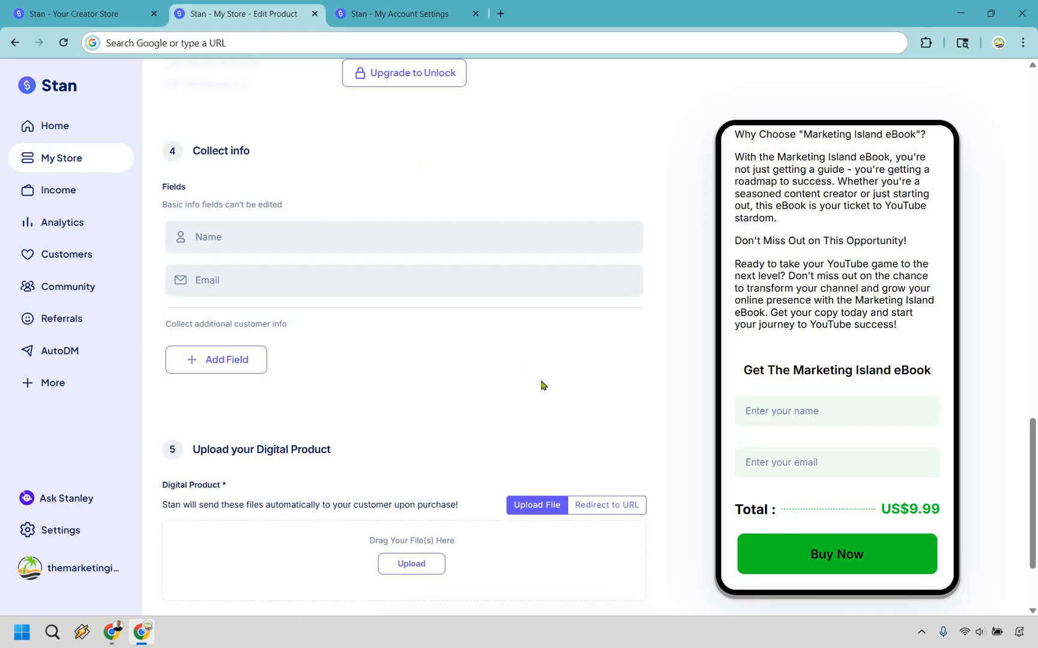
pyautogui.moveTo(478, 349)
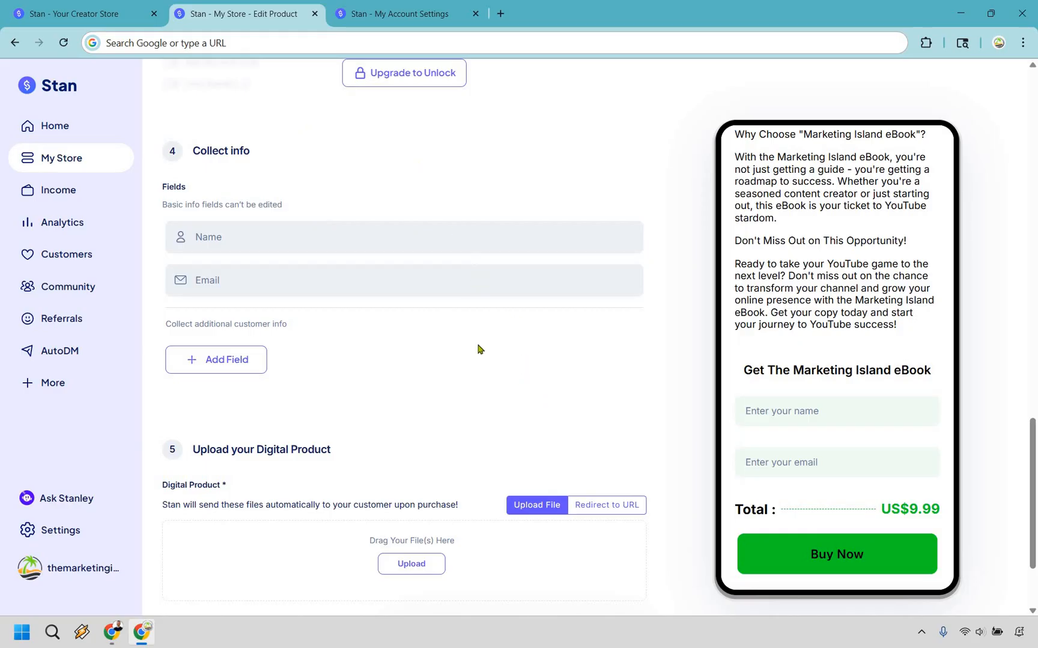
pyautogui.moveTo(482, 358)
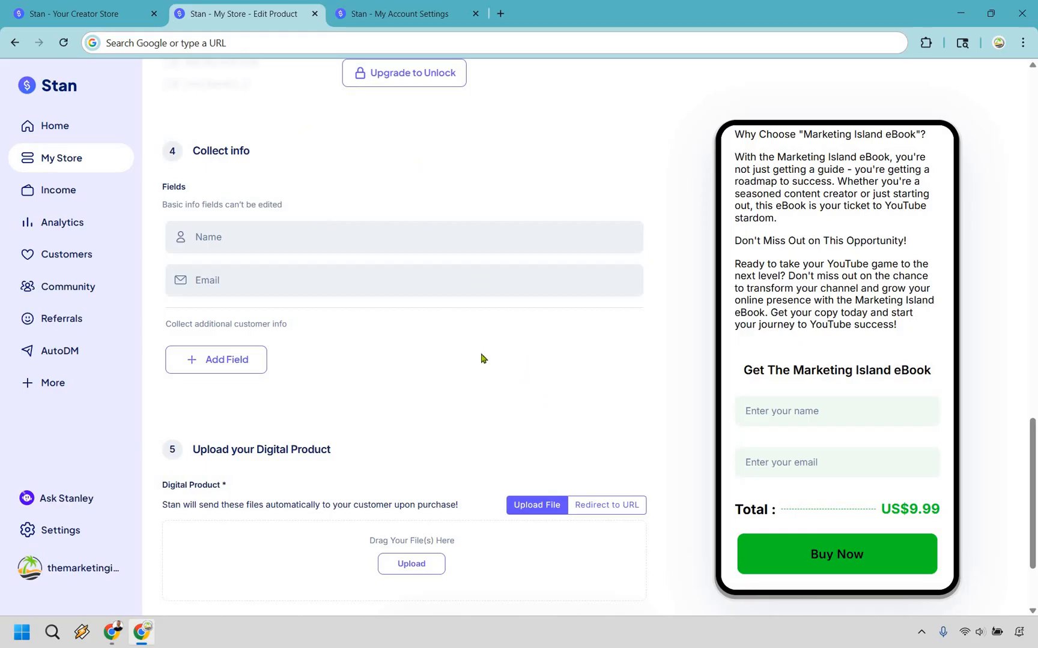
pyautogui.moveTo(481, 356)
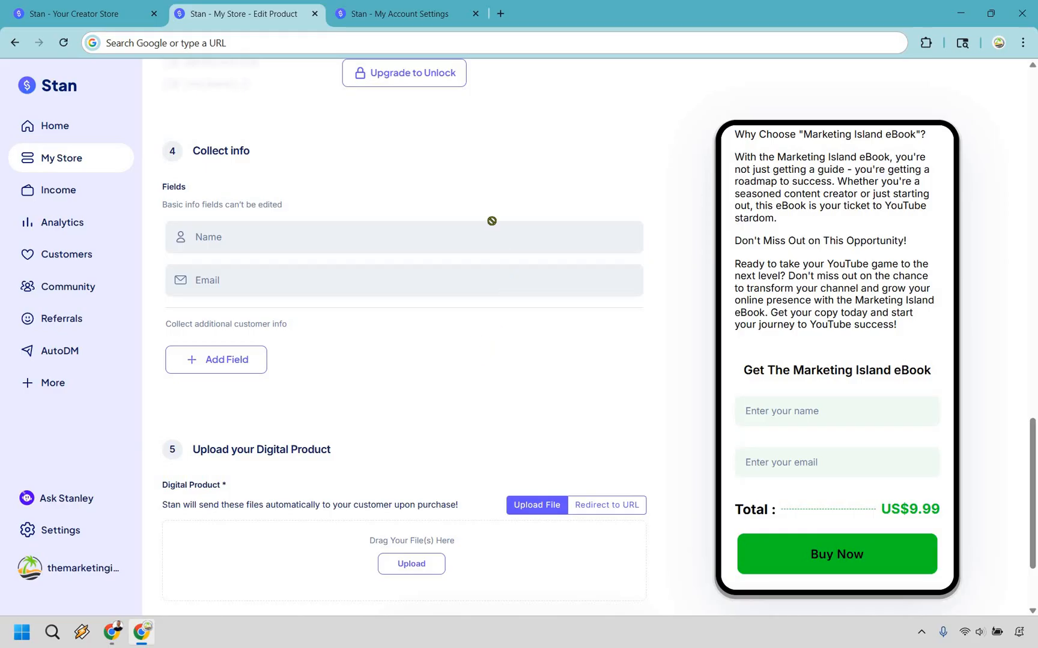
# Try Redirect to URL, then upload marketing island.pdf as the delivered file instead.
pyautogui.scroll(-3)
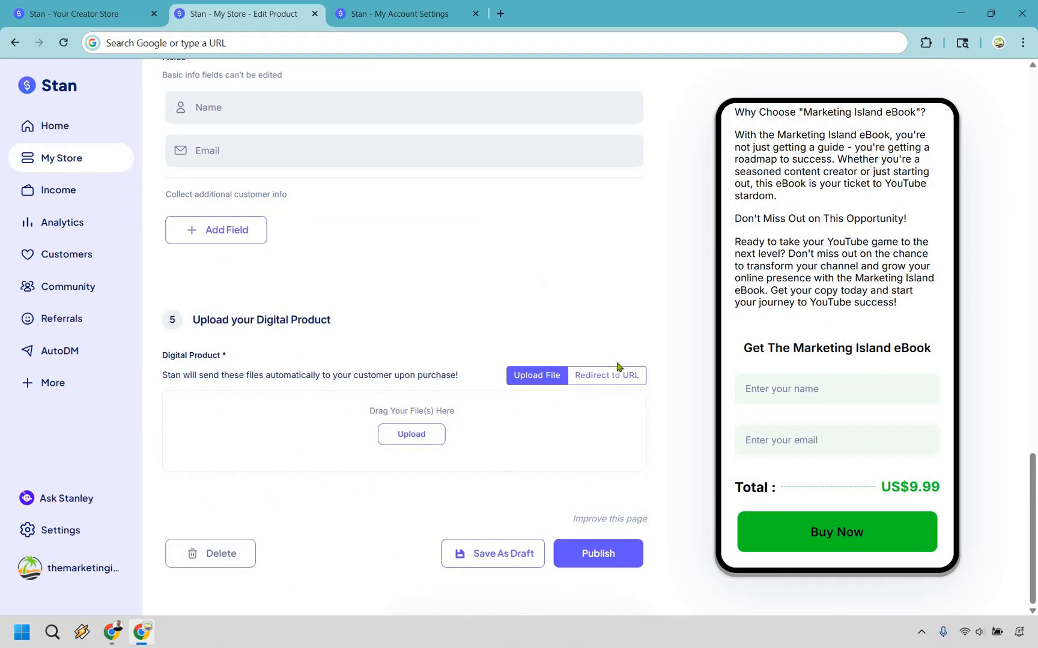
pyautogui.click(605, 380)
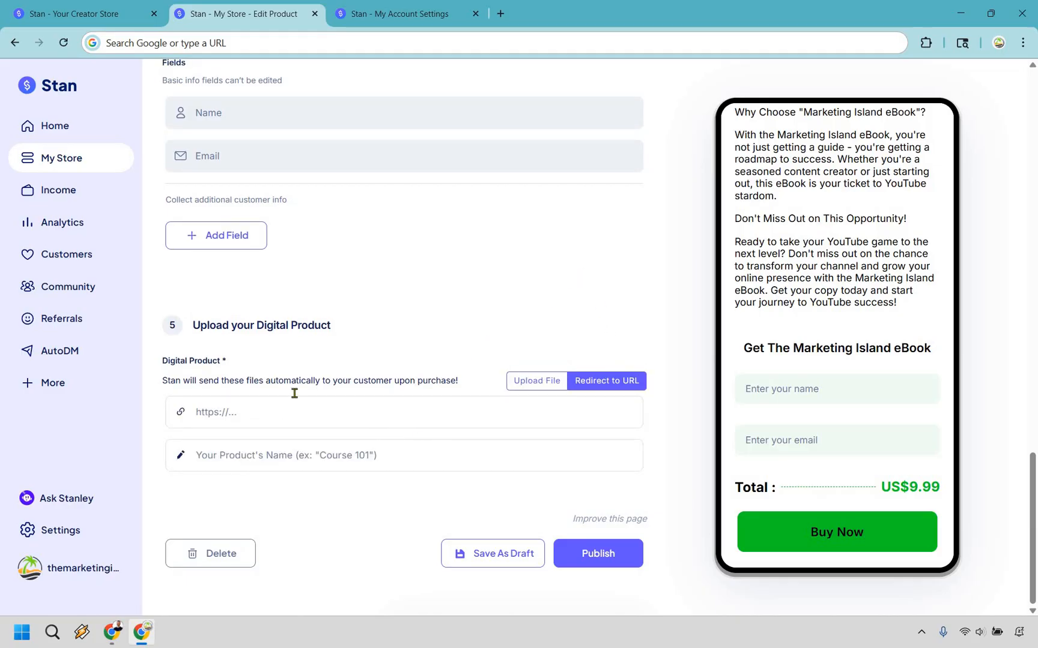
pyautogui.moveTo(540, 258)
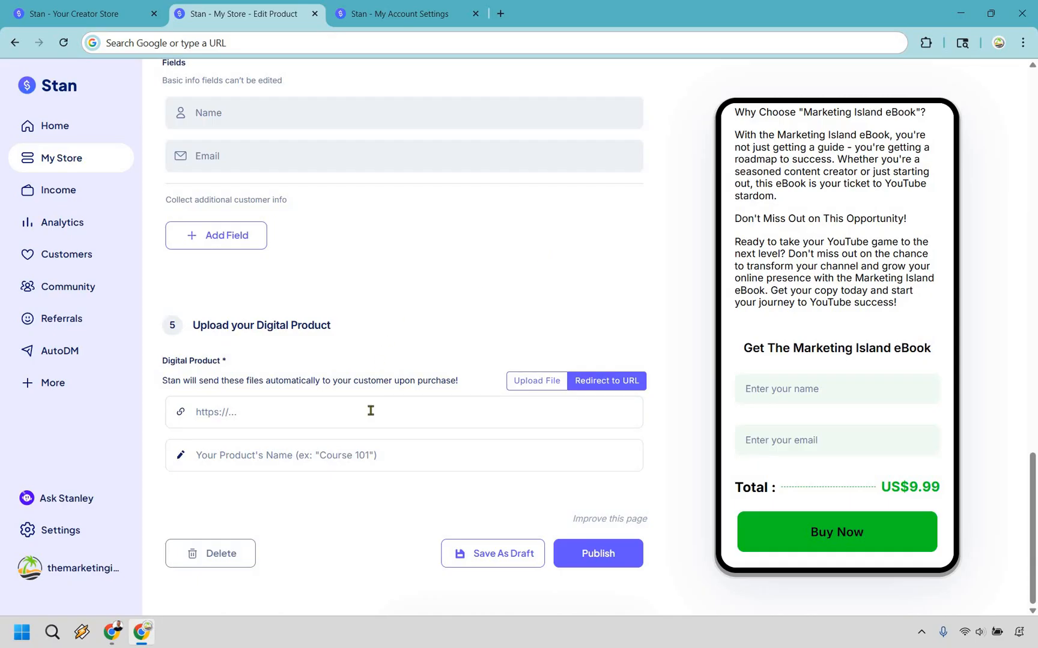
pyautogui.click(370, 412)
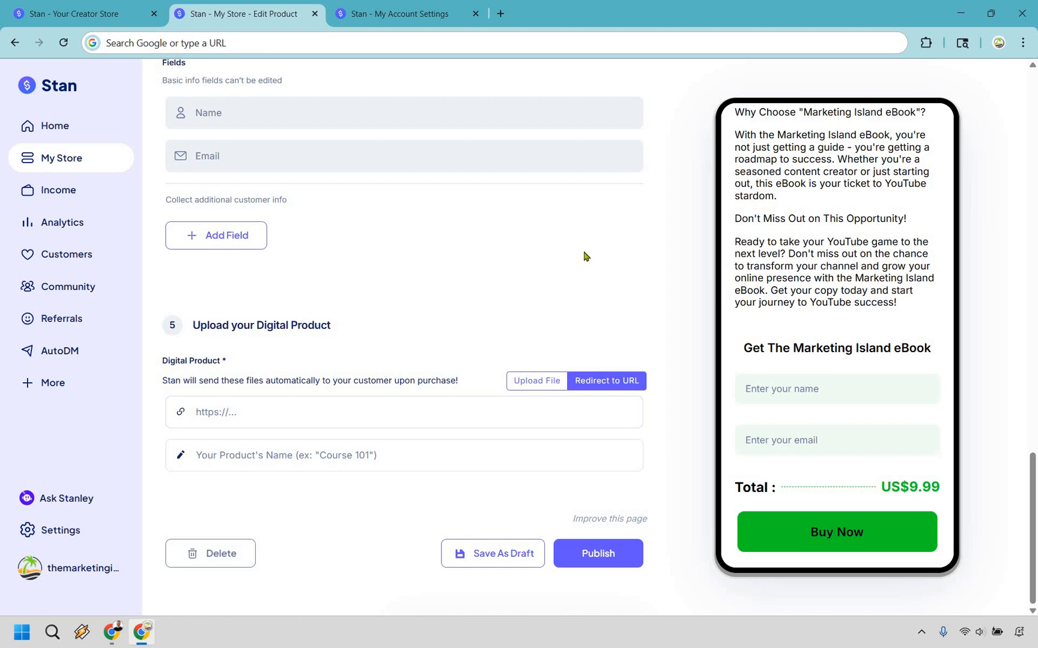
pyautogui.click(536, 375)
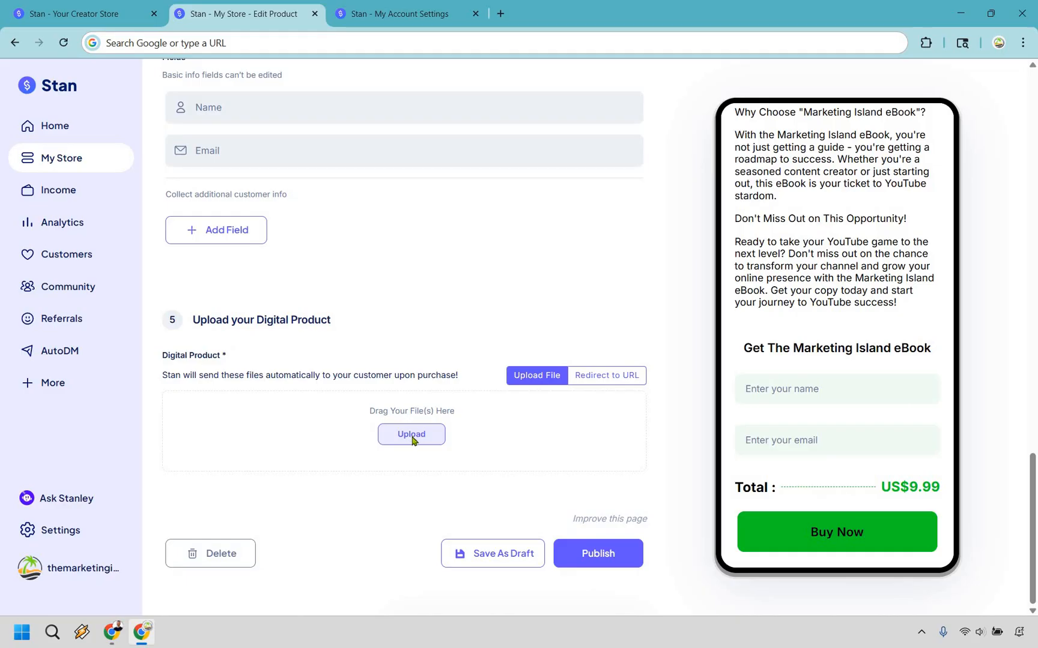
pyautogui.click(410, 434)
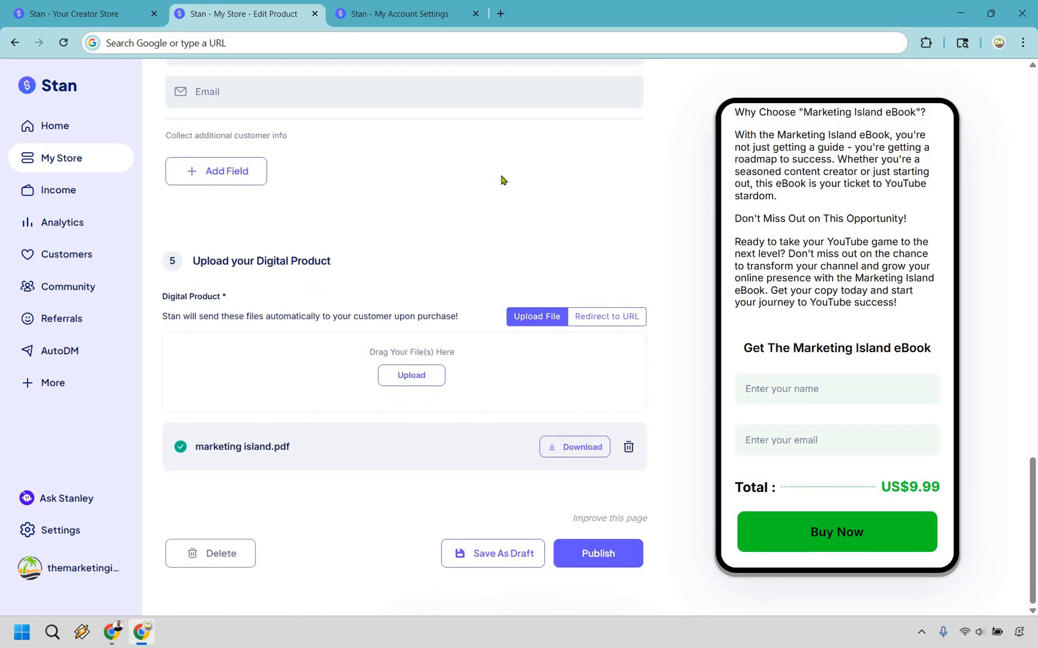
pyautogui.moveTo(473, 190)
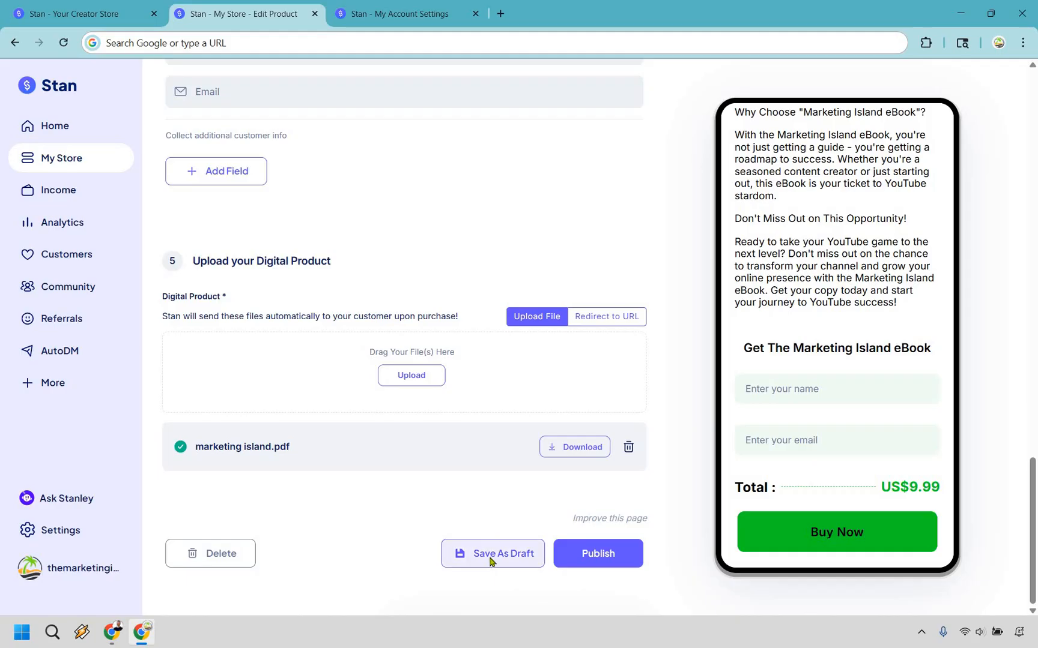
# Save Get My eBook Now as a draft, reopen it, and dismiss the Saved banner.
pyautogui.click(493, 553)
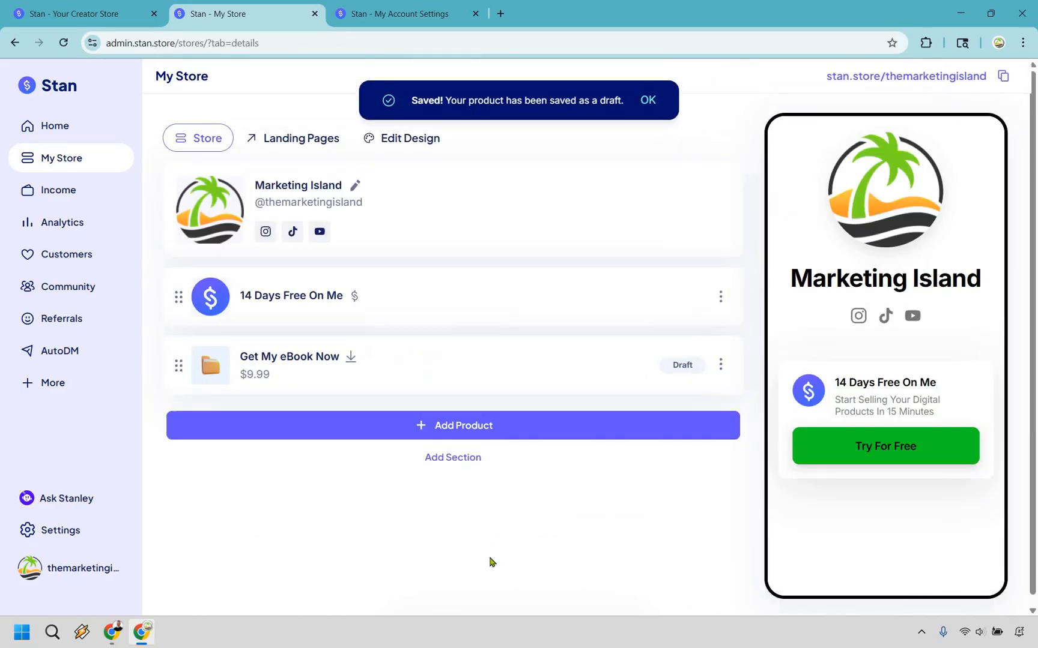
pyautogui.moveTo(304, 360)
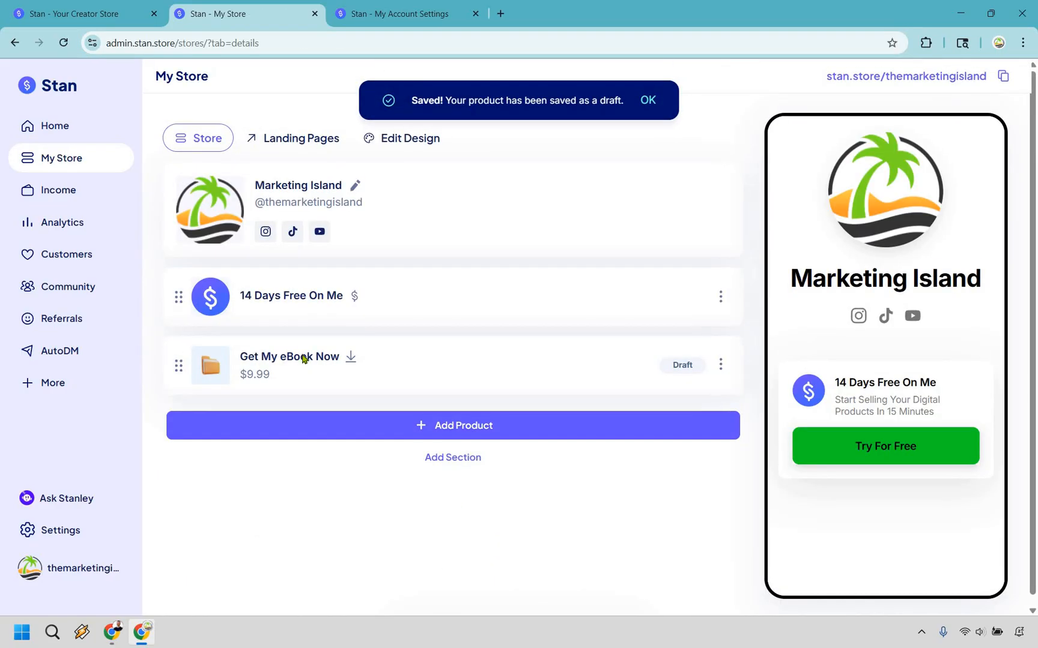
pyautogui.click(290, 357)
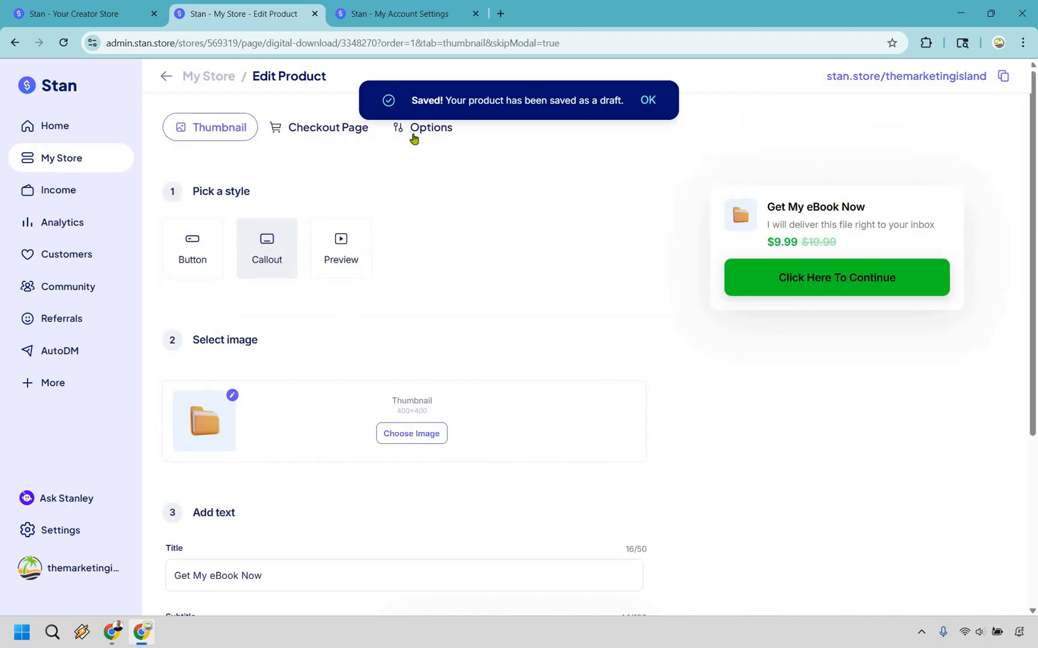
pyautogui.click(646, 99)
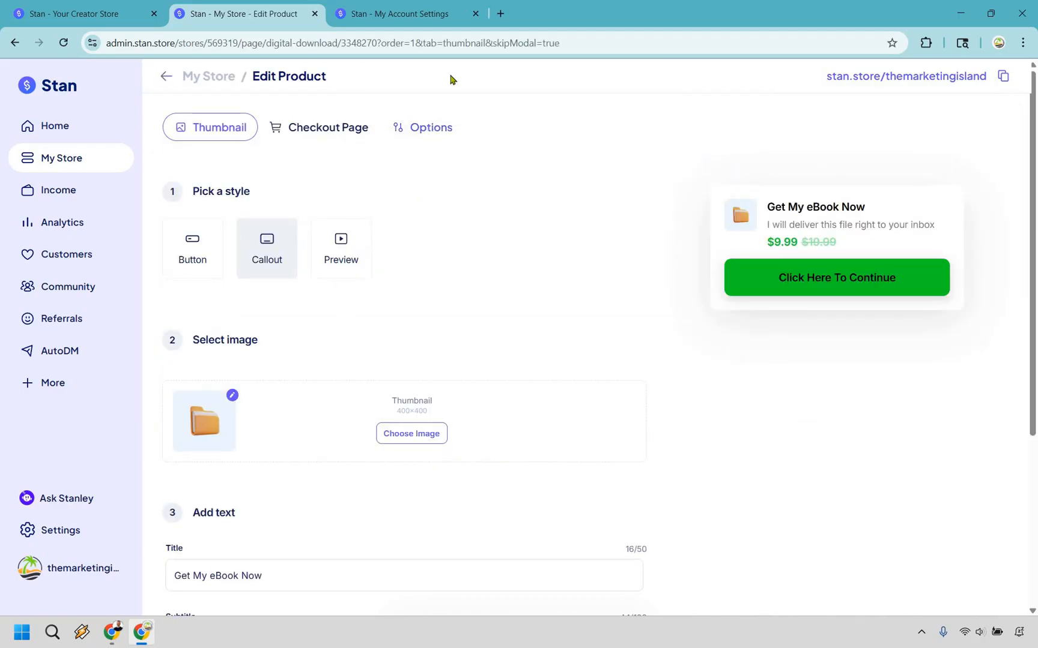
# Expand the eBook's extra options and review the Confirmation Email's default subject and body.
pyautogui.click(421, 127)
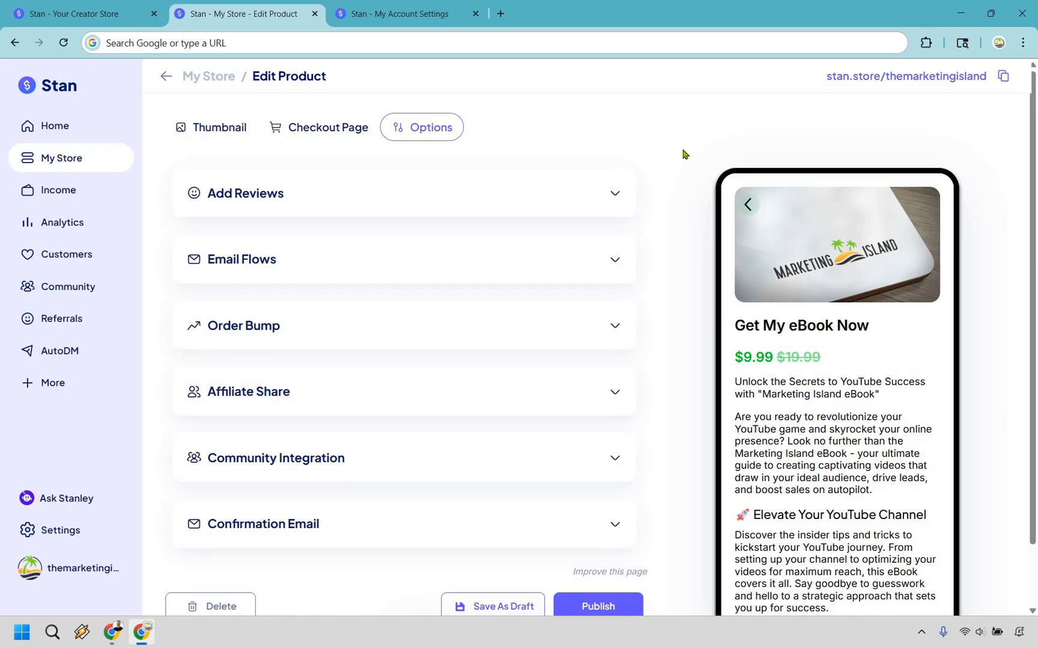
pyautogui.moveTo(718, 157)
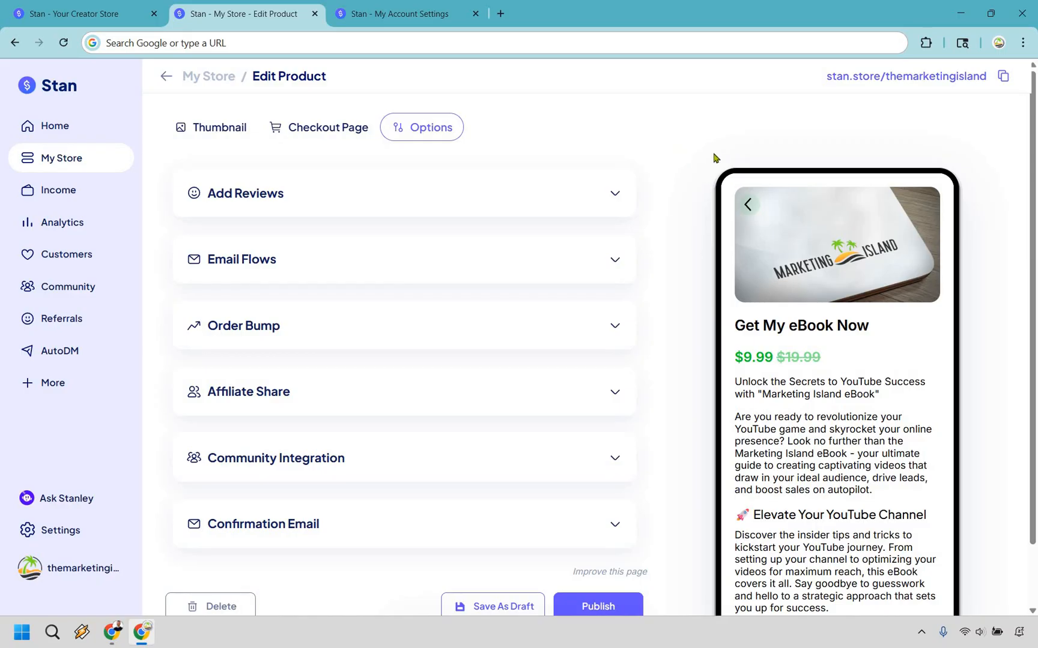
pyautogui.moveTo(667, 349)
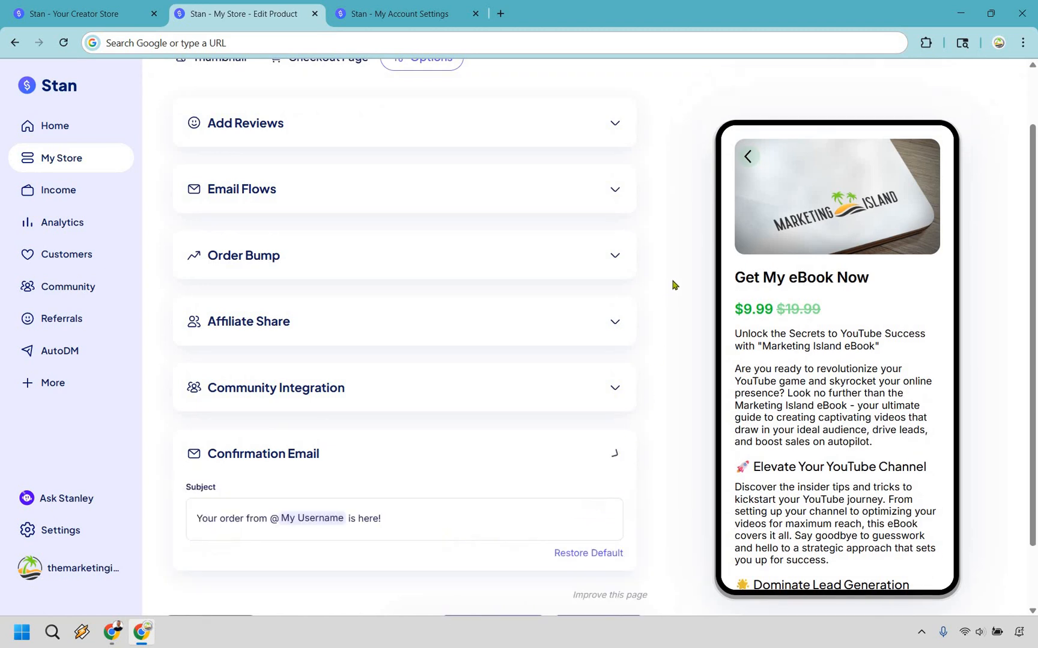
pyautogui.click(261, 453)
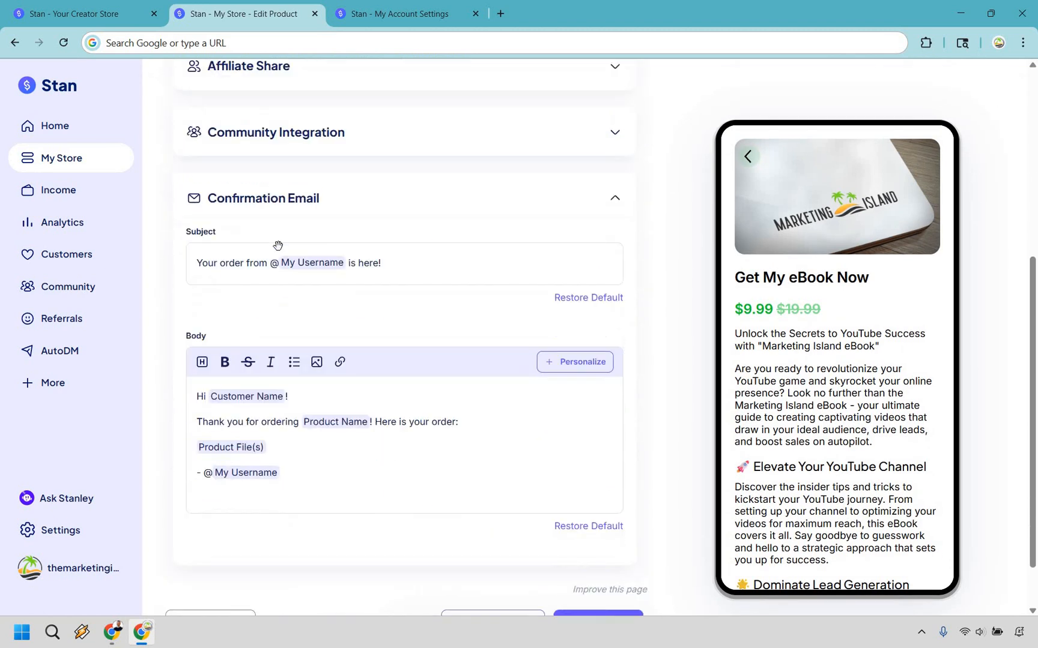
pyautogui.scroll(-3)
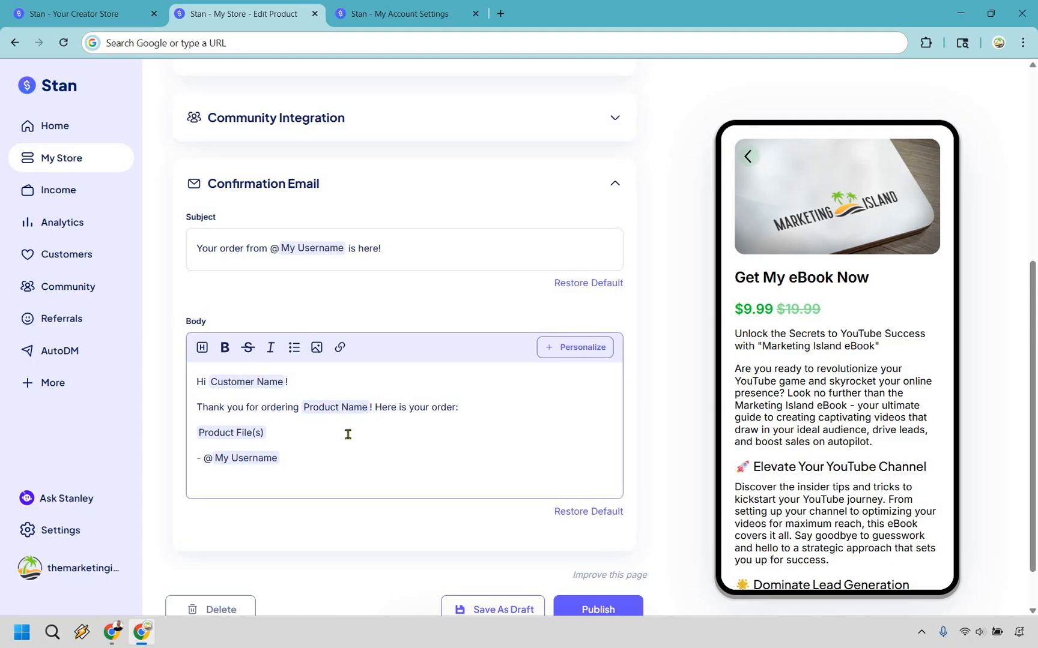
pyautogui.moveTo(484, 421)
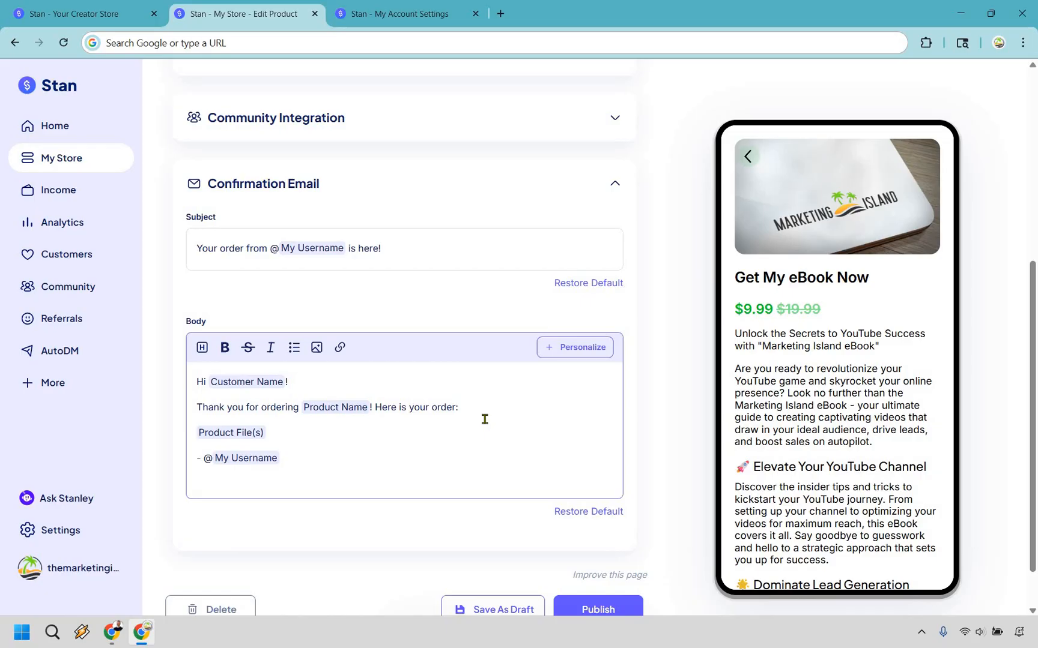
pyautogui.moveTo(266, 400)
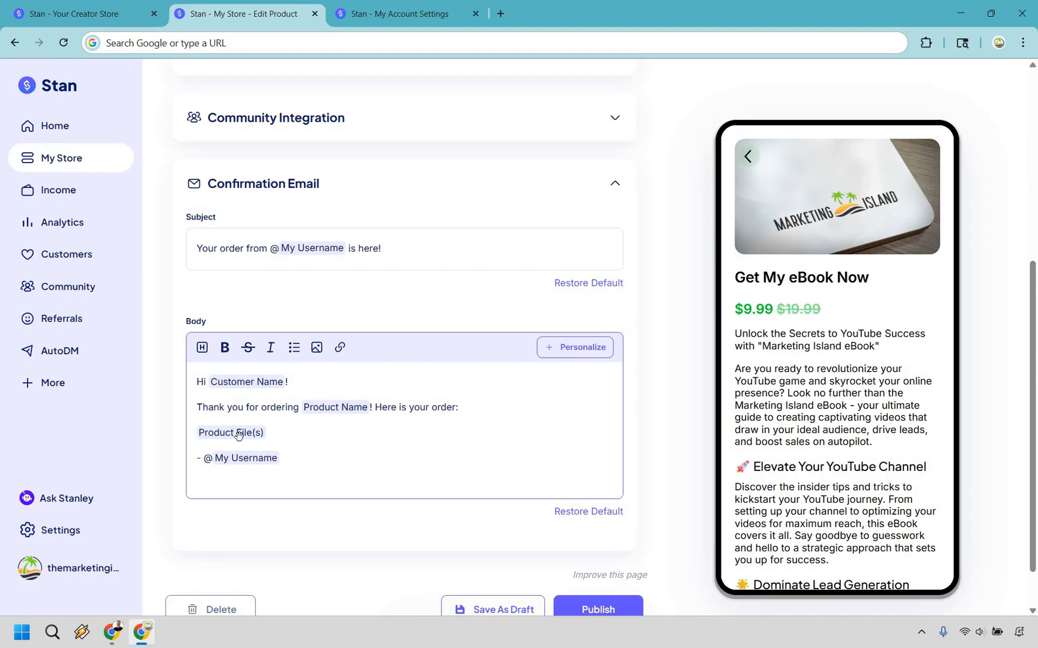
pyautogui.moveTo(508, 441)
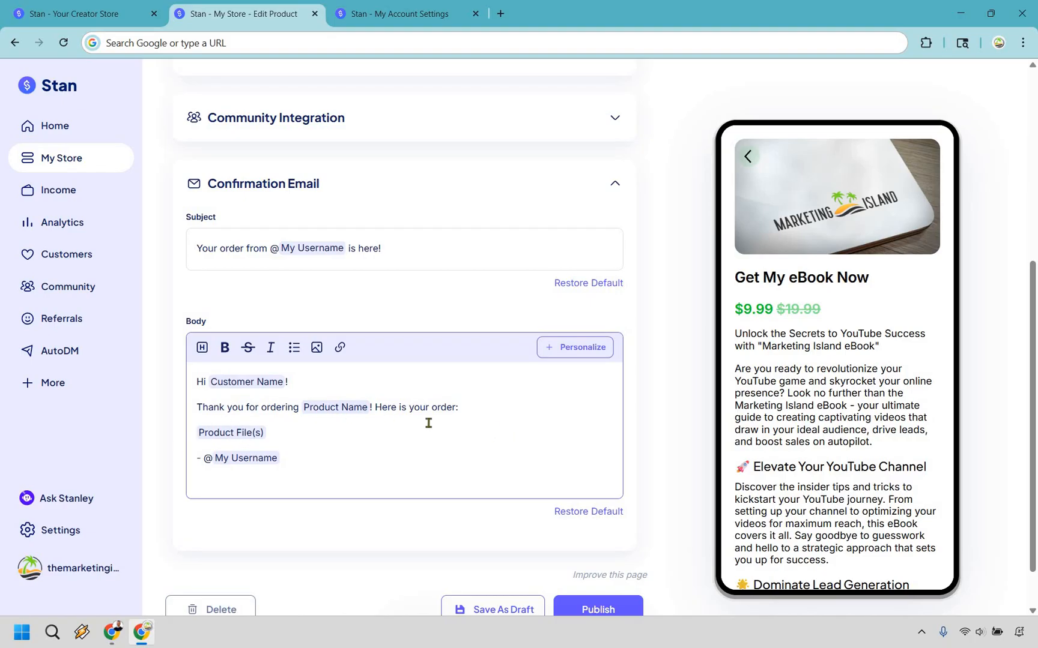
pyautogui.moveTo(483, 411)
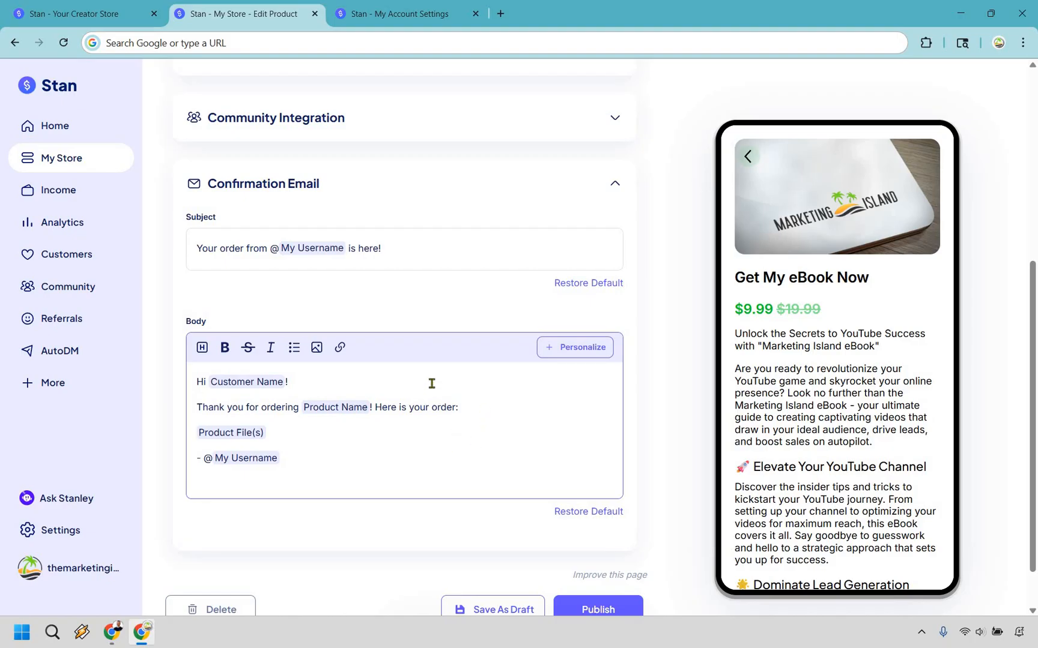
pyautogui.write('you ce')
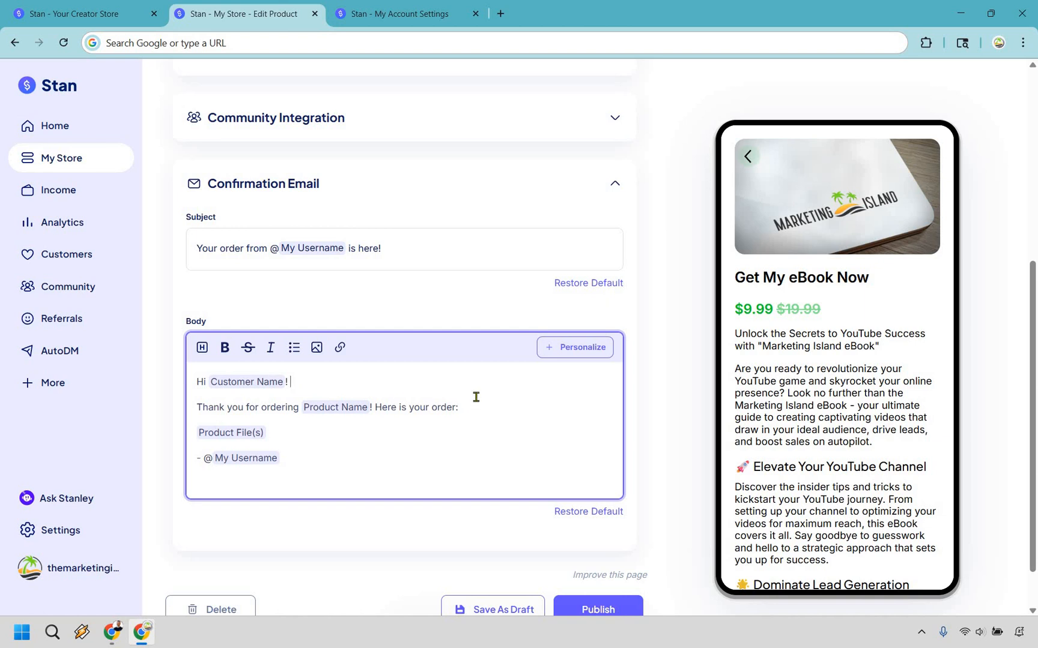
pyautogui.scroll(-3)
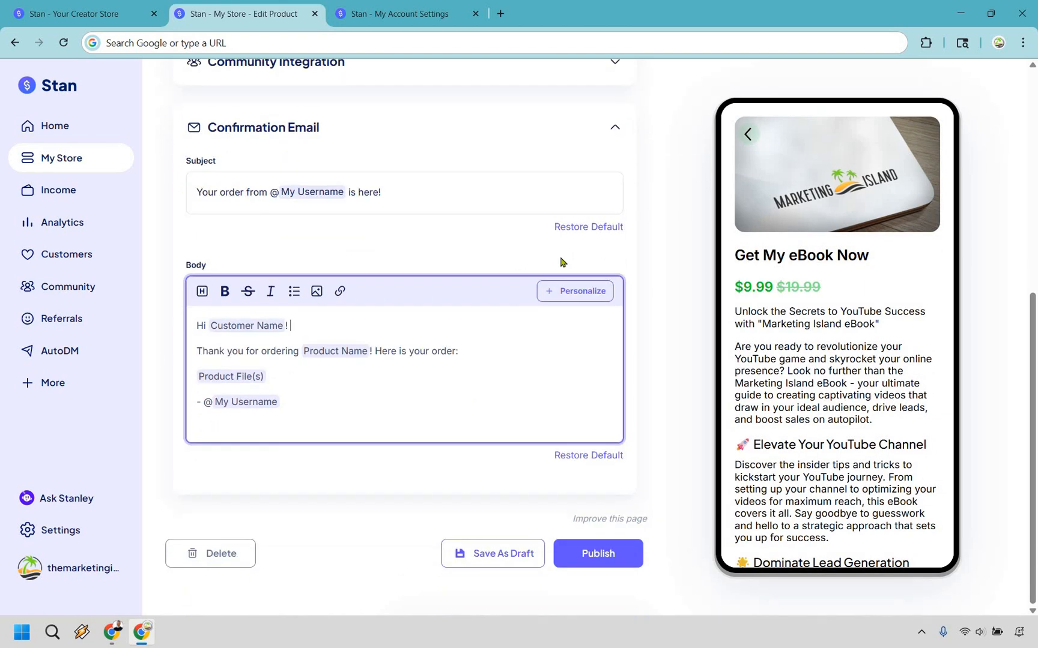
pyautogui.moveTo(596, 553)
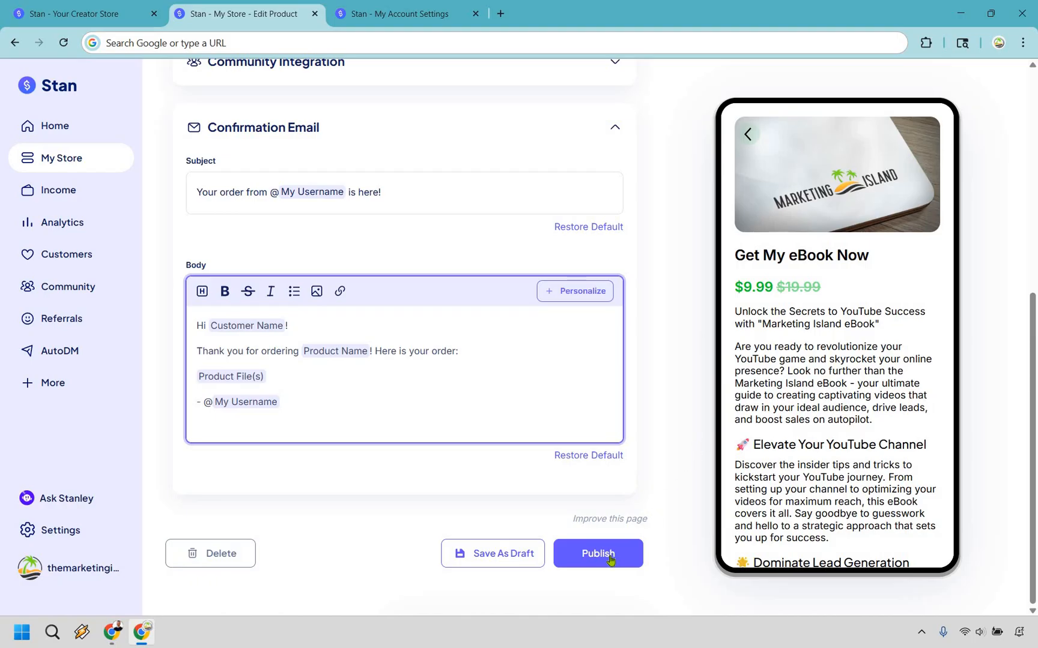
# Publish Get My eBook Now and drag it above 14 Days Free On Me.
pyautogui.click(597, 554)
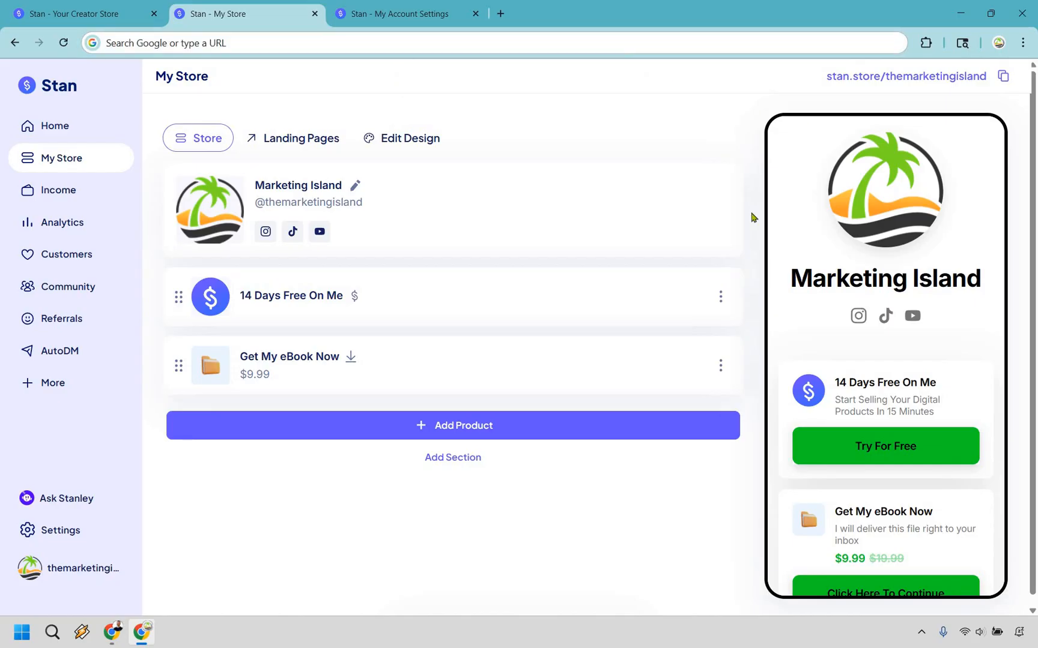
pyautogui.moveTo(605, 320)
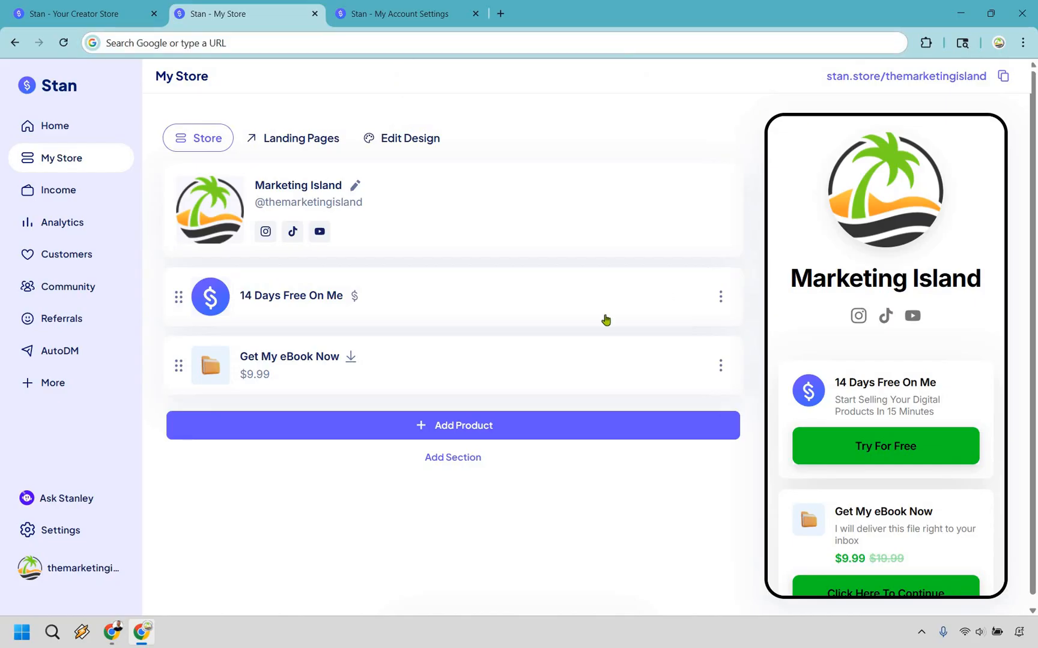
pyautogui.moveTo(497, 195)
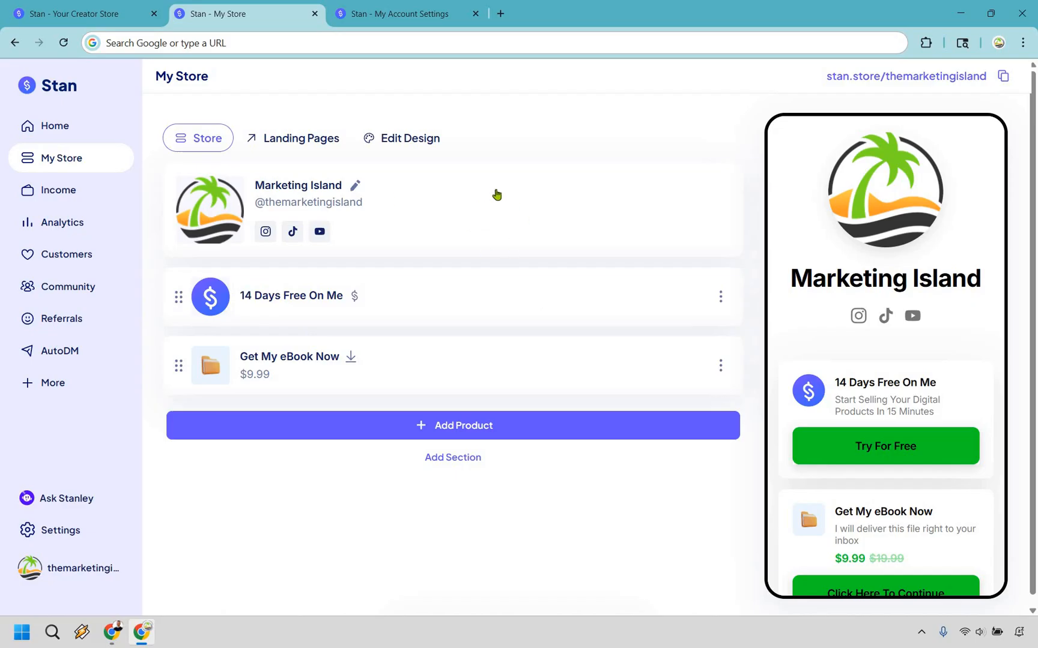
pyautogui.moveTo(178, 368)
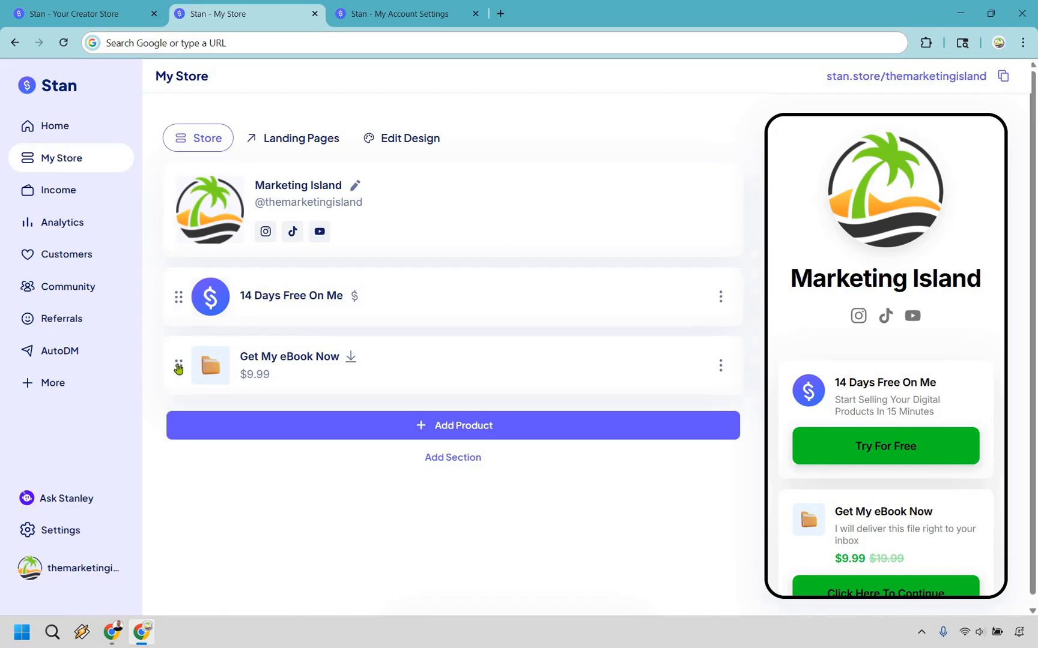
pyautogui.moveTo(177, 368); pyautogui.dragTo(177, 296)
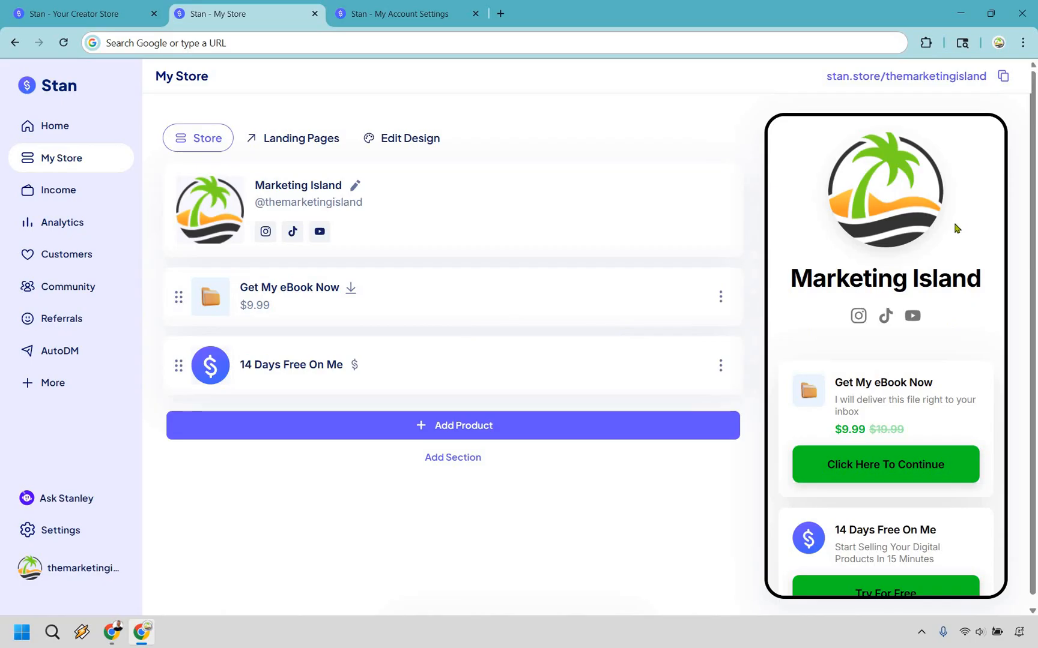
pyautogui.moveTo(958, 264)
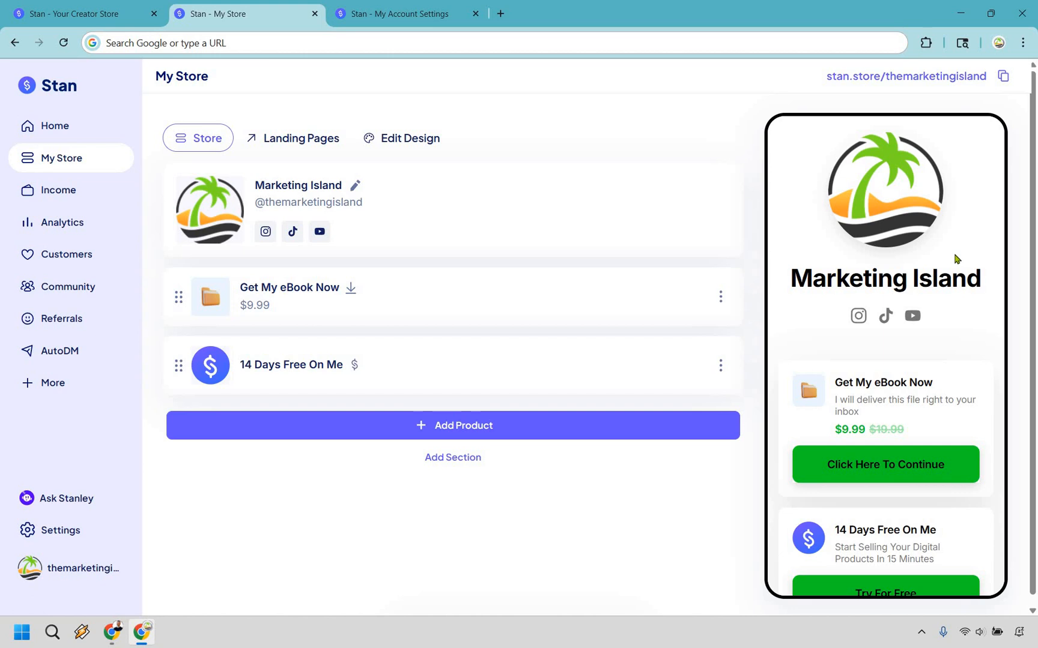
pyautogui.moveTo(655, 156)
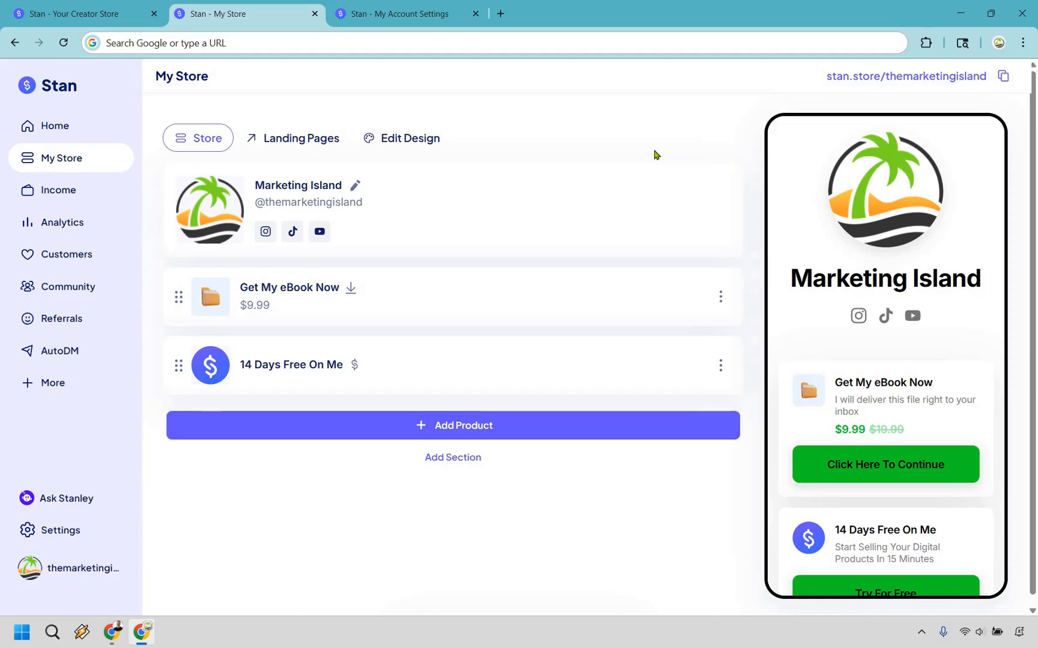
pyautogui.moveTo(906, 374)
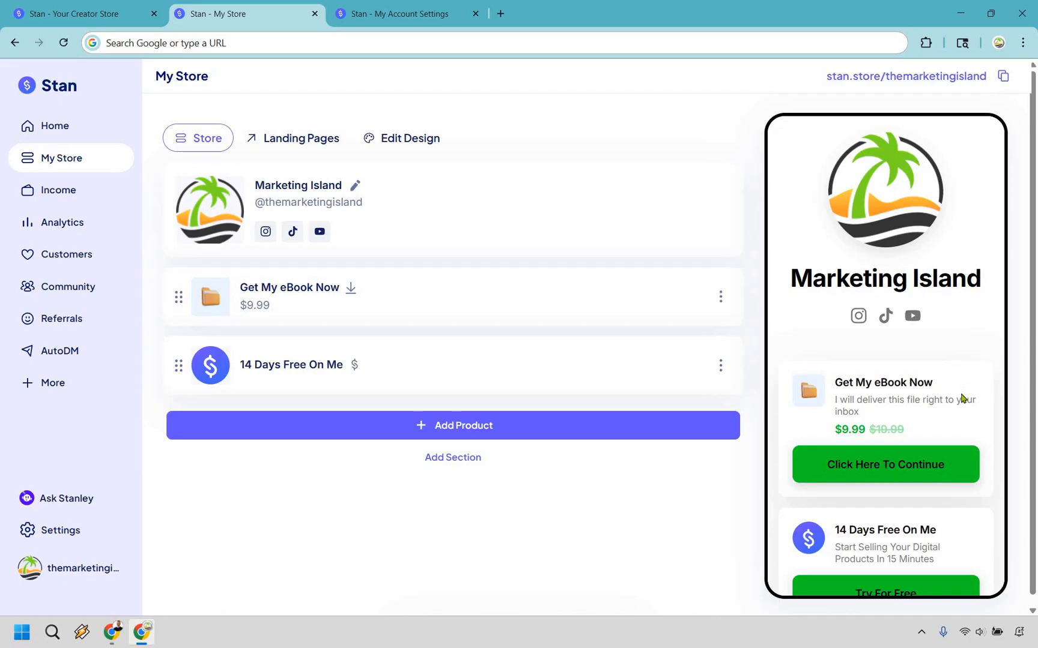
pyautogui.moveTo(790, 270)
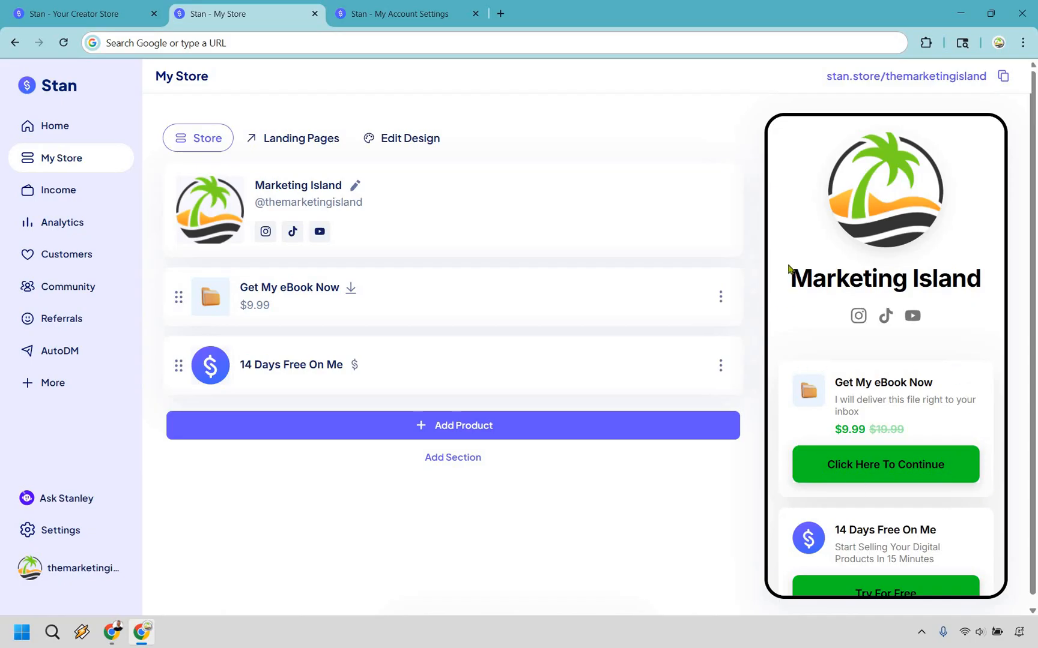
pyautogui.moveTo(888, 395)
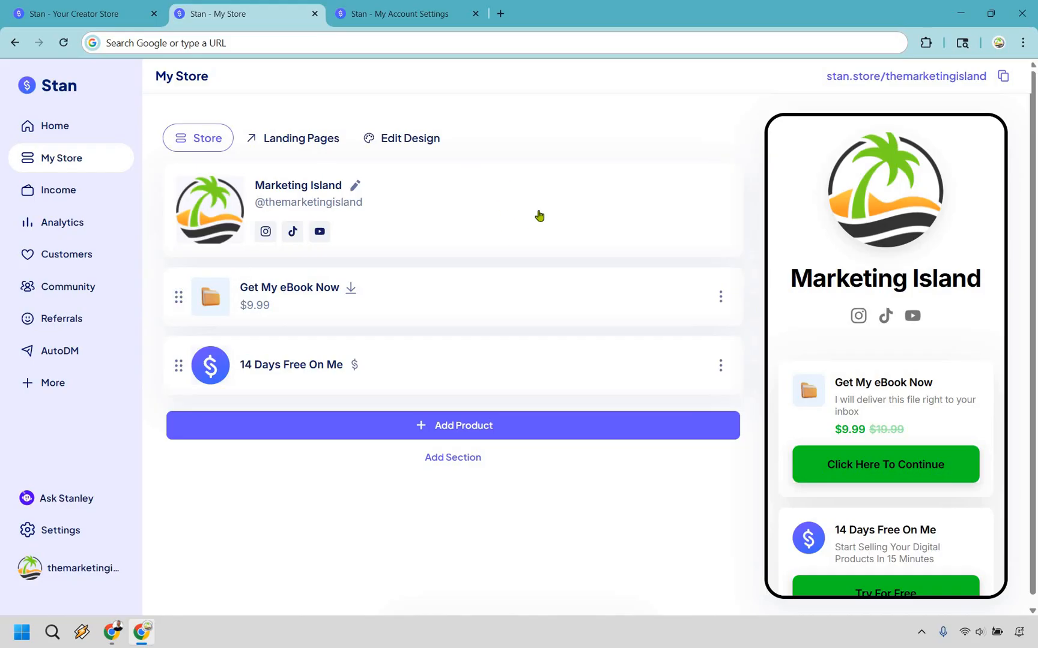
# Switch to the account Payments settings showing Stripe connected with USD currency.
pyautogui.click(408, 13)
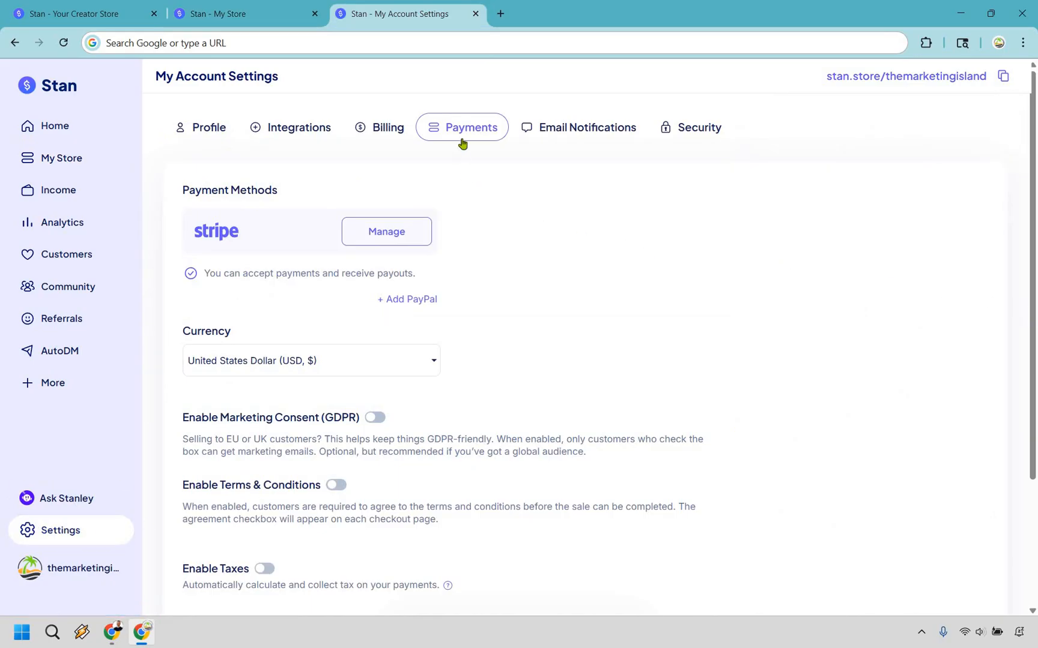
pyautogui.moveTo(906, 260)
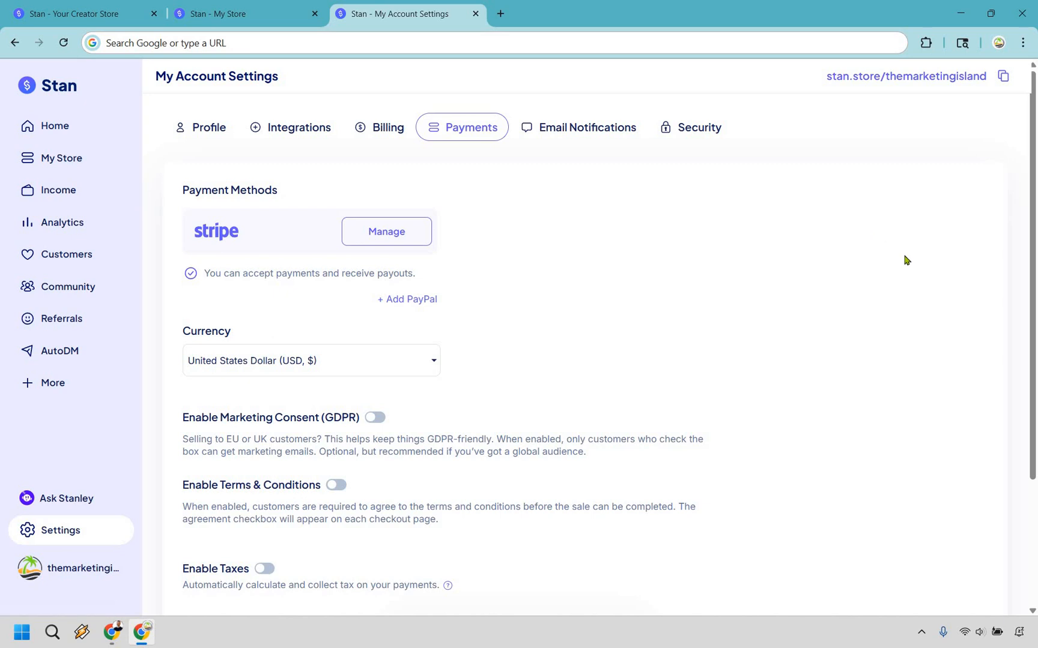
pyautogui.moveTo(540, 297)
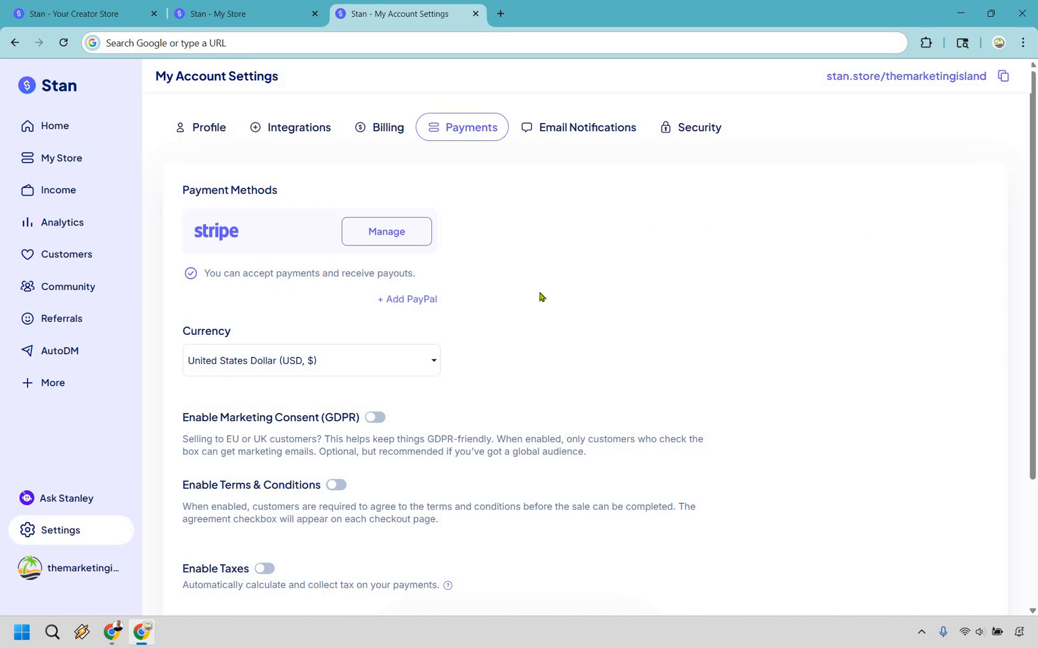
pyautogui.moveTo(799, 279)
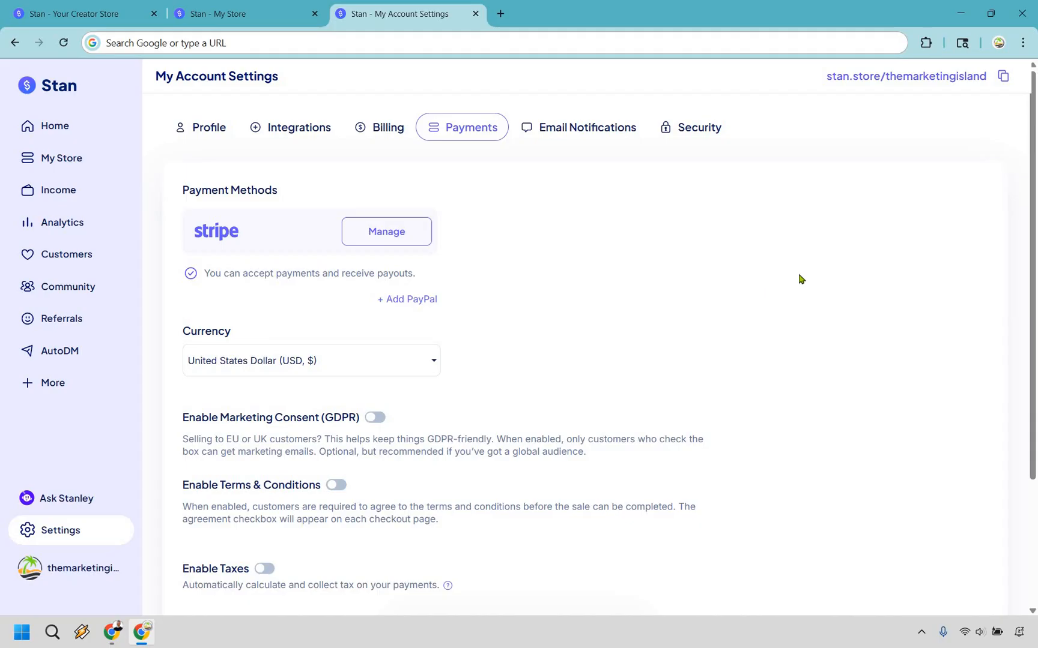
pyautogui.moveTo(777, 239)
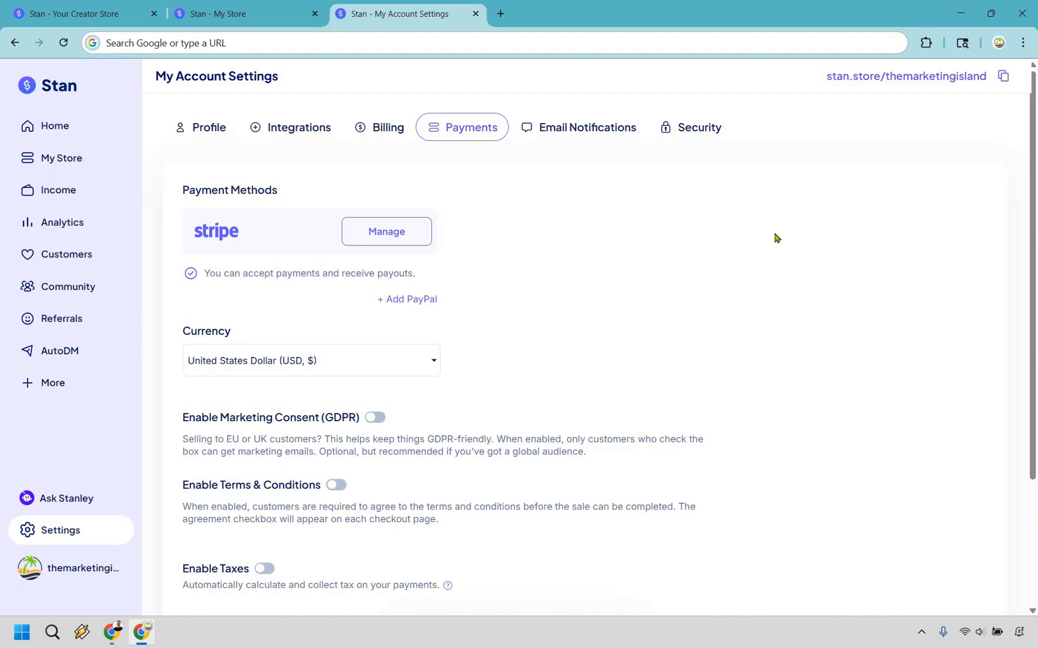
pyautogui.moveTo(421, 235)
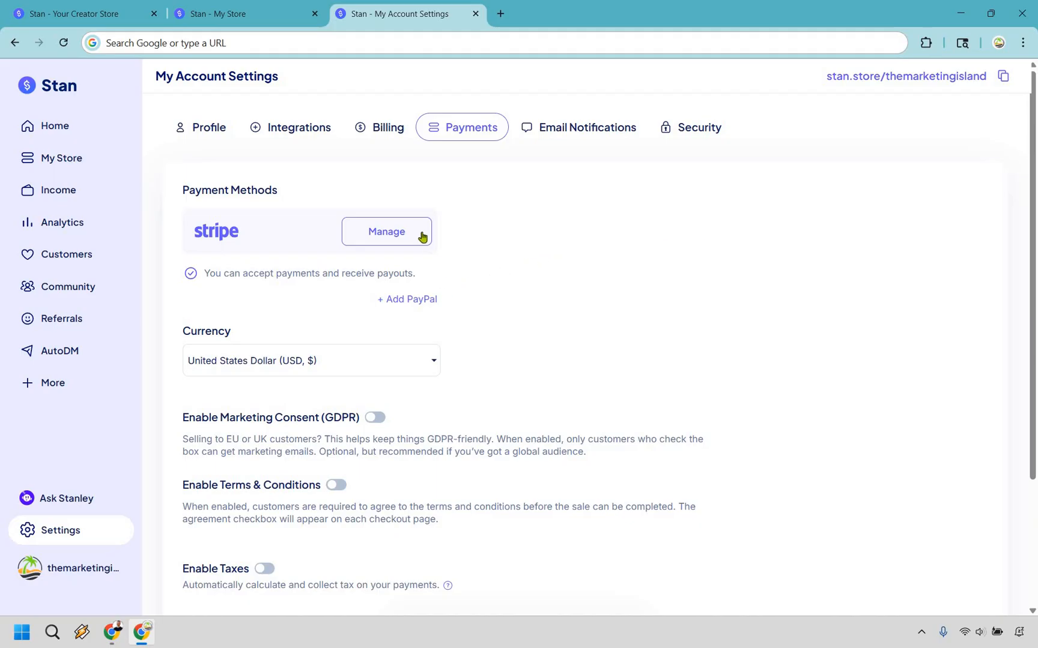
pyautogui.moveTo(573, 306)
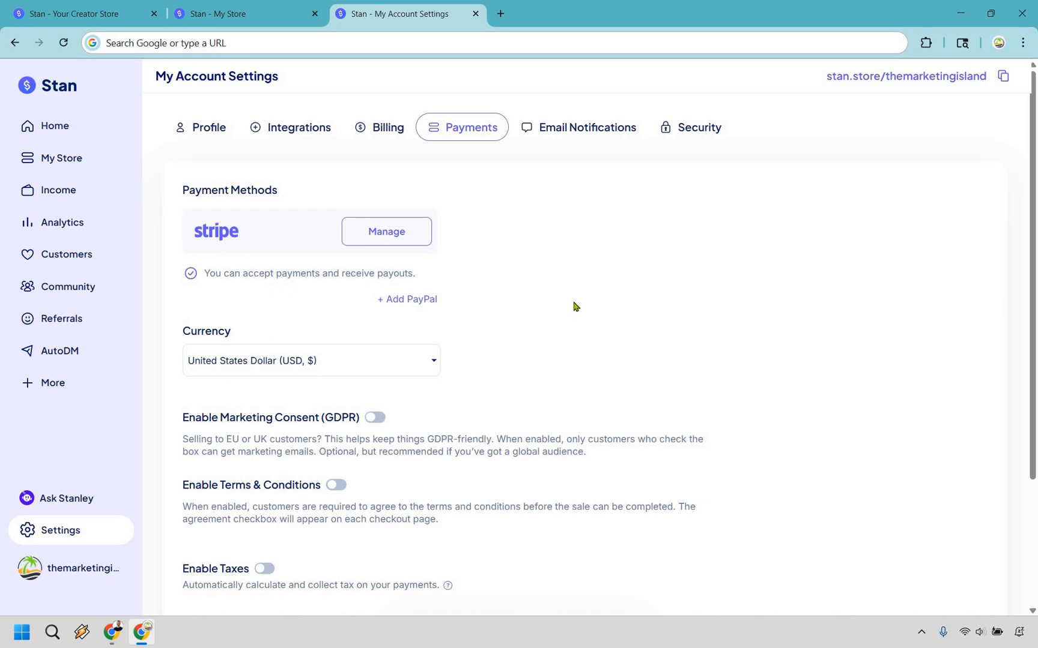
pyautogui.moveTo(656, 35)
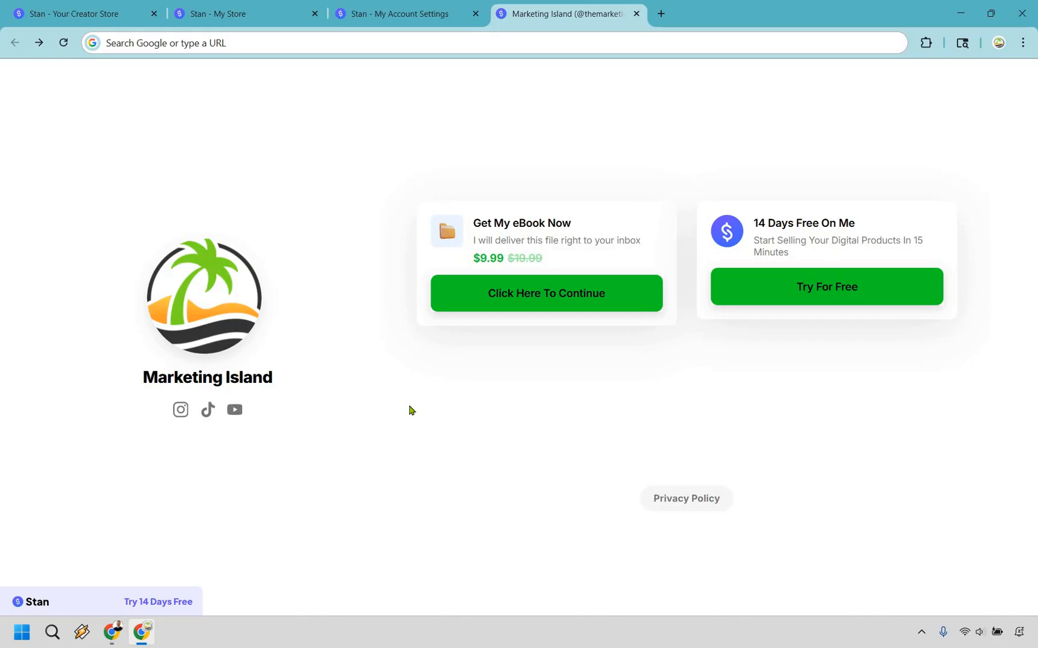
pyautogui.moveTo(534, 233)
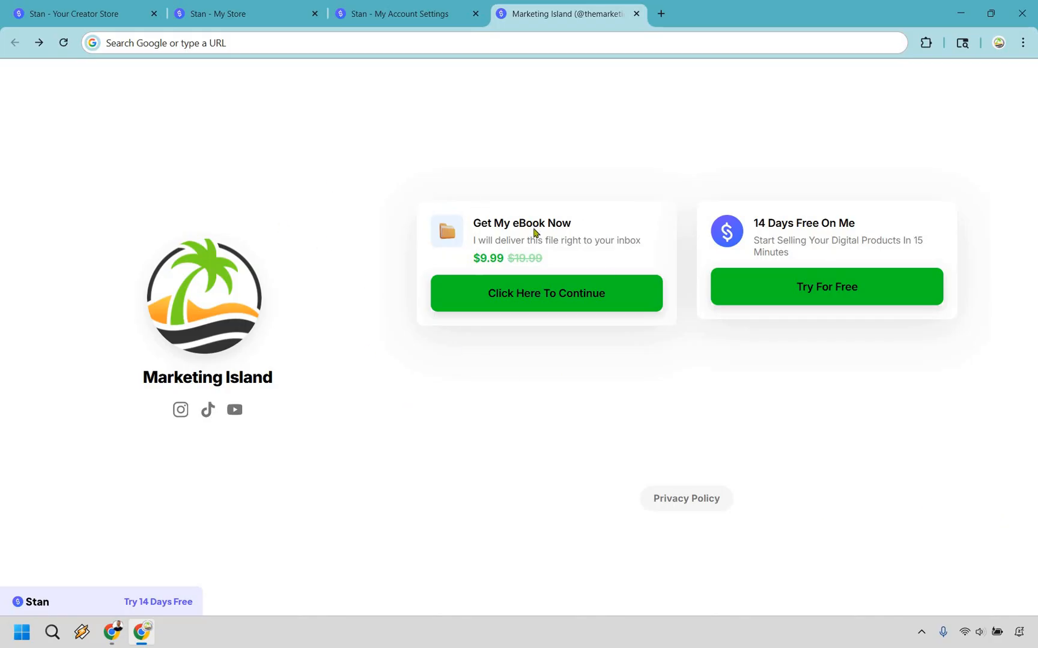
# Preview the live Get My eBook Now checkout at $9.99, then return to Stan's homepage tab.
pyautogui.click(545, 293)
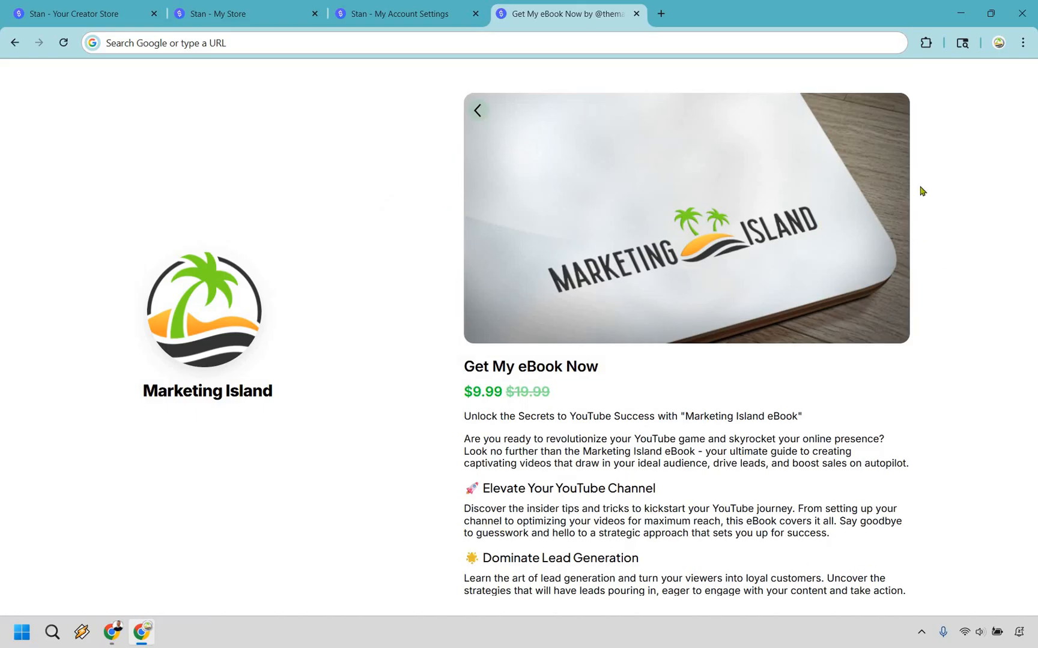
pyautogui.moveTo(1005, 203)
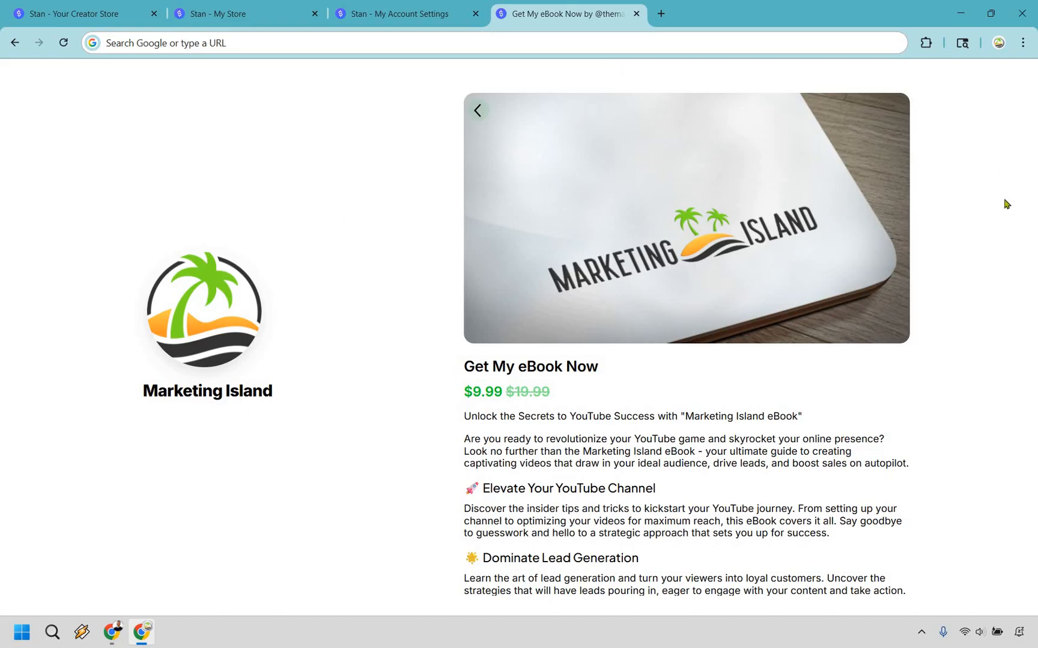
pyautogui.moveTo(975, 227)
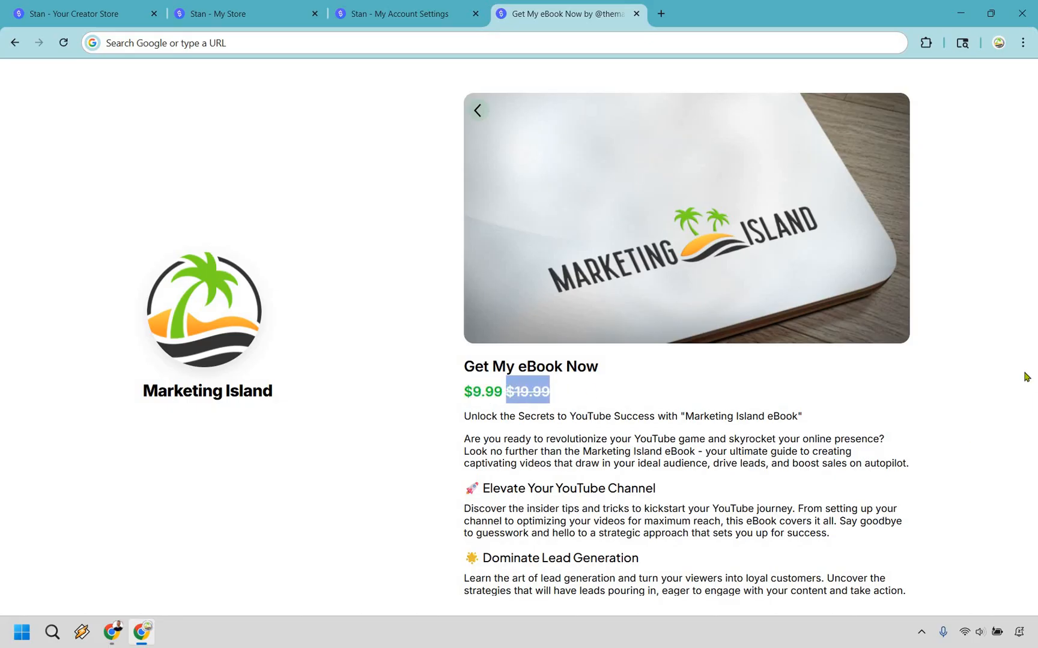
pyautogui.scroll(-3)
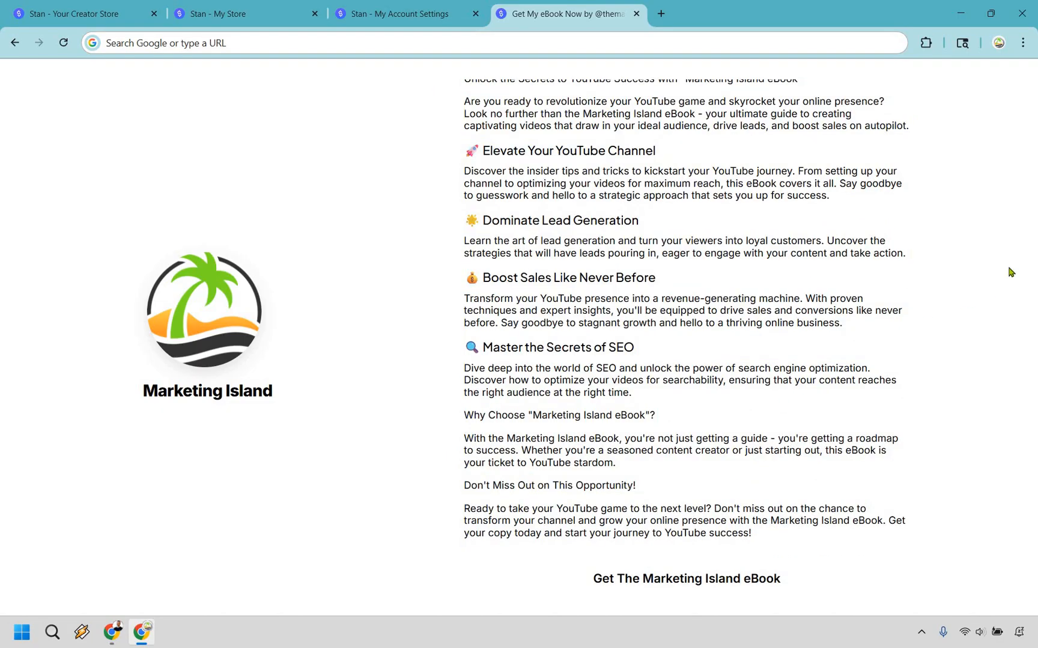
pyautogui.scroll(-3)
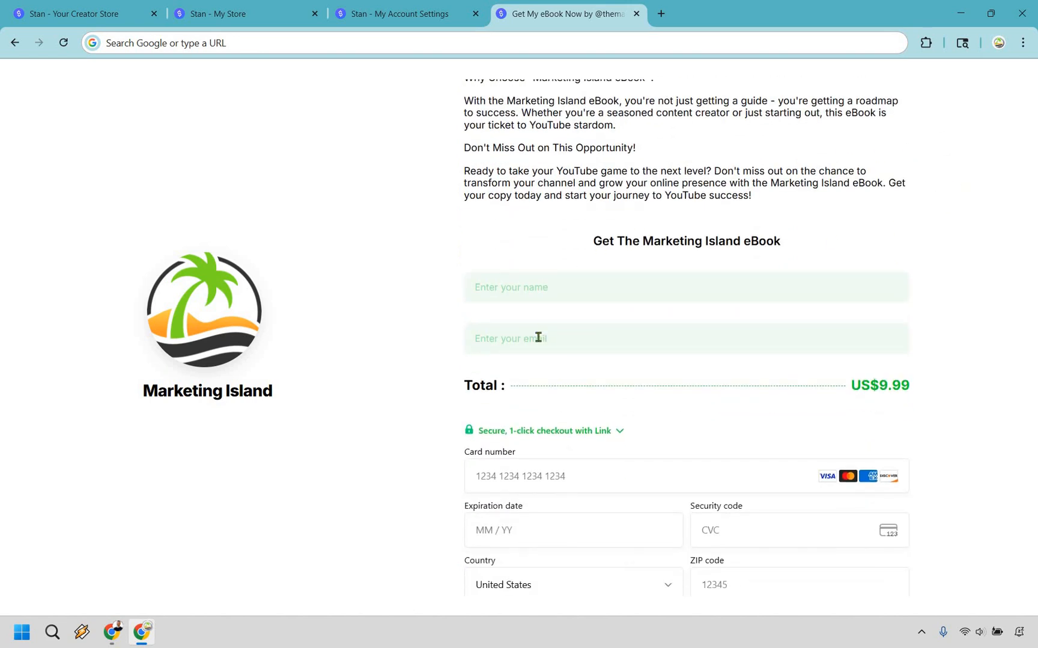
pyautogui.scroll(-3)
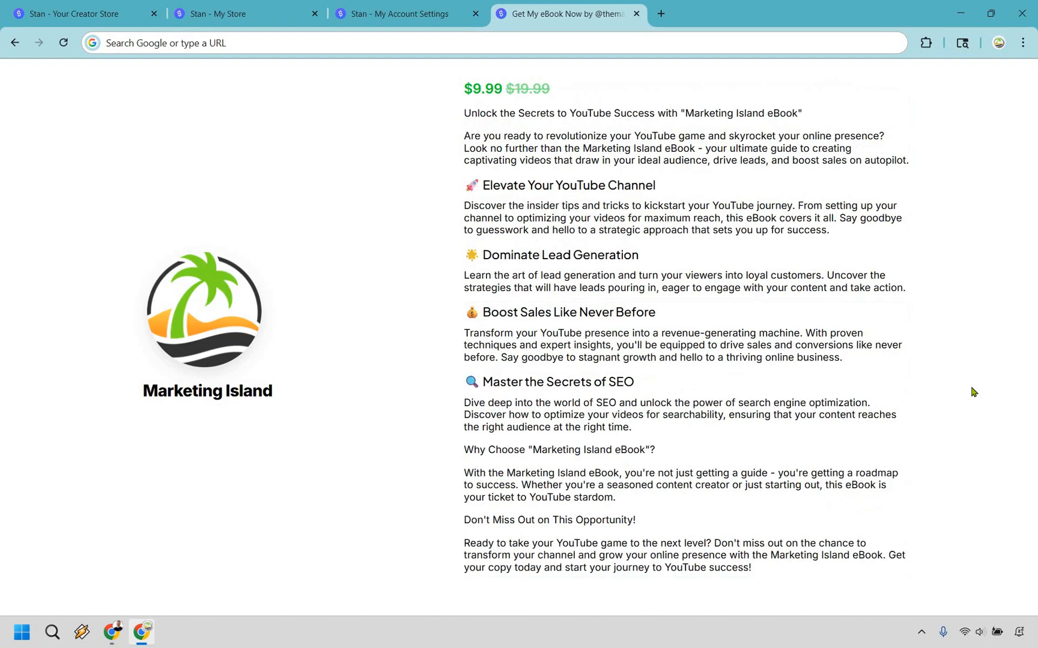
pyautogui.click(79, 13)
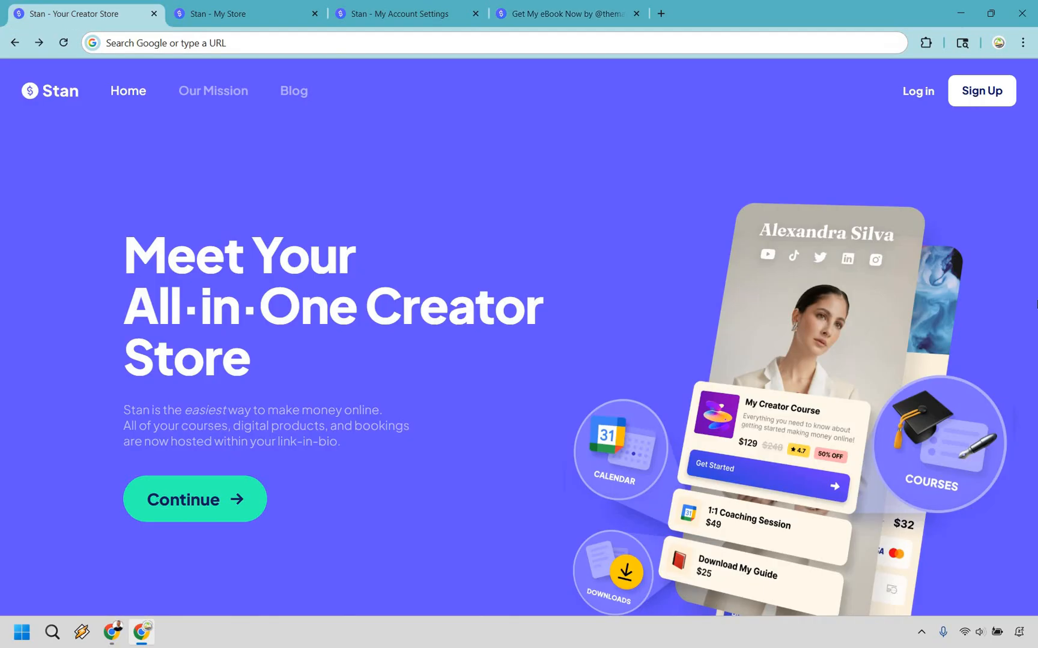